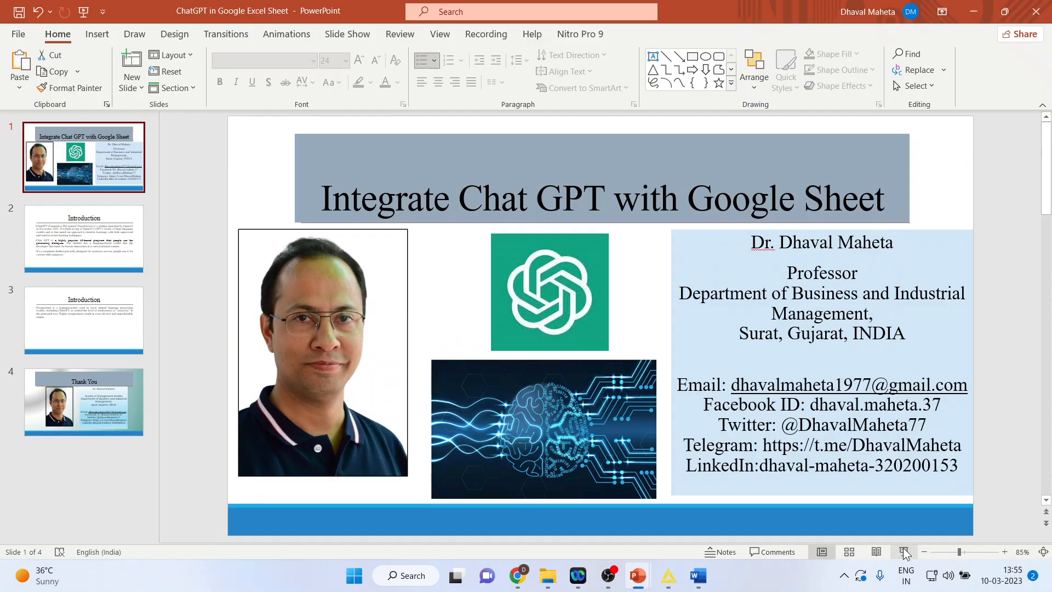
mouse_move(517, 580)
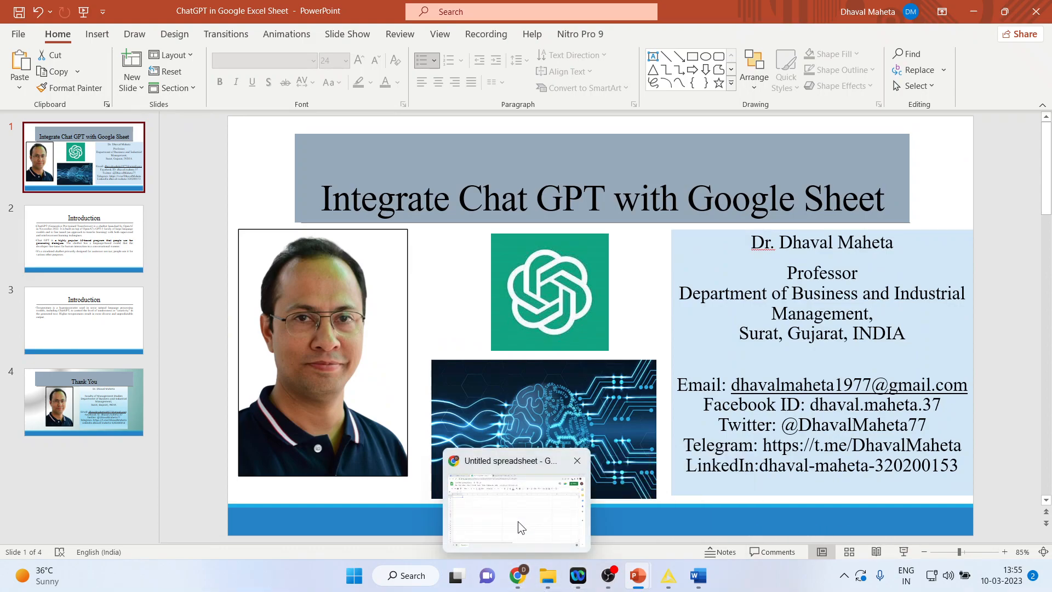
- Search the Workspace Marketplace for 'chatgpt', confirm GPT for Sheets and Docs is installed, and close it
left_click(516, 503)
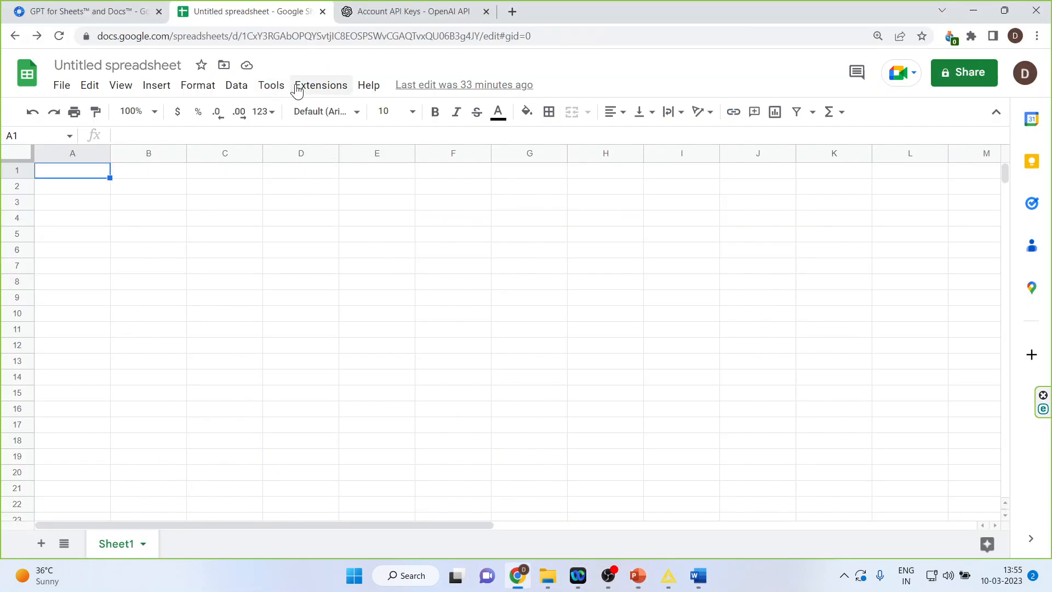
left_click(321, 85)
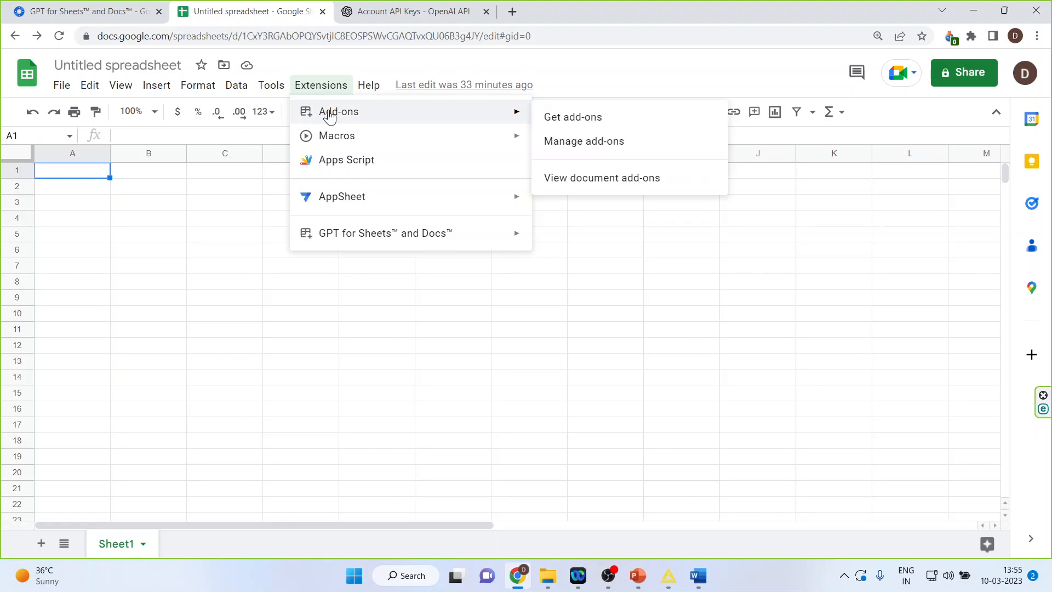
mouse_move(572, 117)
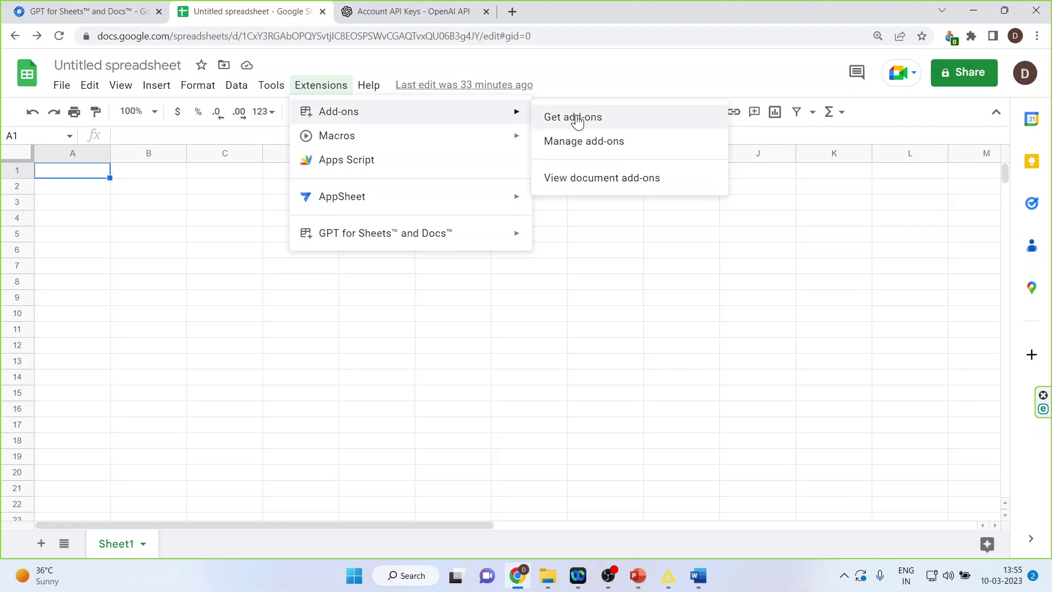
left_click(572, 117)
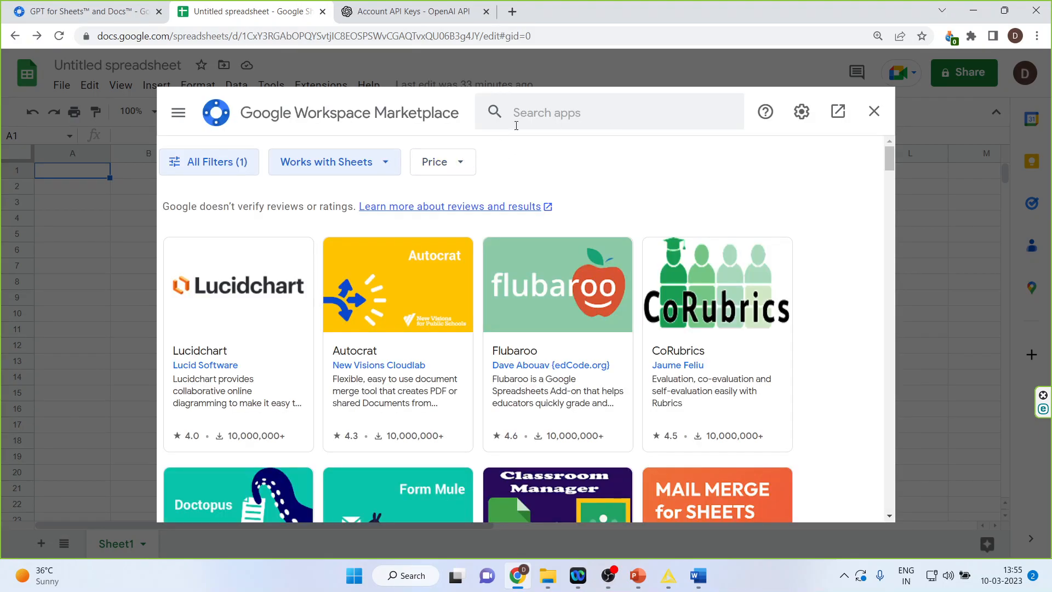
type("chat")
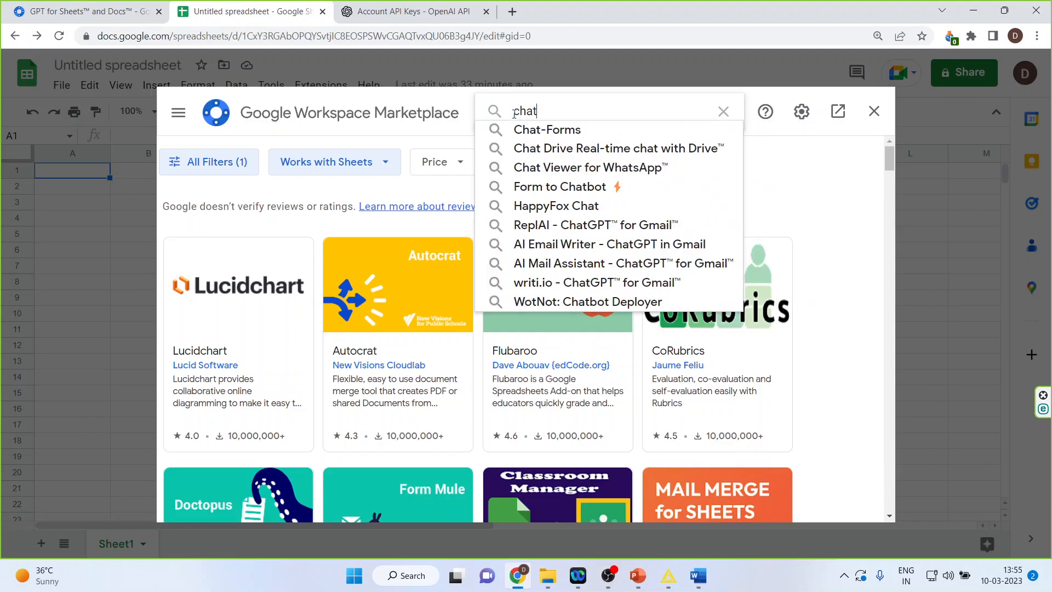
type("gpt")
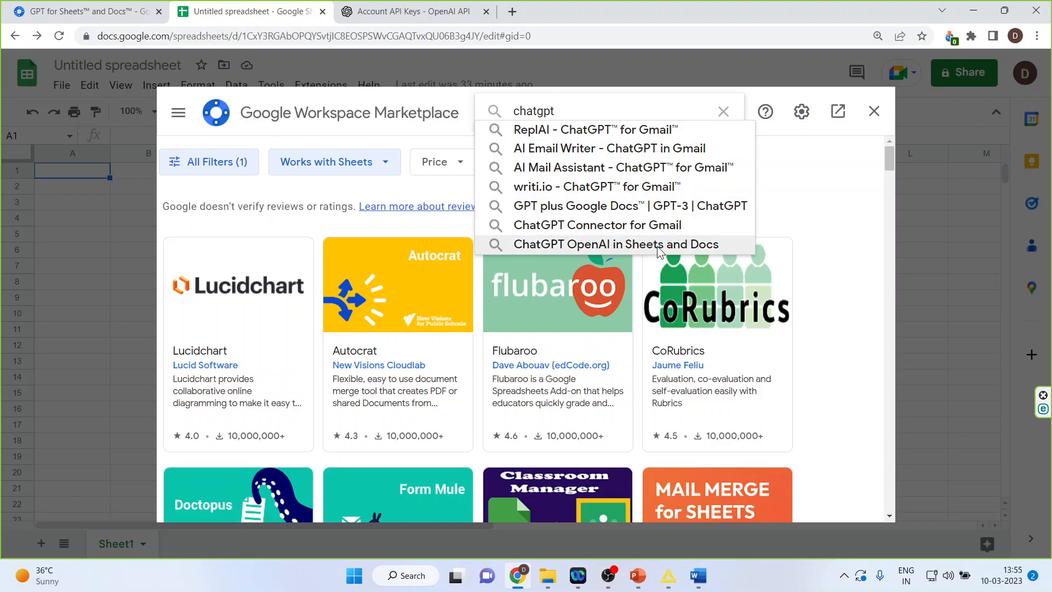
mouse_move(874, 112)
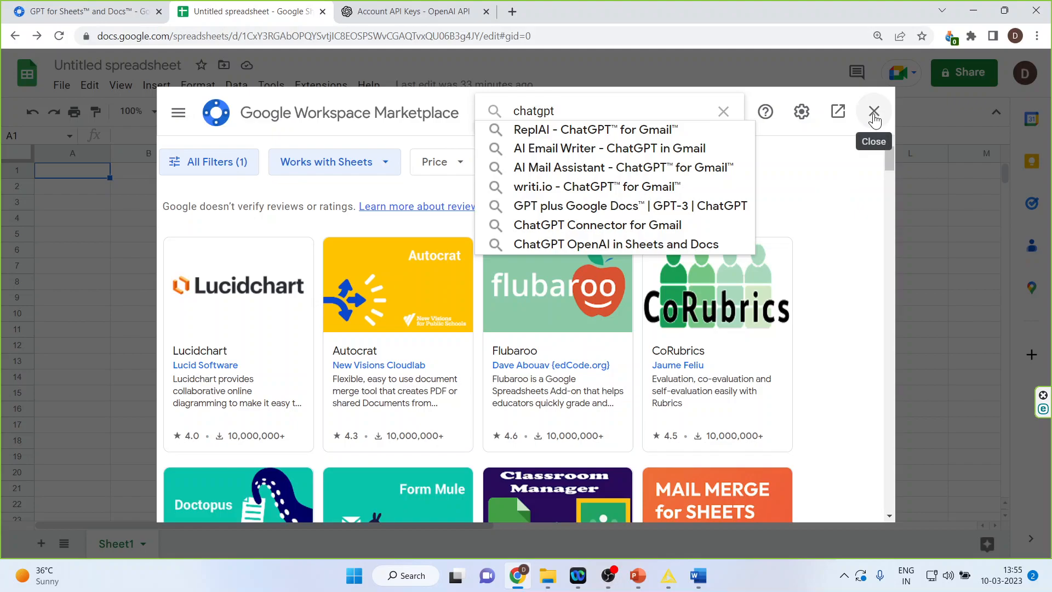
left_click(614, 243)
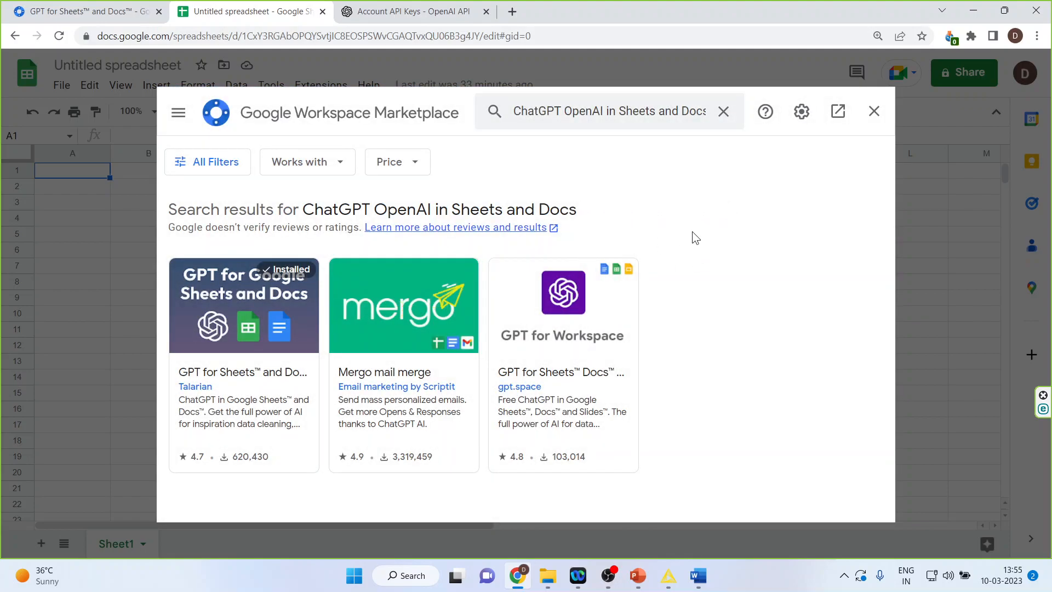
mouse_move(250, 349)
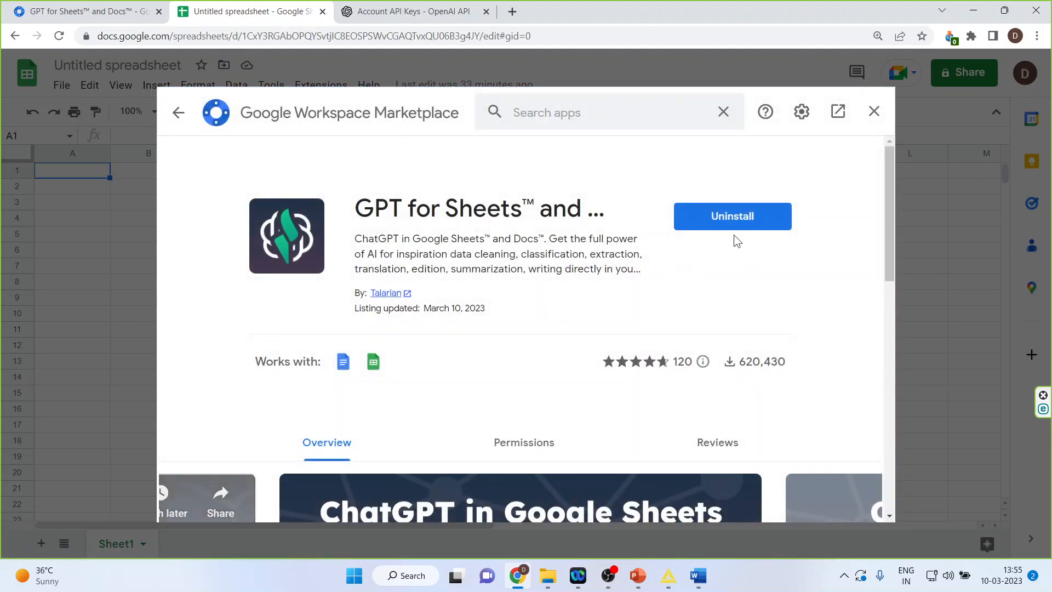
mouse_move(842, 208)
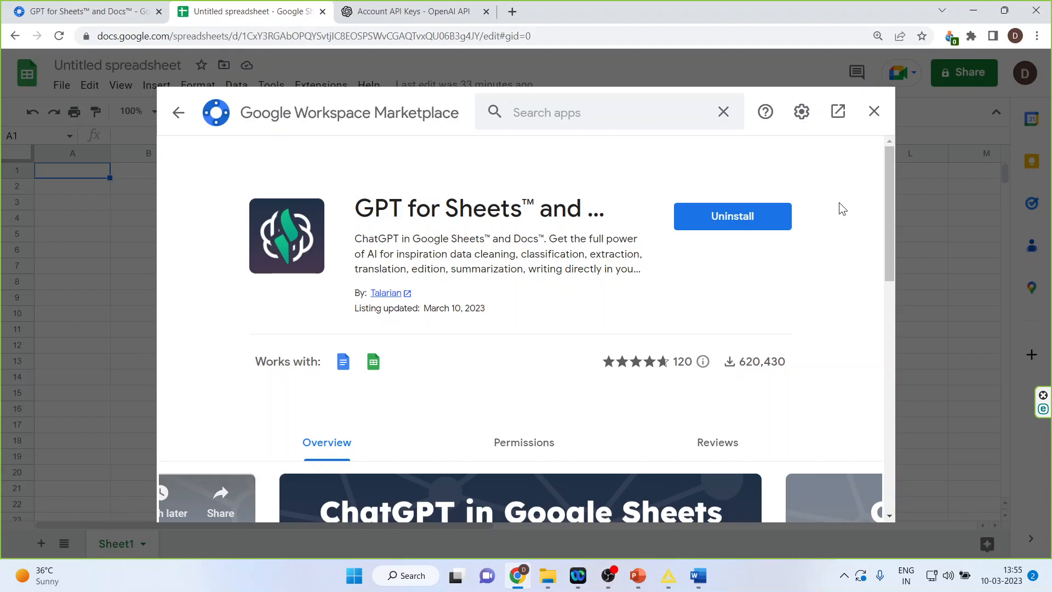
left_click(873, 112)
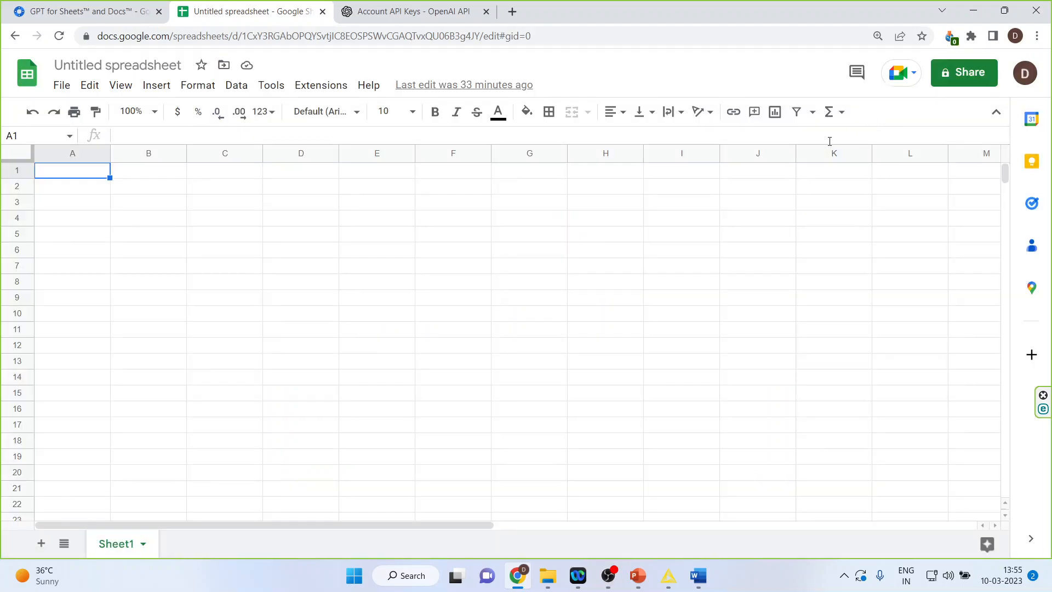
- Bring up the GPT for Sheets and Docs 'Set API key' dialog from the Extensions menu
left_click(321, 86)
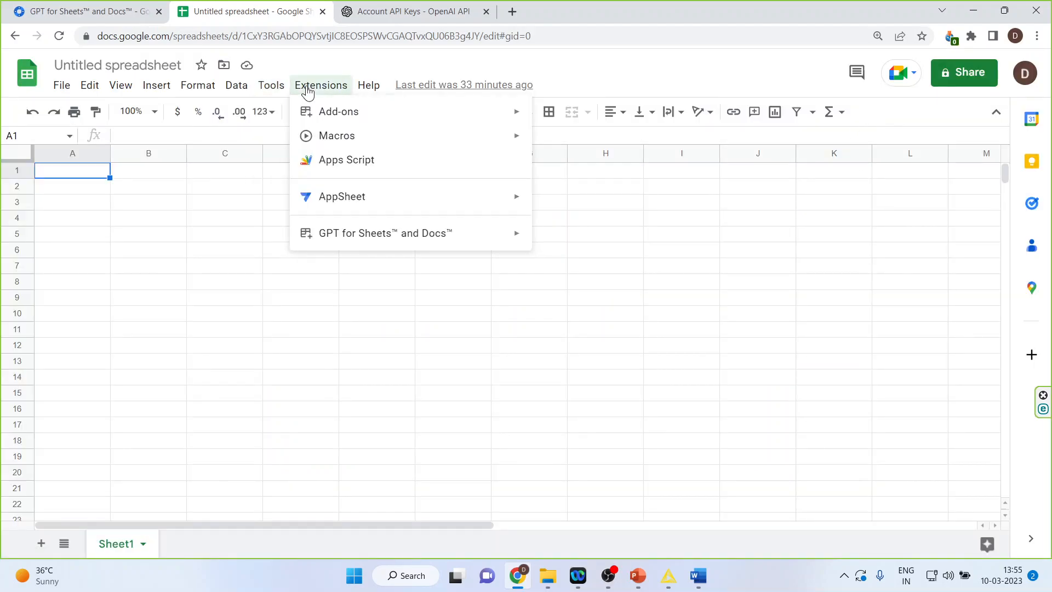
mouse_move(325, 193)
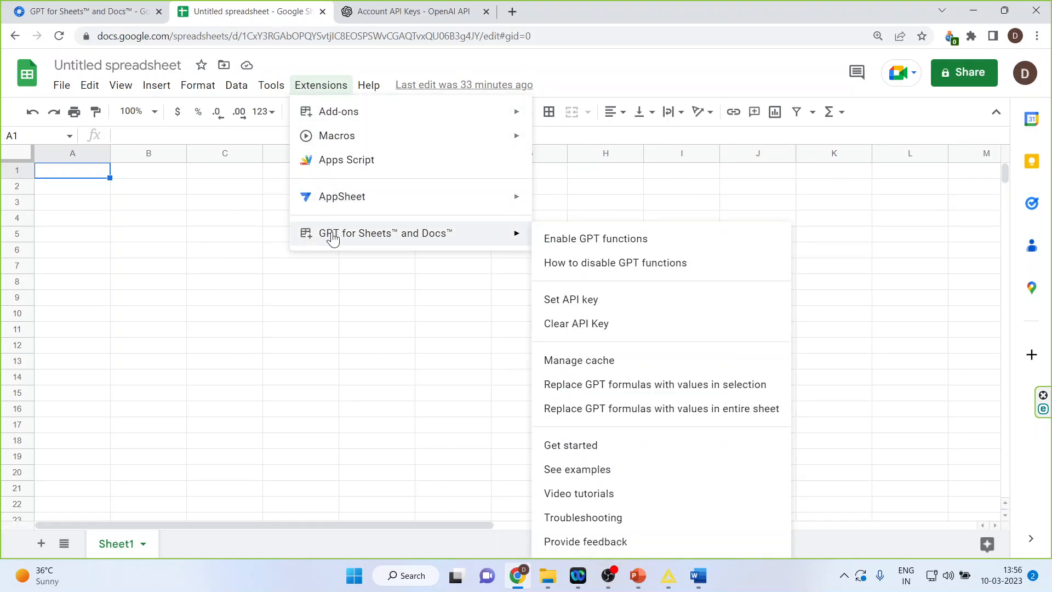
mouse_move(418, 238)
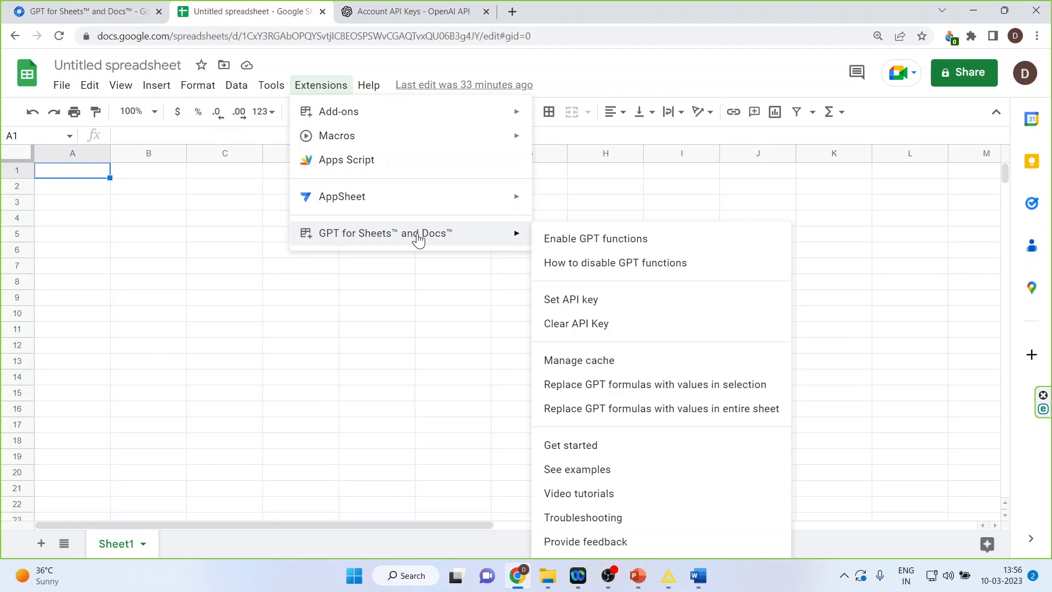
mouse_move(529, 241)
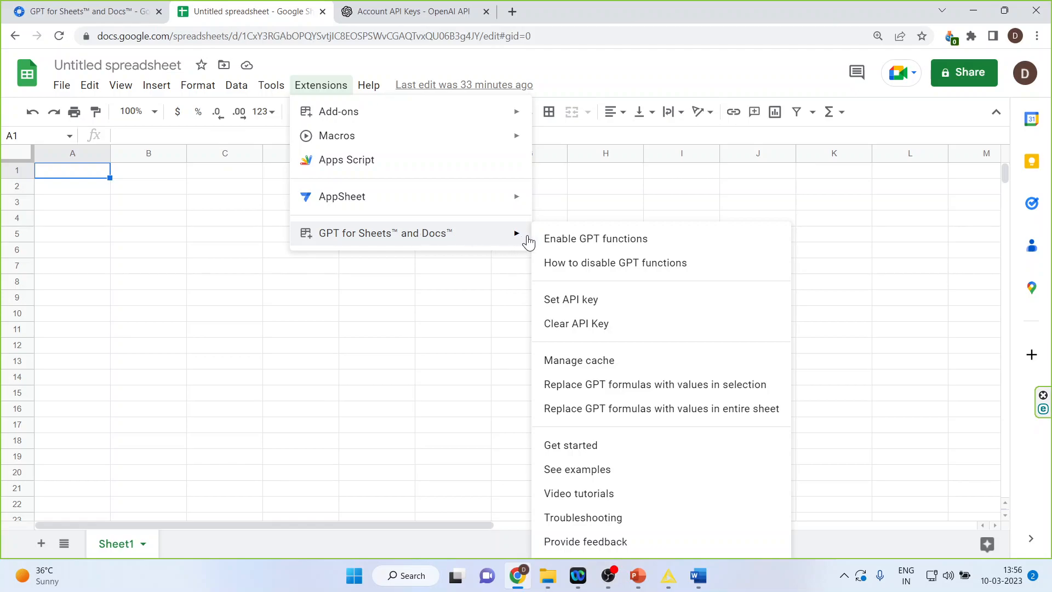
mouse_move(569, 299)
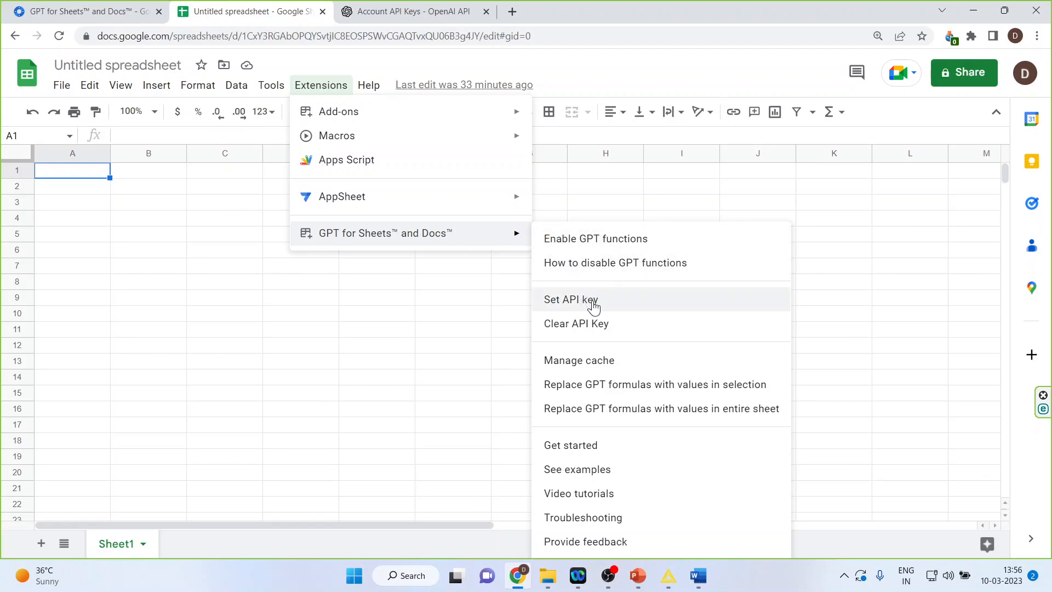
left_click(569, 299)
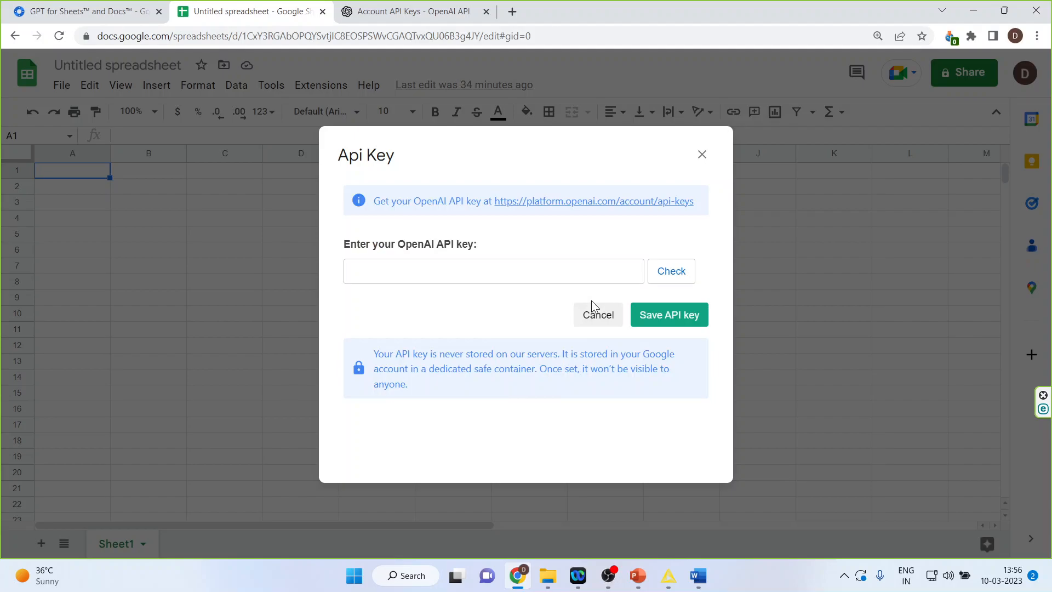
mouse_move(570, 206)
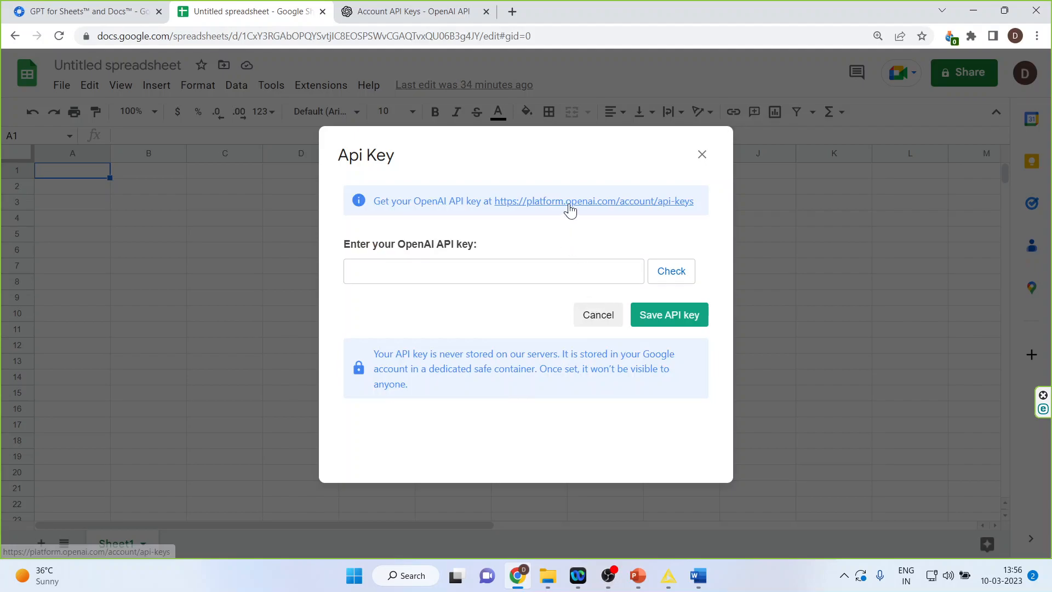
- Create a new secret key on the OpenAI API keys page and copy it to the clipboard
left_click(592, 200)
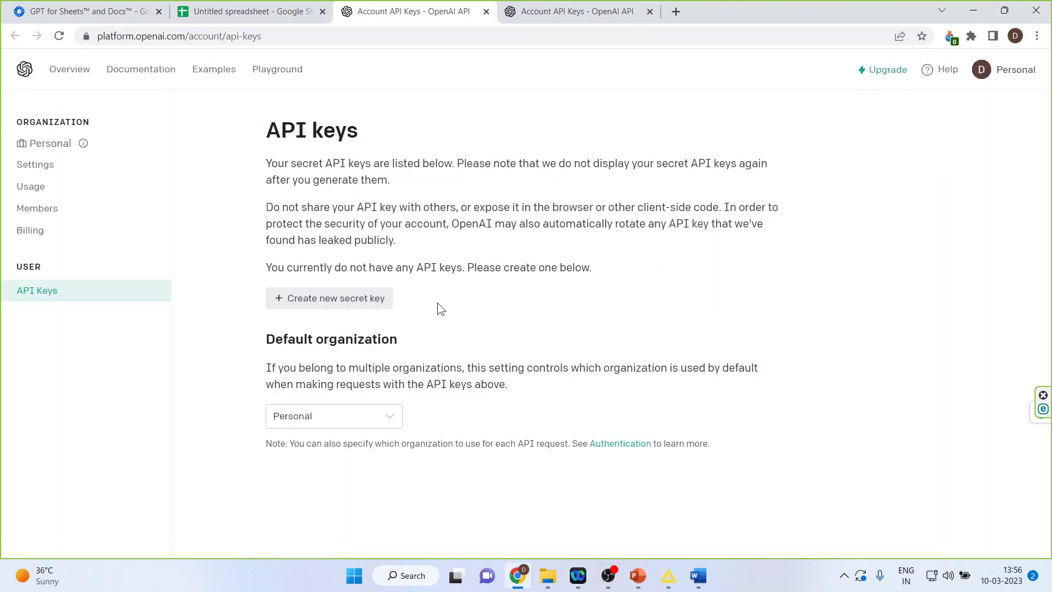
mouse_move(278, 304)
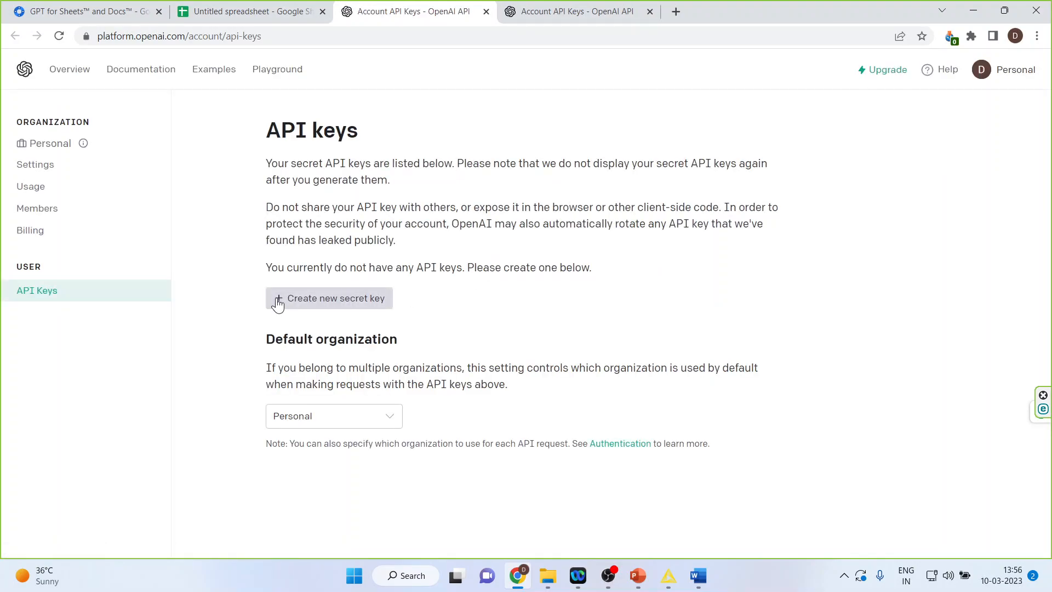
left_click(330, 298)
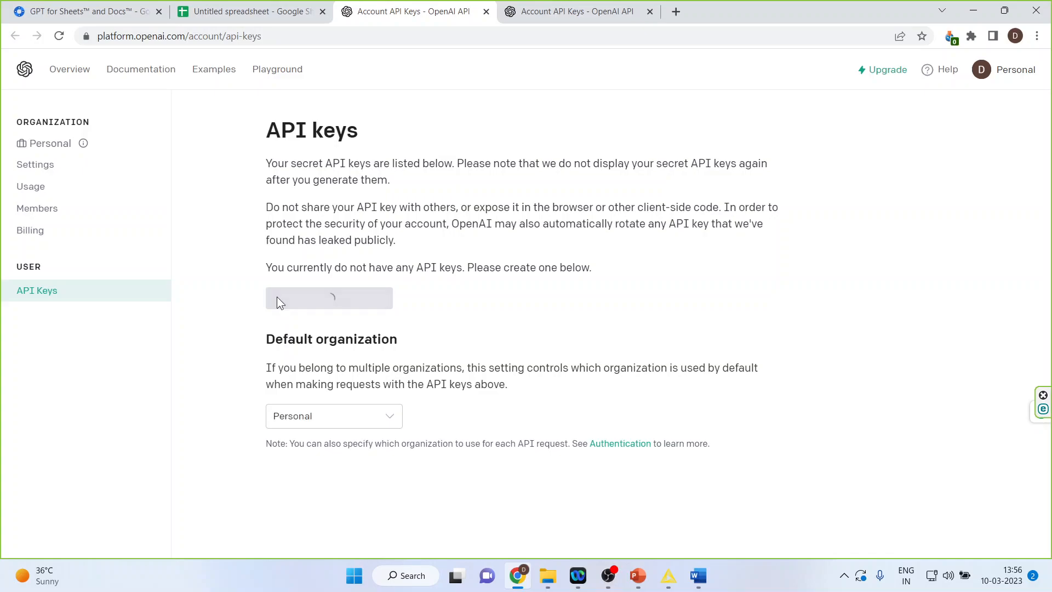
left_click(329, 298)
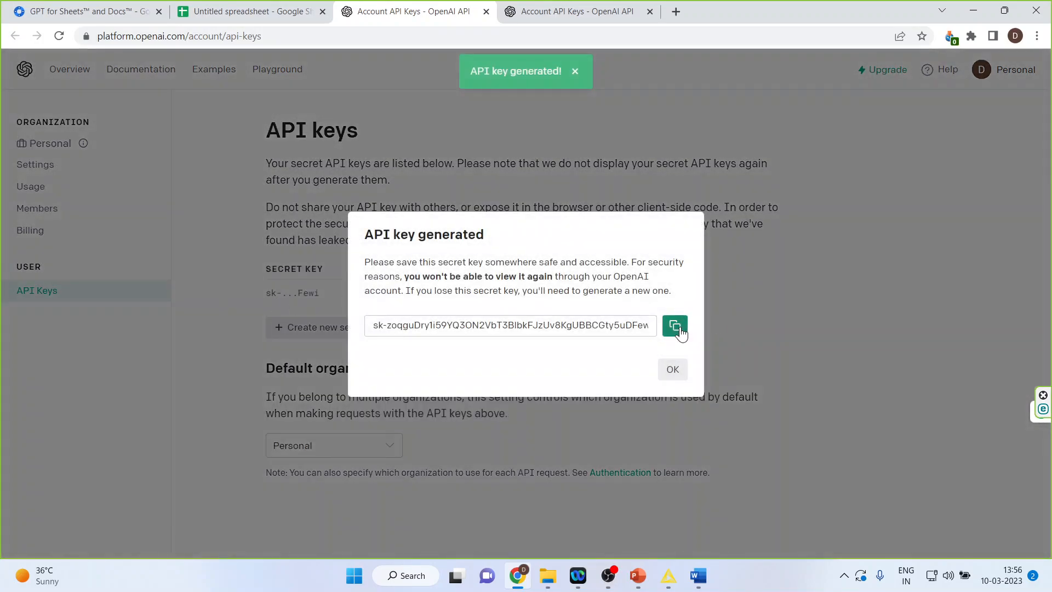
left_click(673, 326)
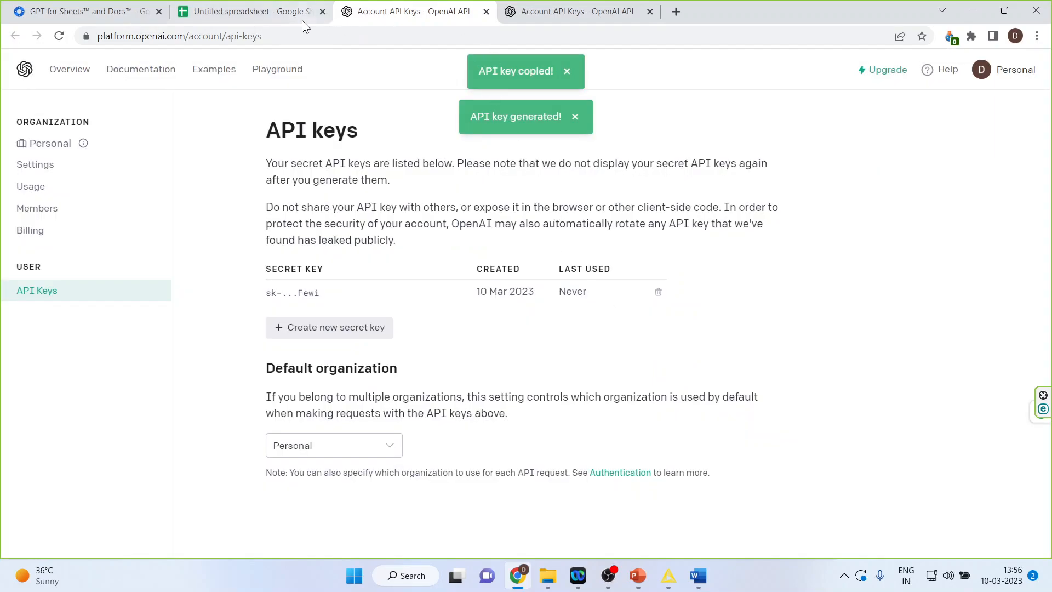
- Paste the copied OpenAI key into the add-on's Api Key field and save it
left_click(249, 11)
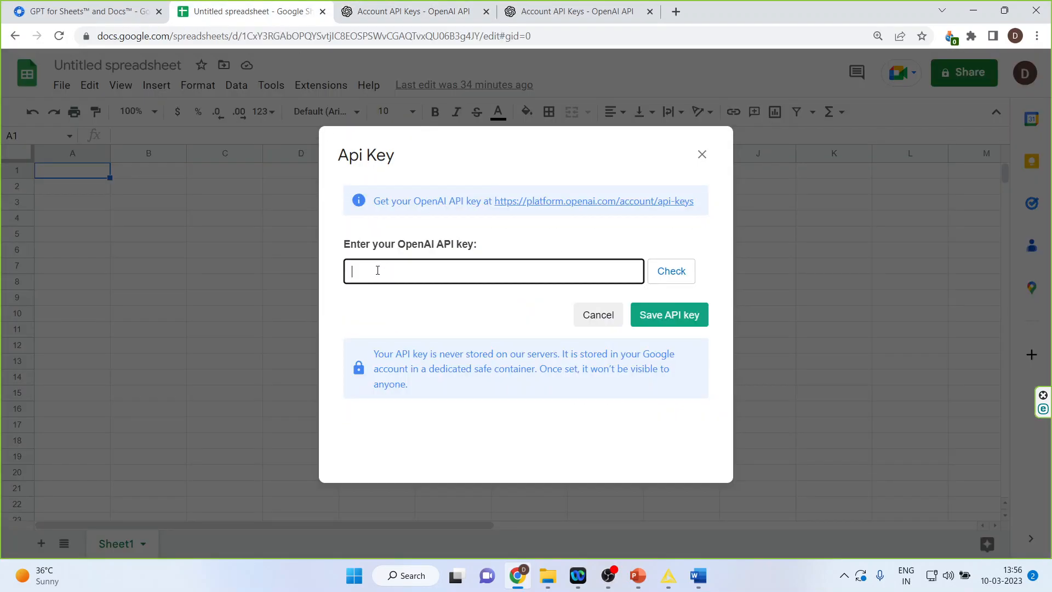
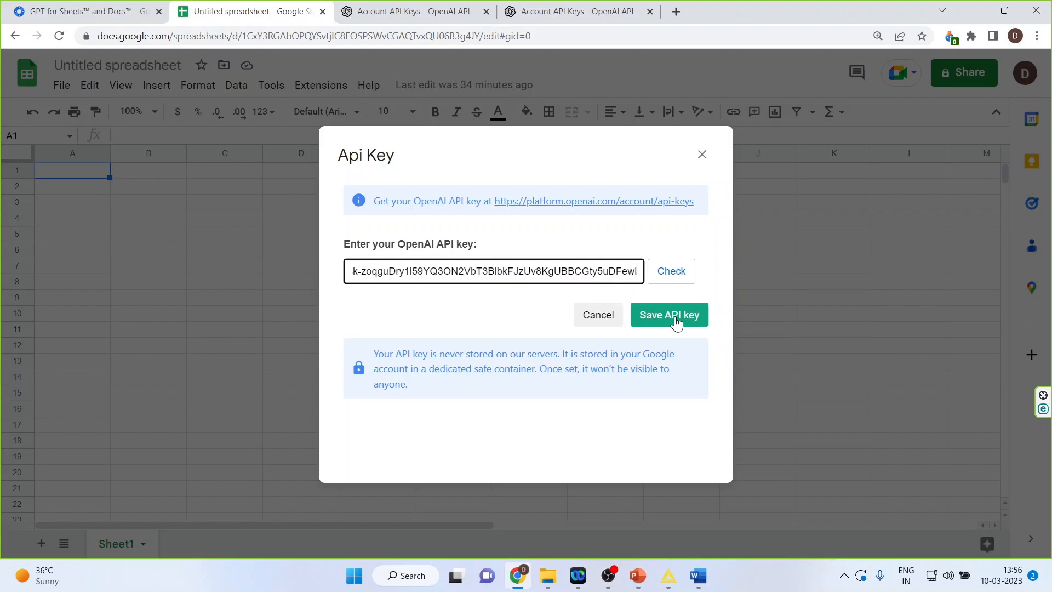
left_click(668, 314)
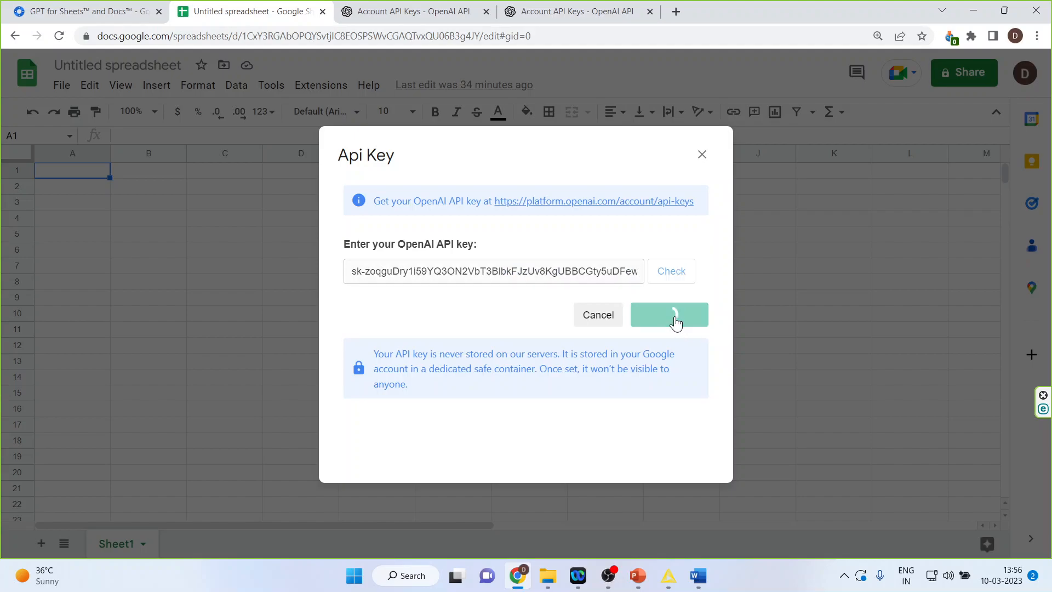
left_click(668, 314)
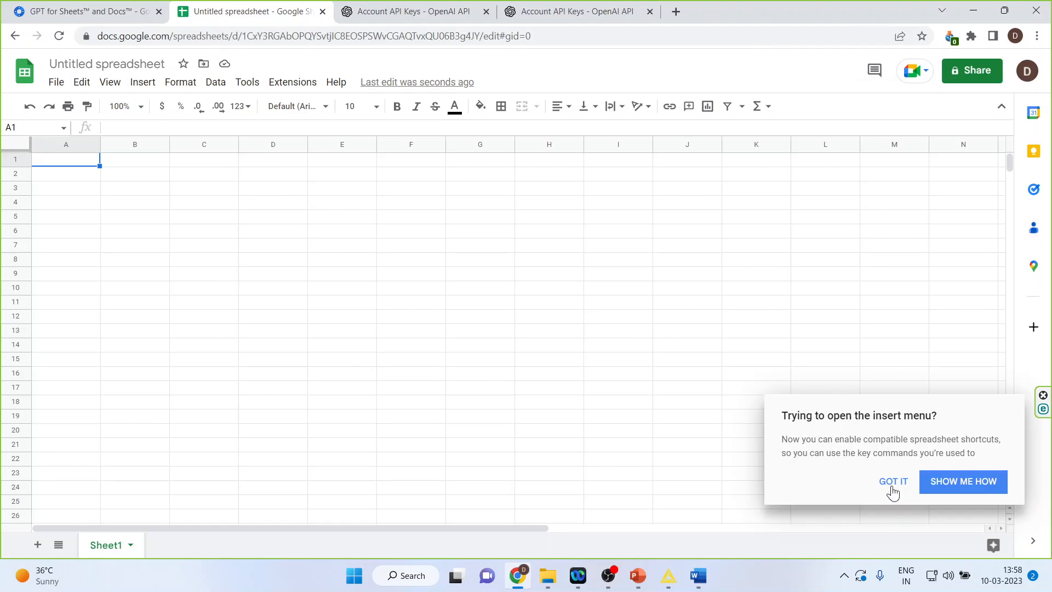
- Start a =gpt( formula in cell A1 to reveal its argument hint
left_click(892, 481)
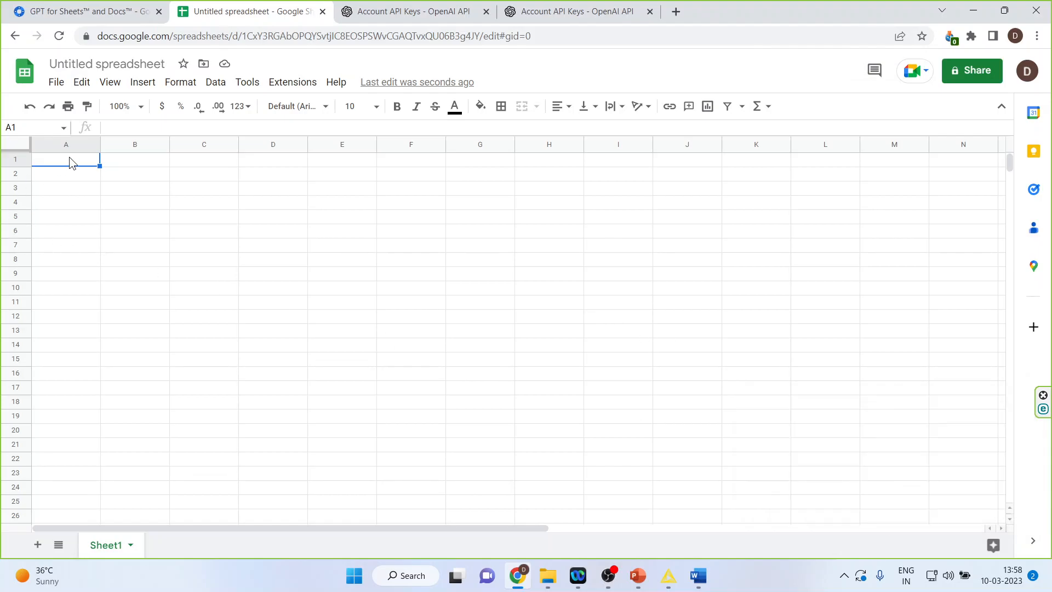
type("=gpt(")
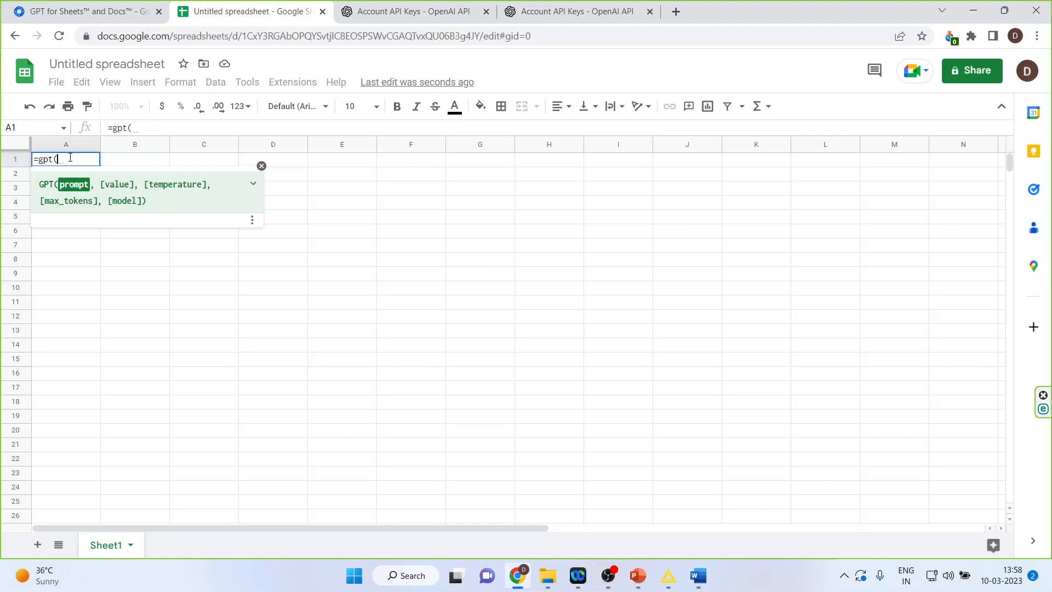
mouse_move(154, 208)
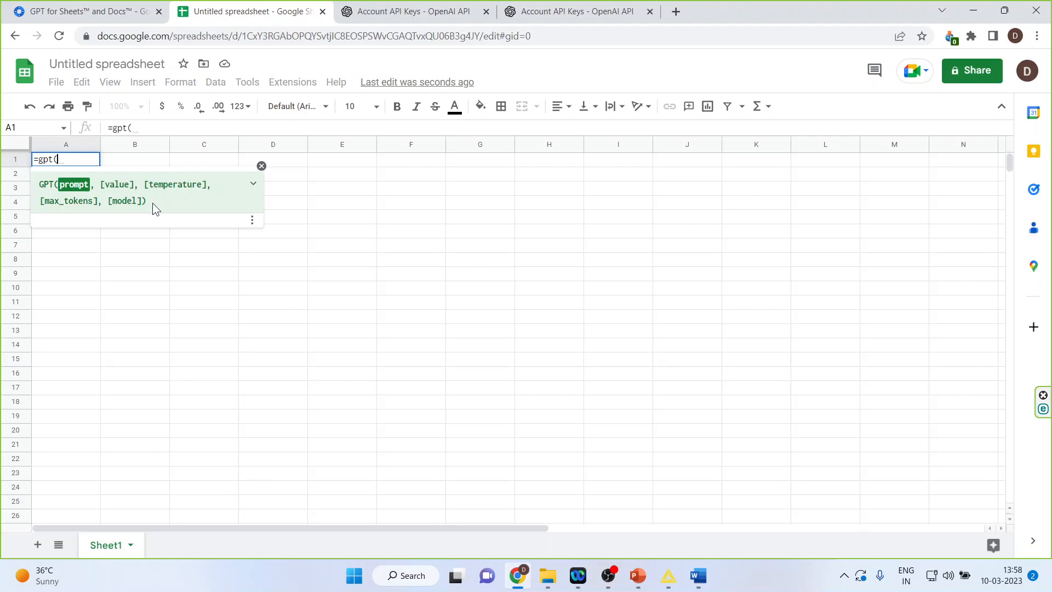
mouse_move(636, 575)
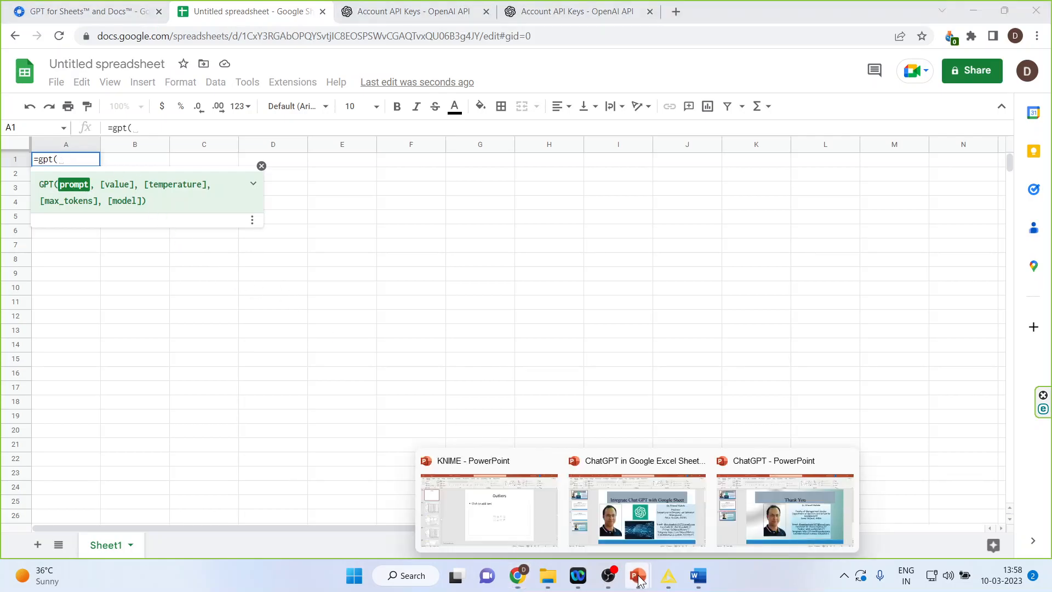
- Show the ChatGPT presentation's slide explaining the temperature hyperparameter
left_click(636, 509)
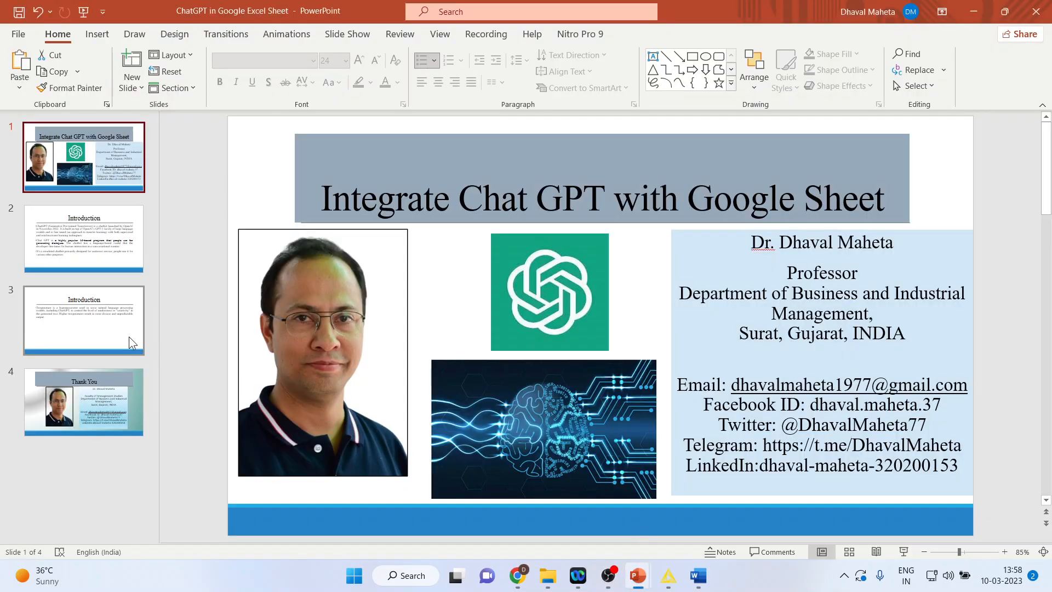
left_click(83, 319)
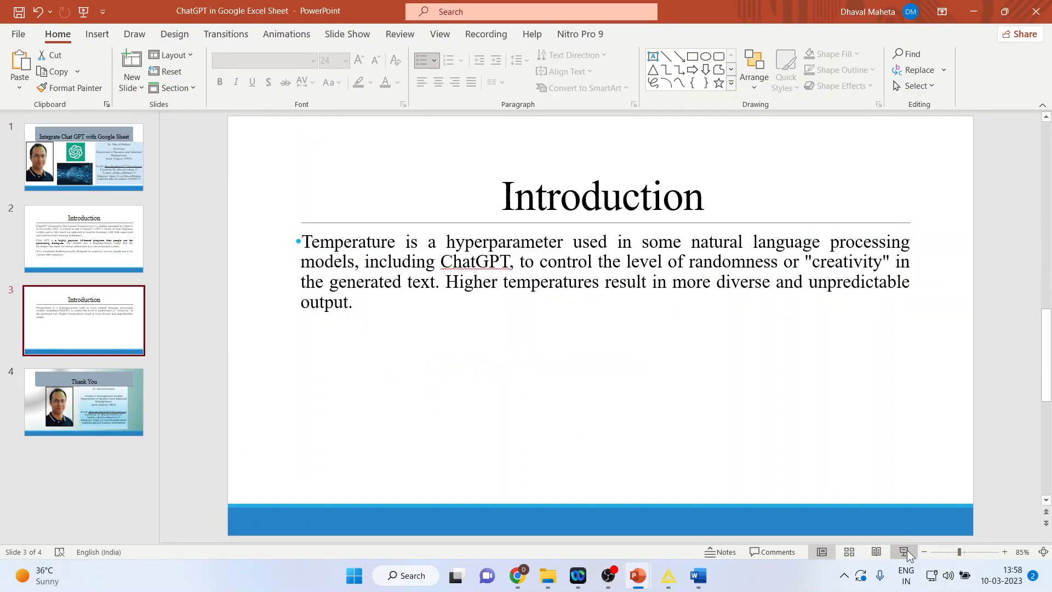
mouse_move(698, 575)
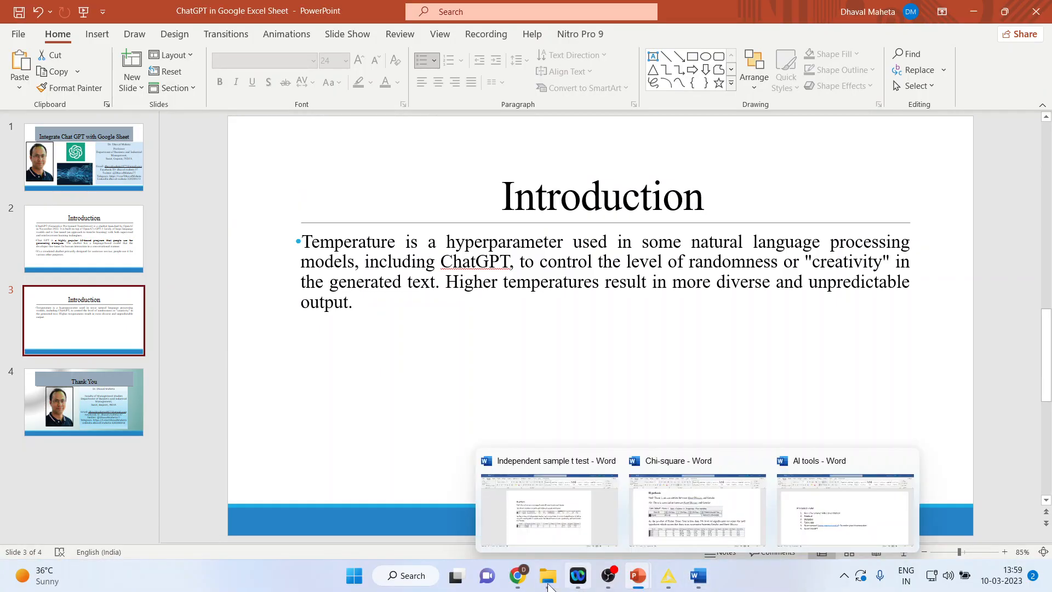
- Enter =gpt("tell me a joke on machine learning") in A1 to return a machine learning joke
left_click(517, 576)
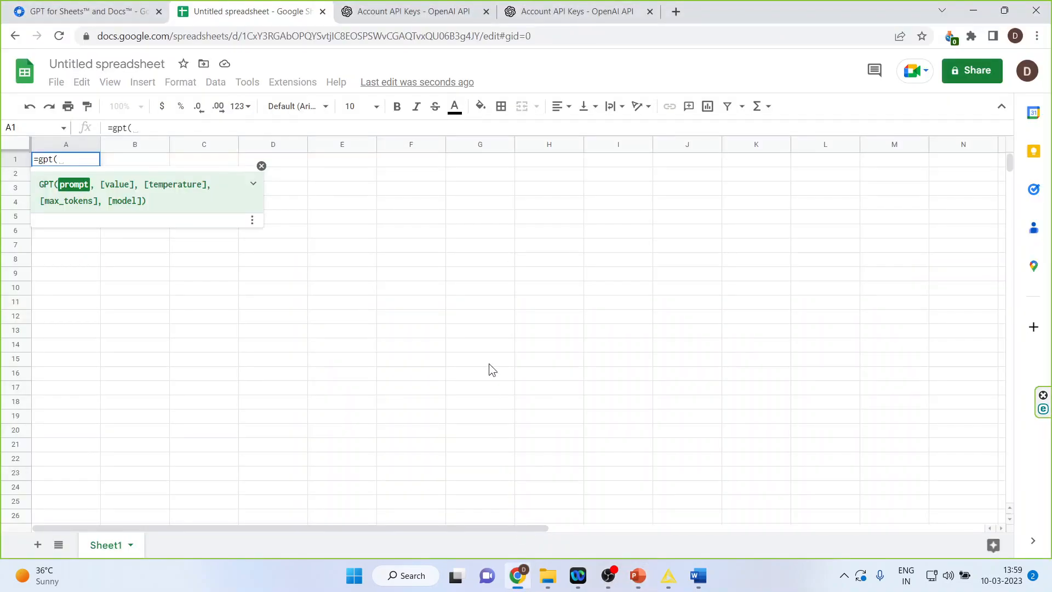
type("\"te")
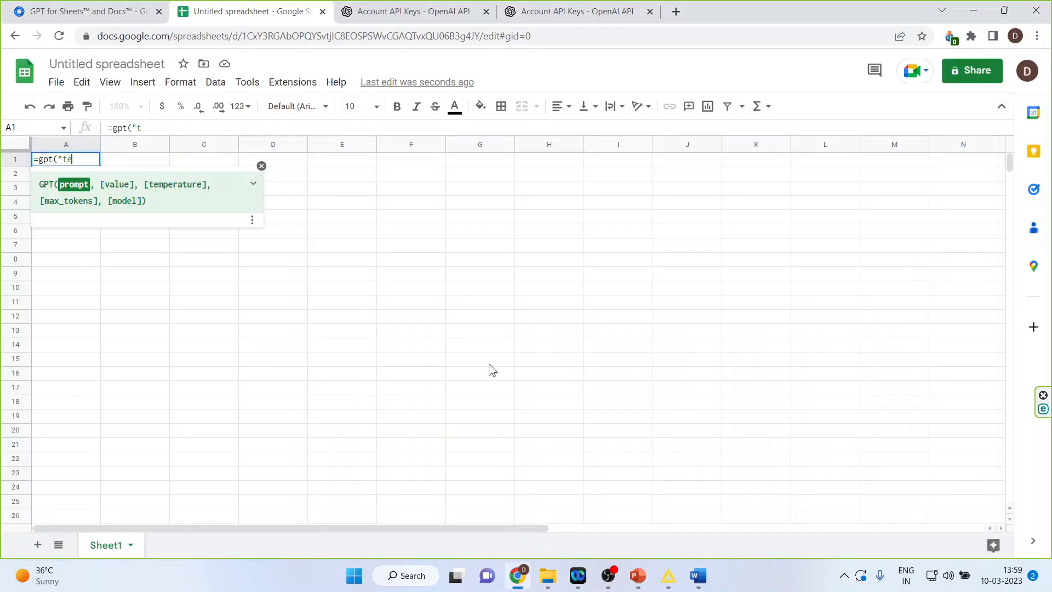
type("ell me a")
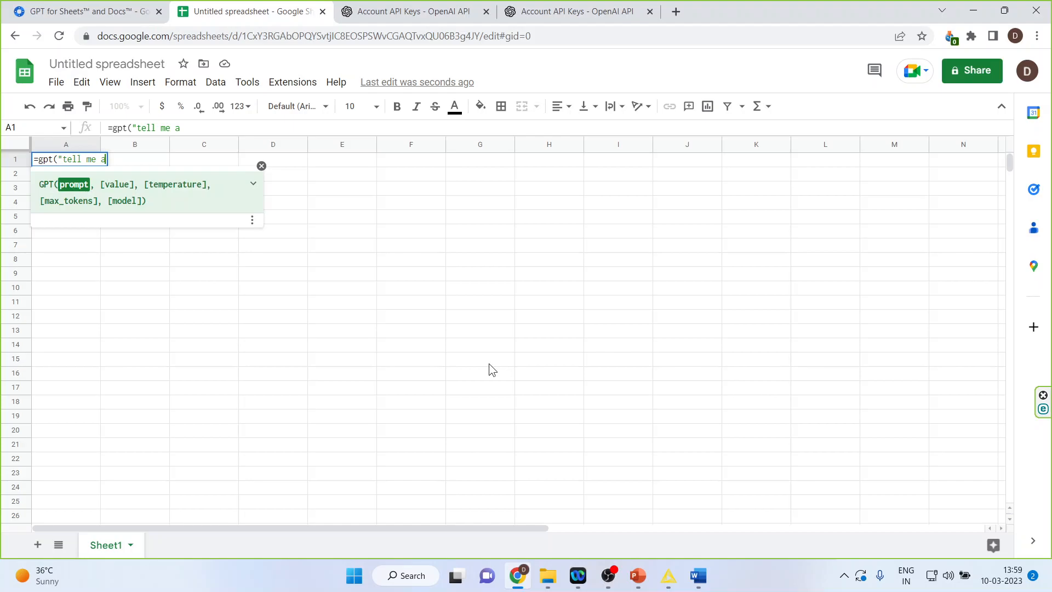
type("joke")
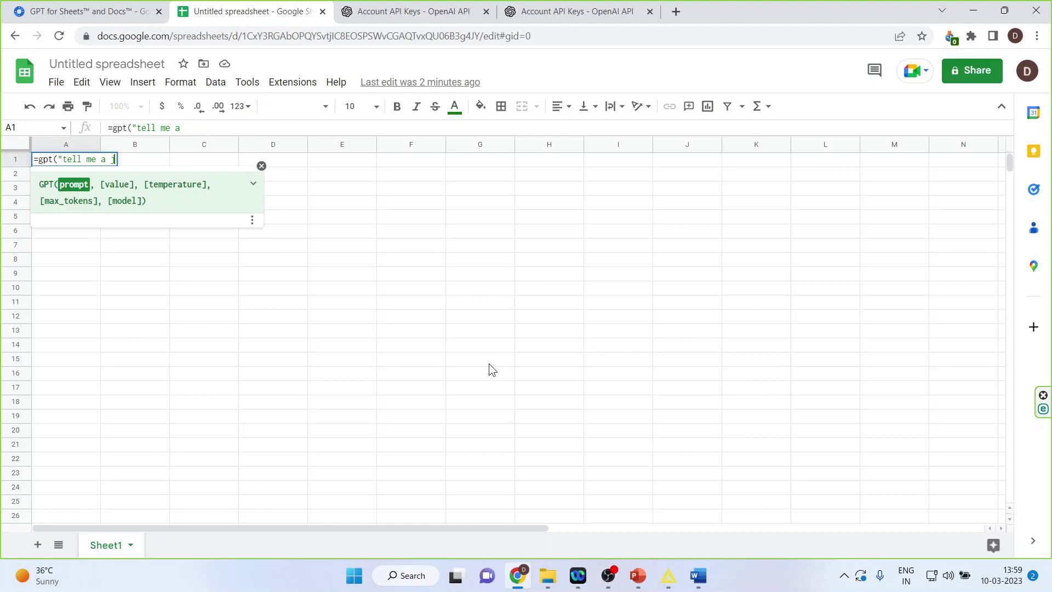
type("joke on")
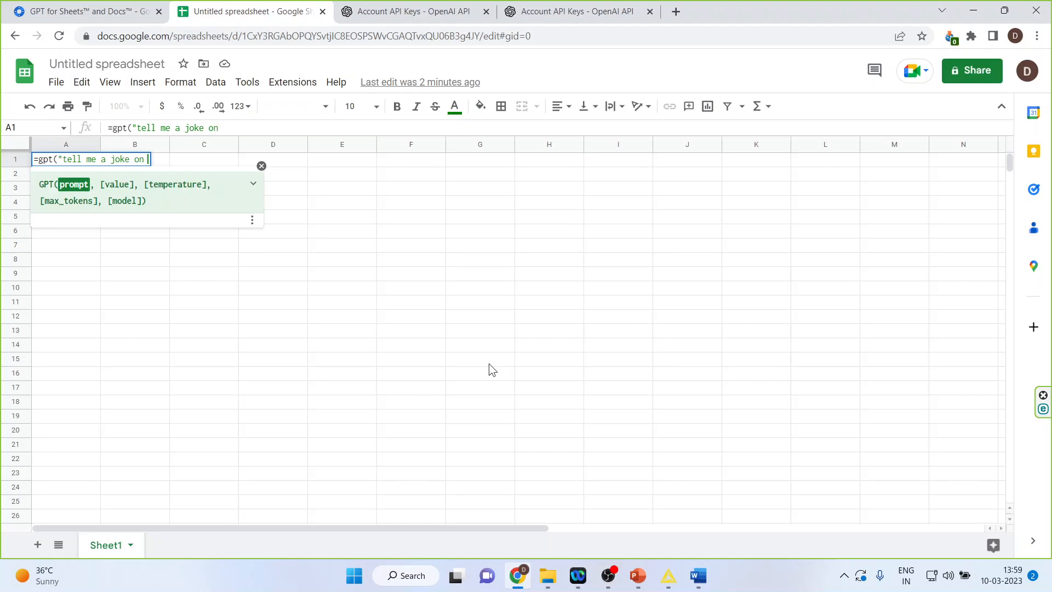
type("machine lea")
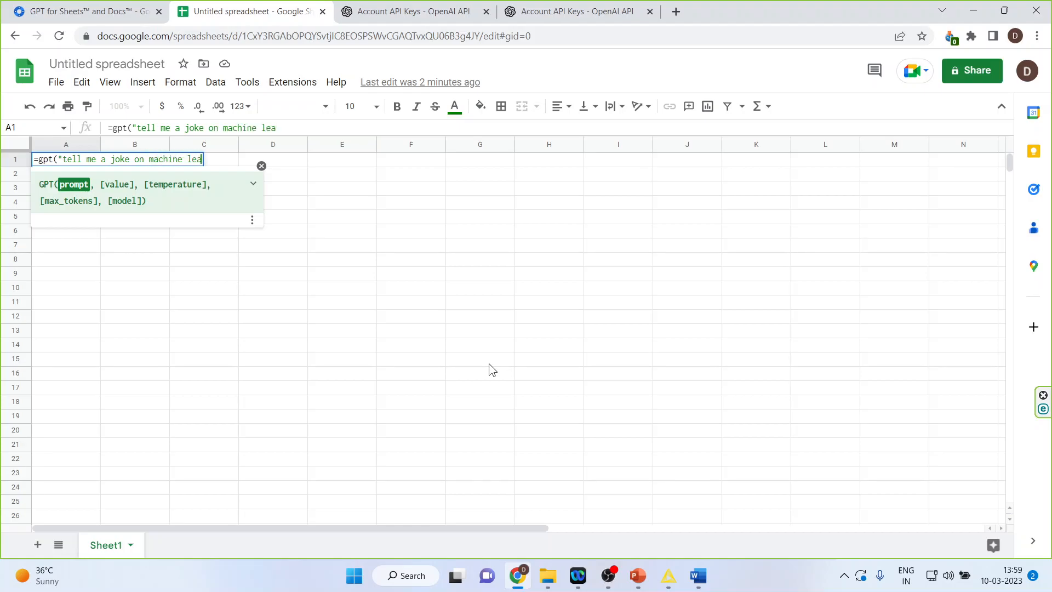
type("rning")
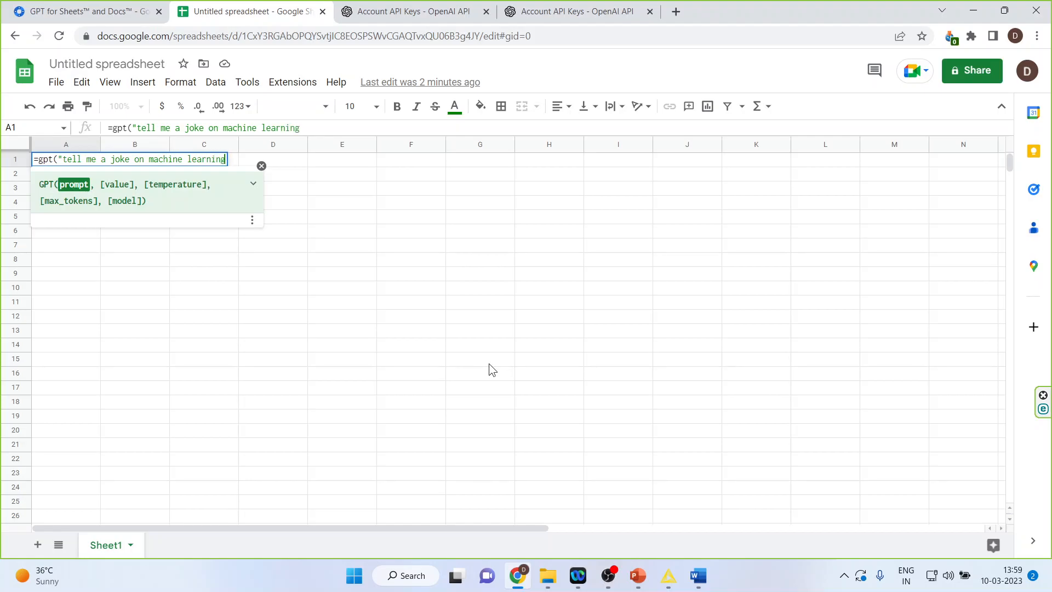
key("Return")
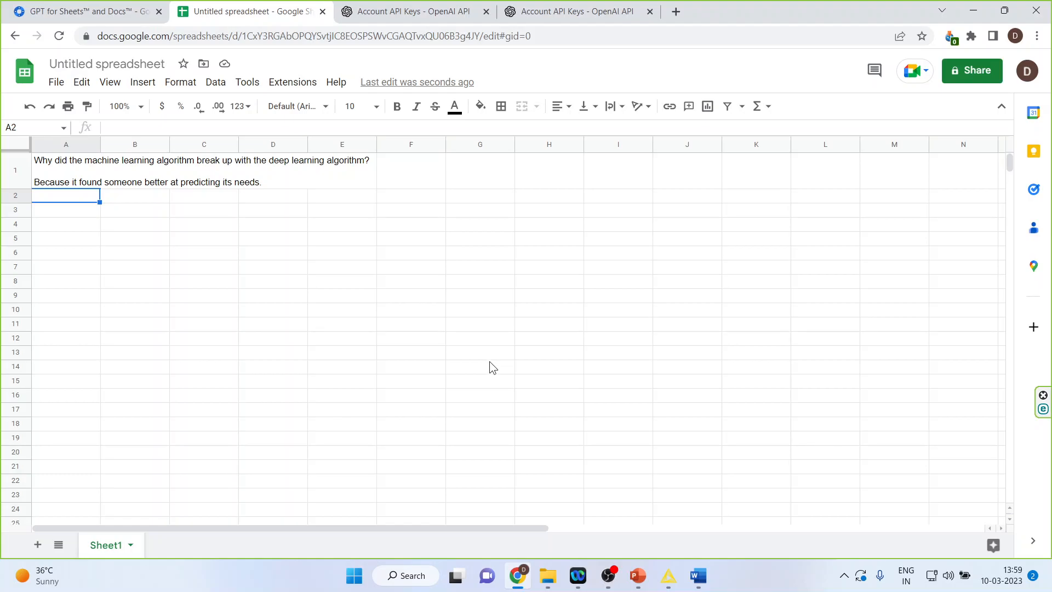
- Edit A1's joke formula to add a temperature argument so it returns a different joke
left_click(65, 169)
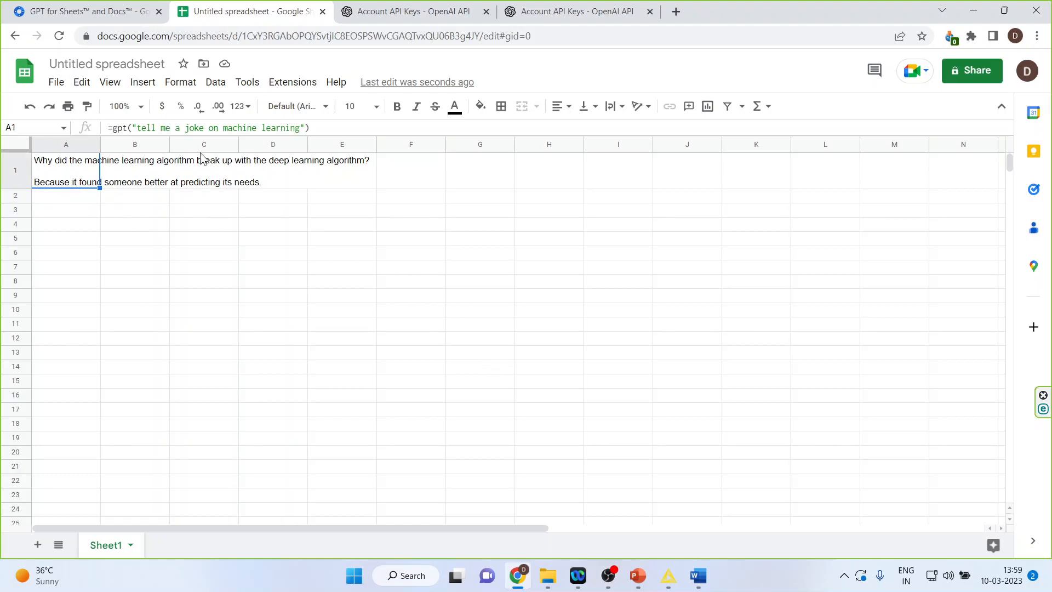
double_click(64, 169)
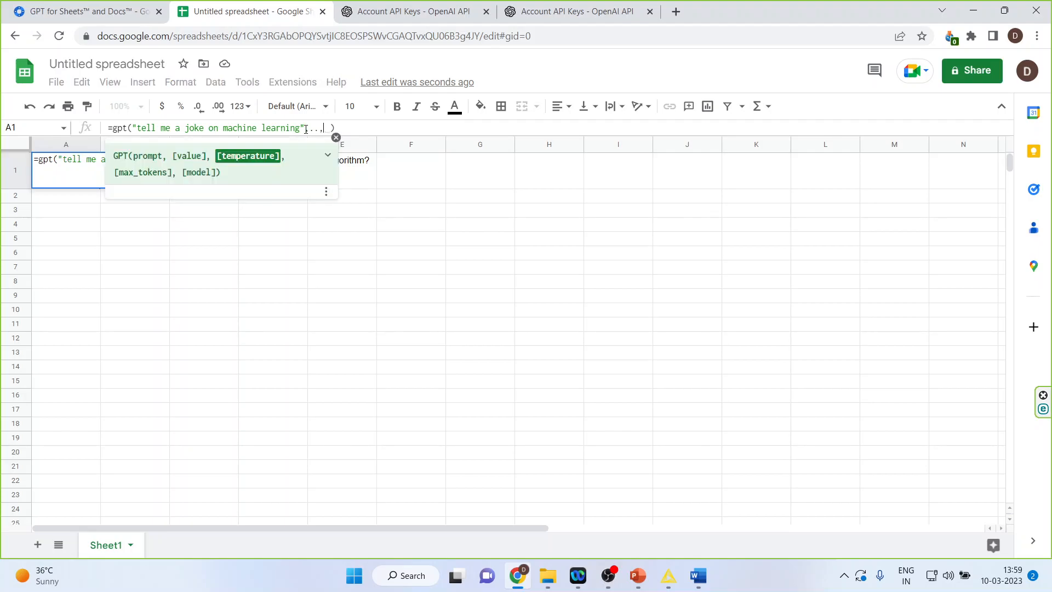
type("100")
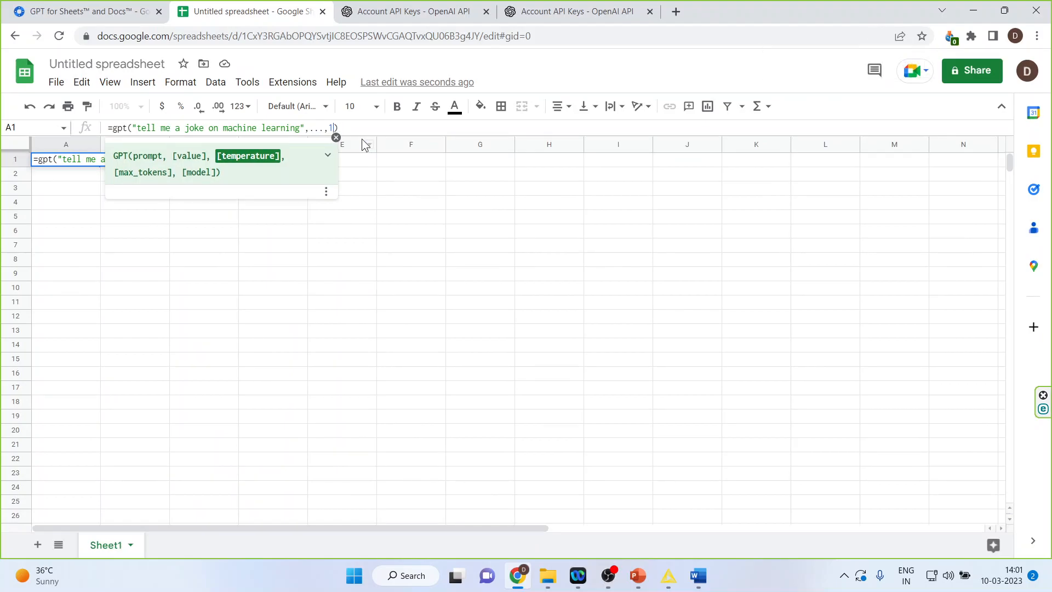
key("backspace")
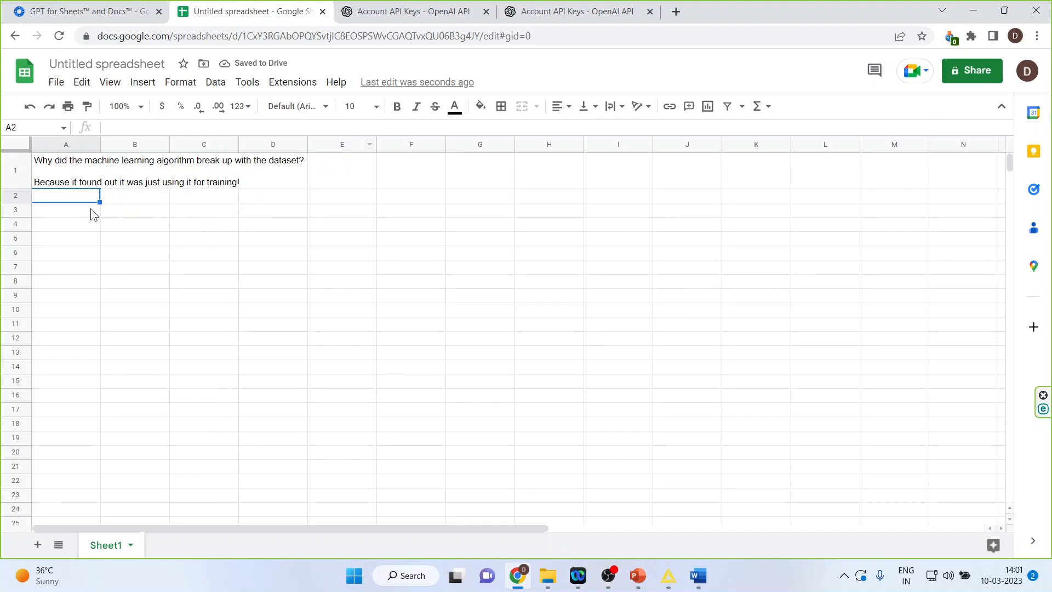
- Enter =gpt("make a tagline for cold drink") in A2 to generate a cold drink tagline
type("=")
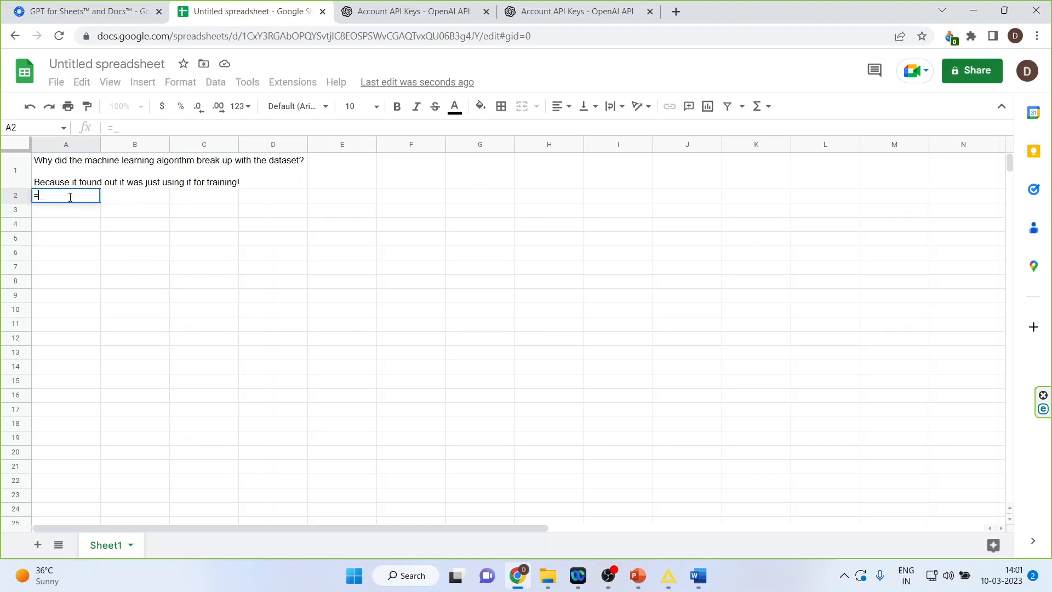
type("gpt(\"")
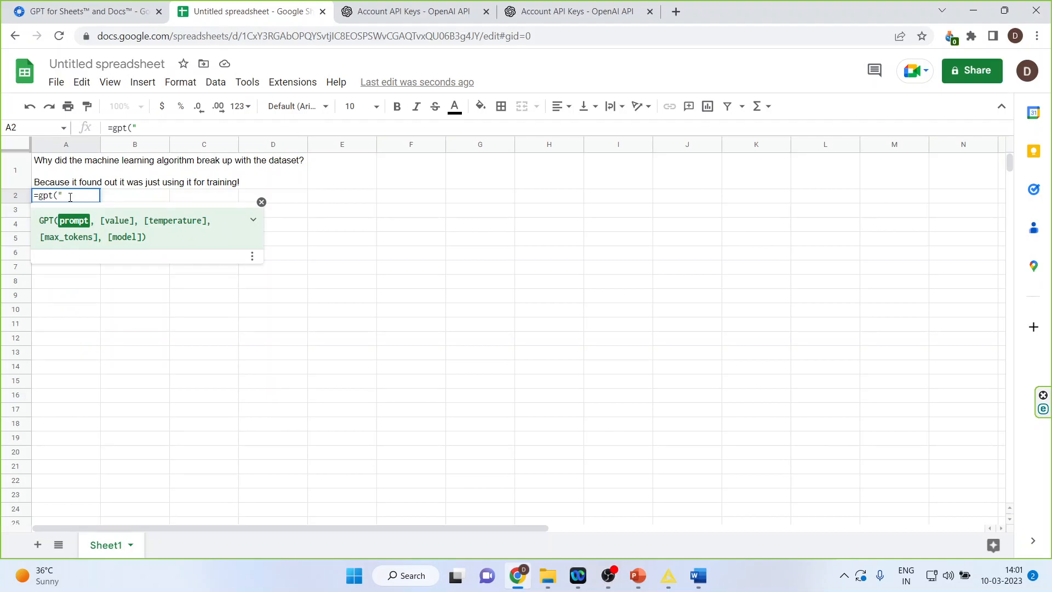
type("make a t")
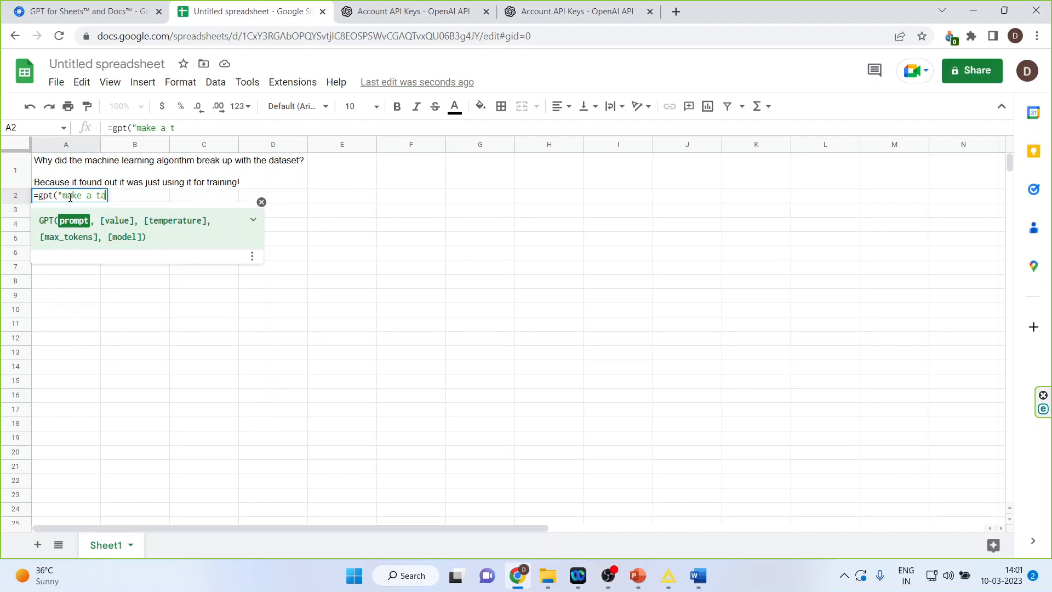
type("agline for")
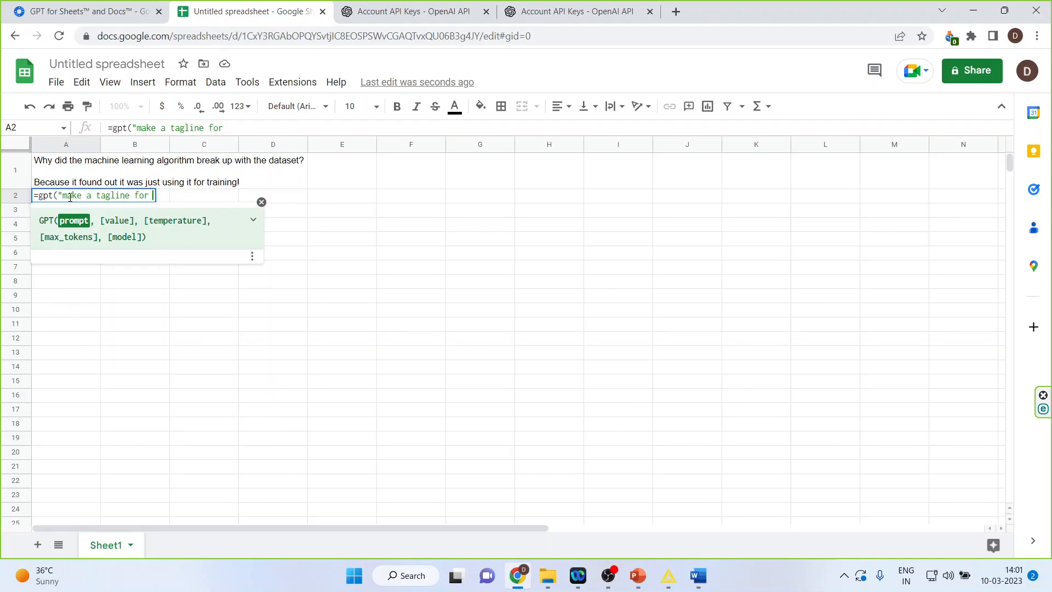
type("cold drink")
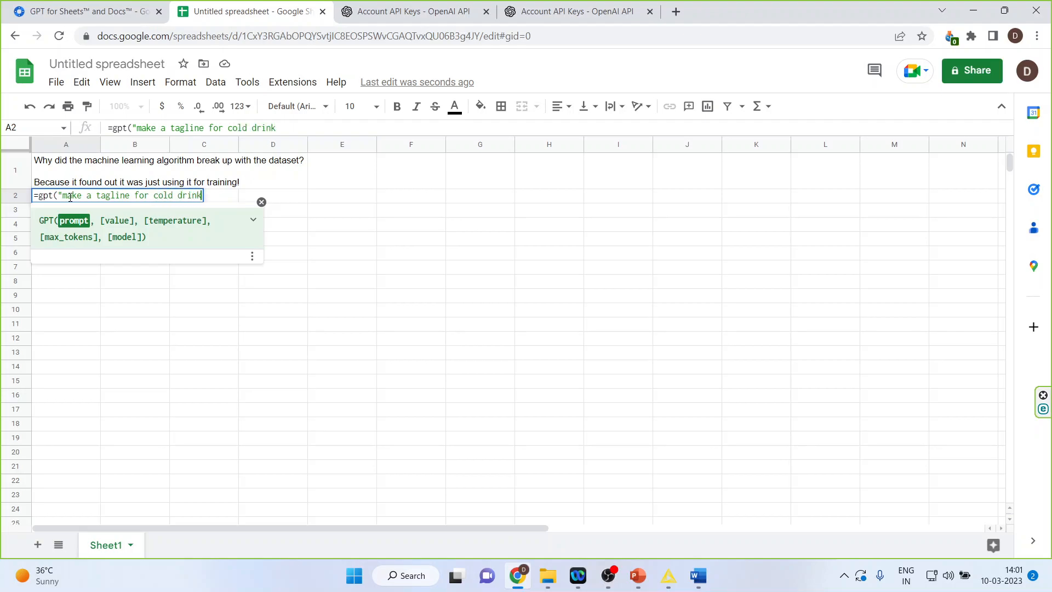
type("\"")
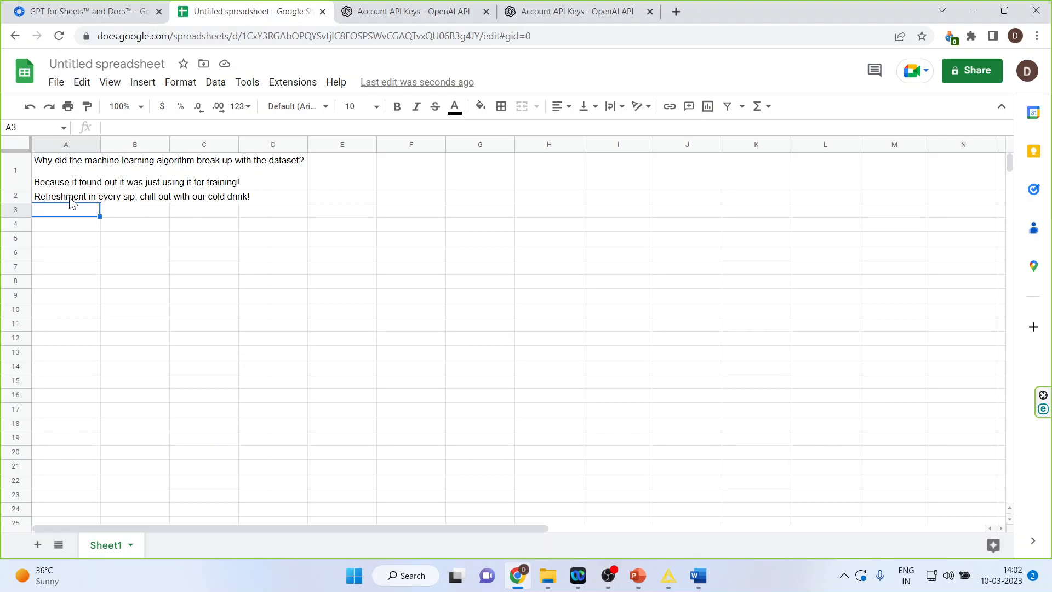
- Enter =gpt("keywords for portfolio management") in A3 to list twenty portfolio management keywords
type("=")
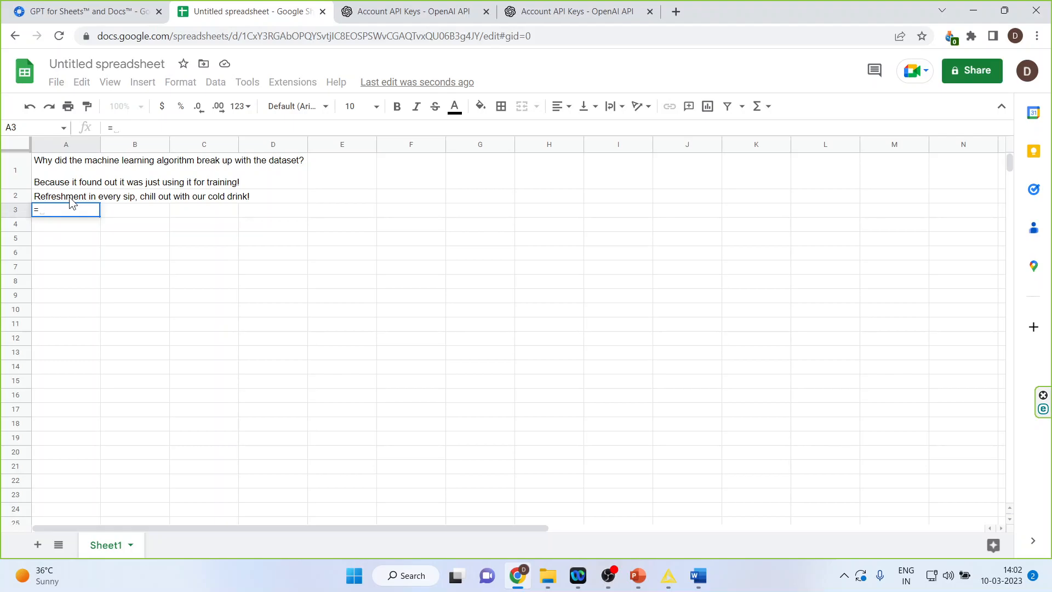
type("gpt(")
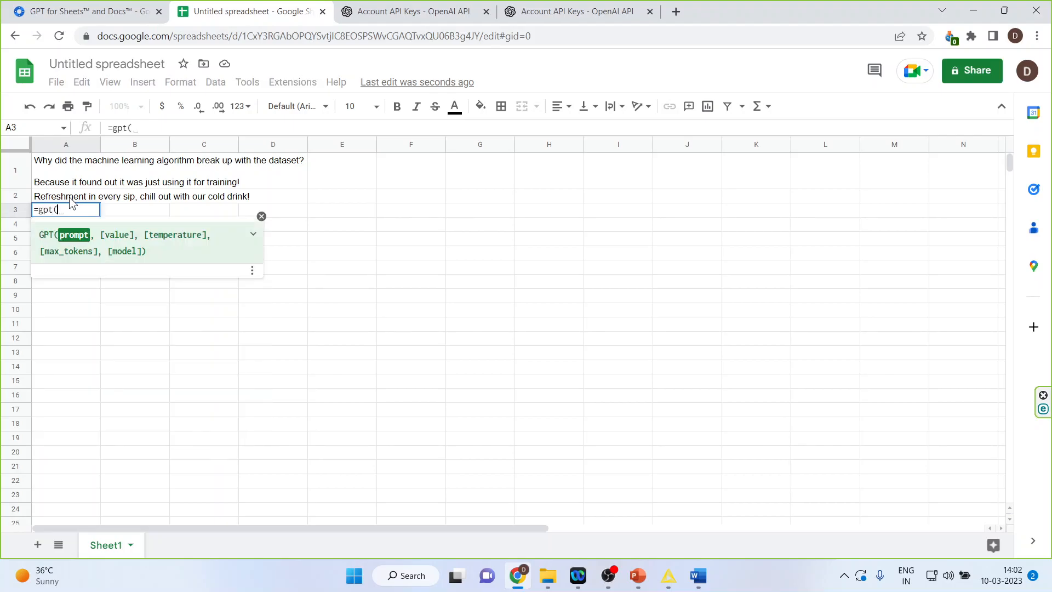
type("\"")
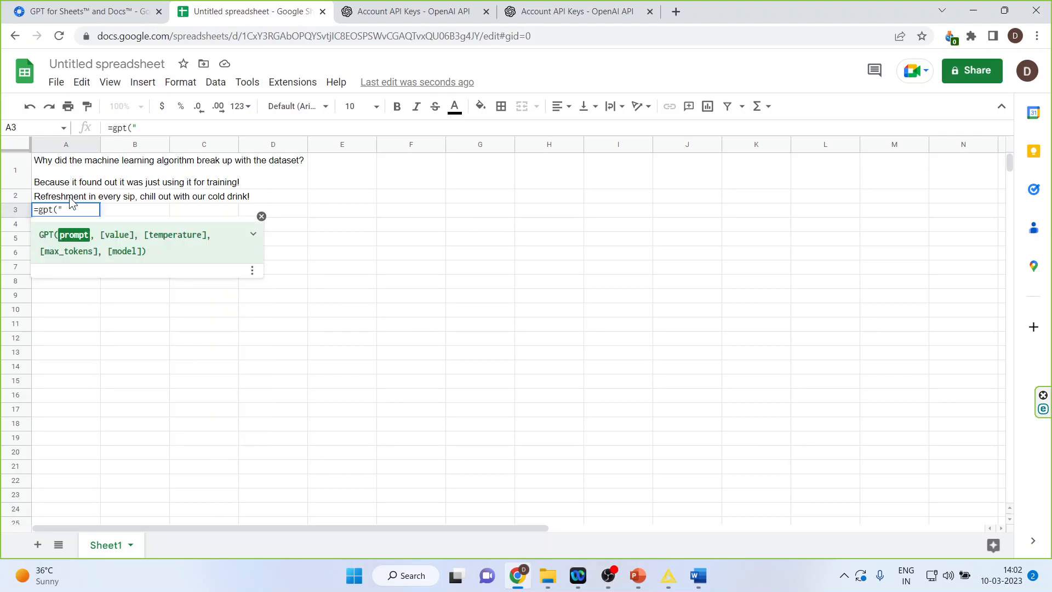
type("keywords")
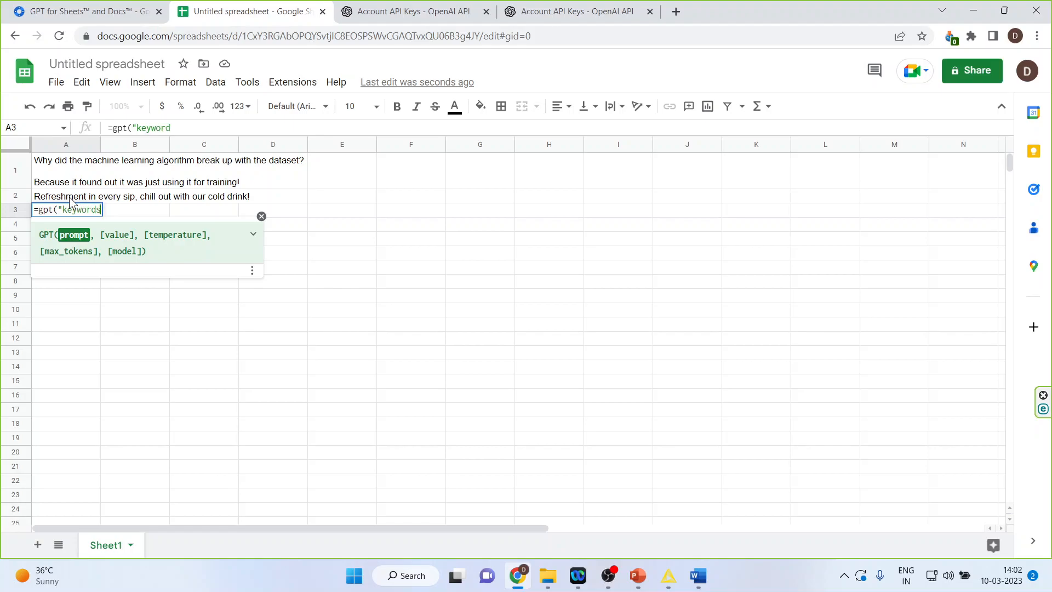
type("for p")
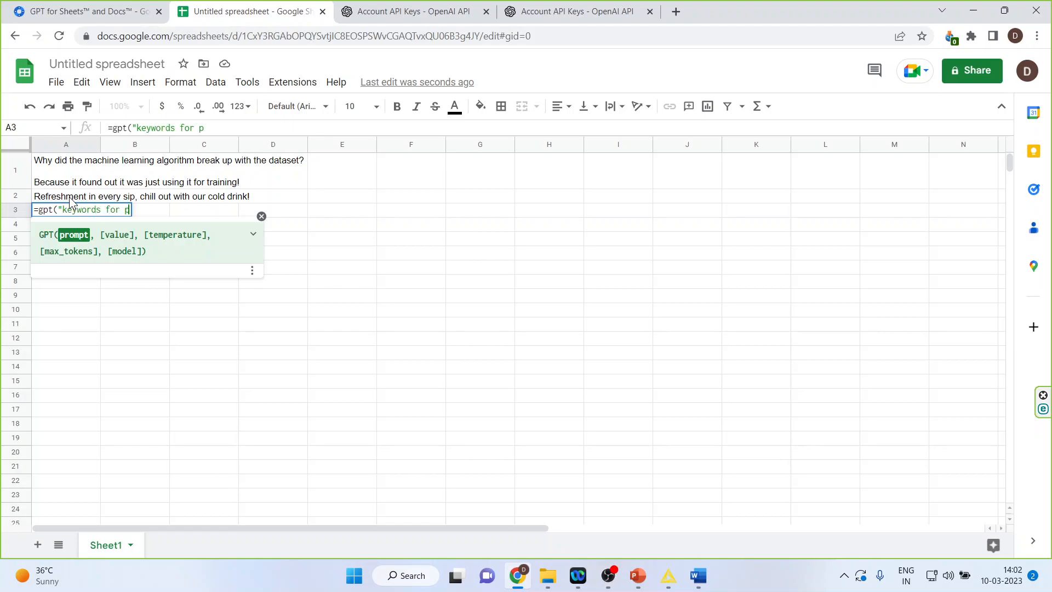
type("ortf")
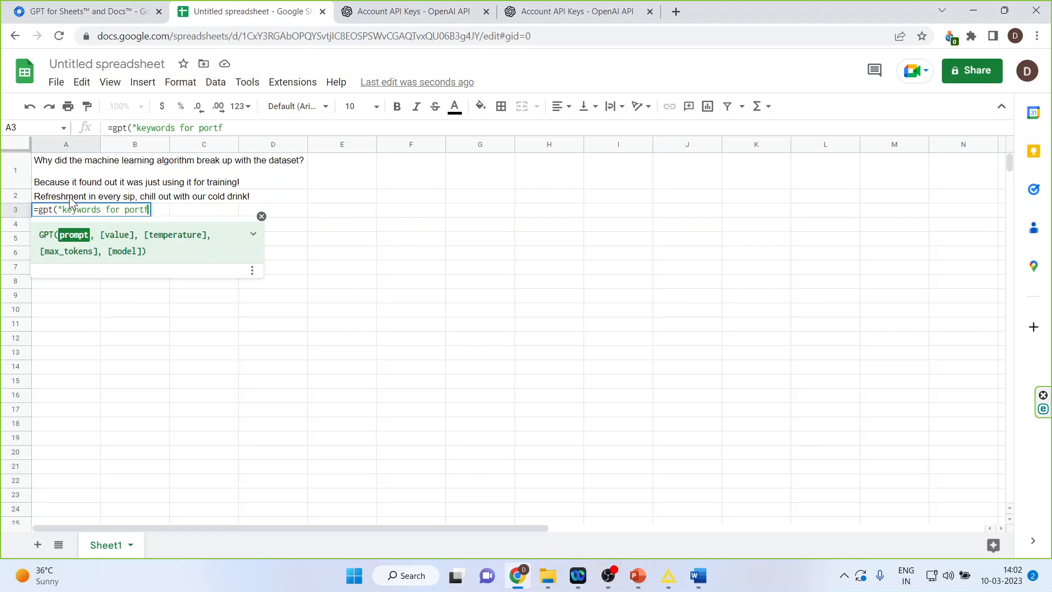
type("olio manage")
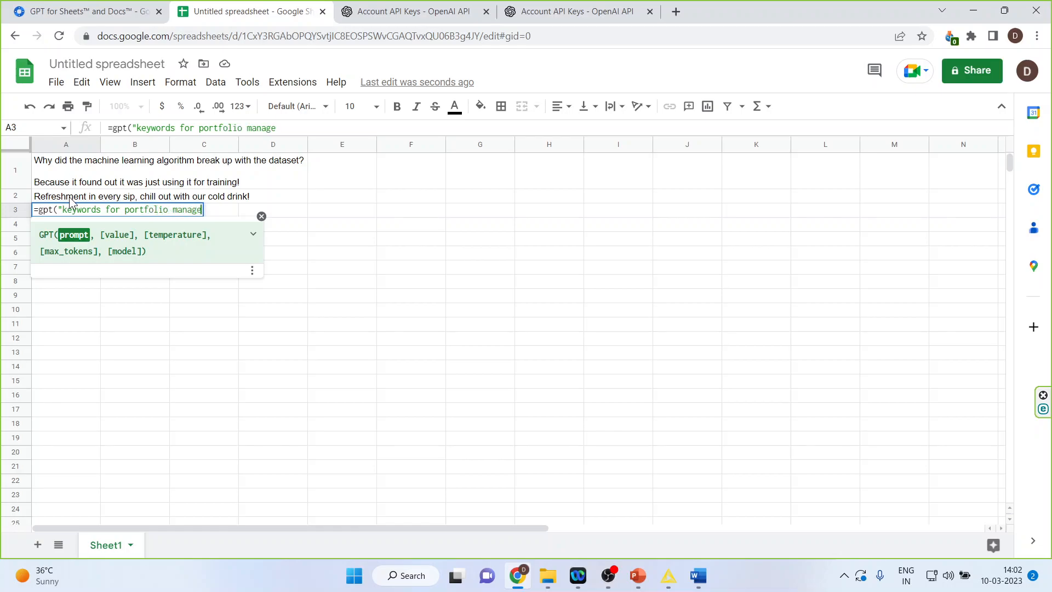
type("menet\"")
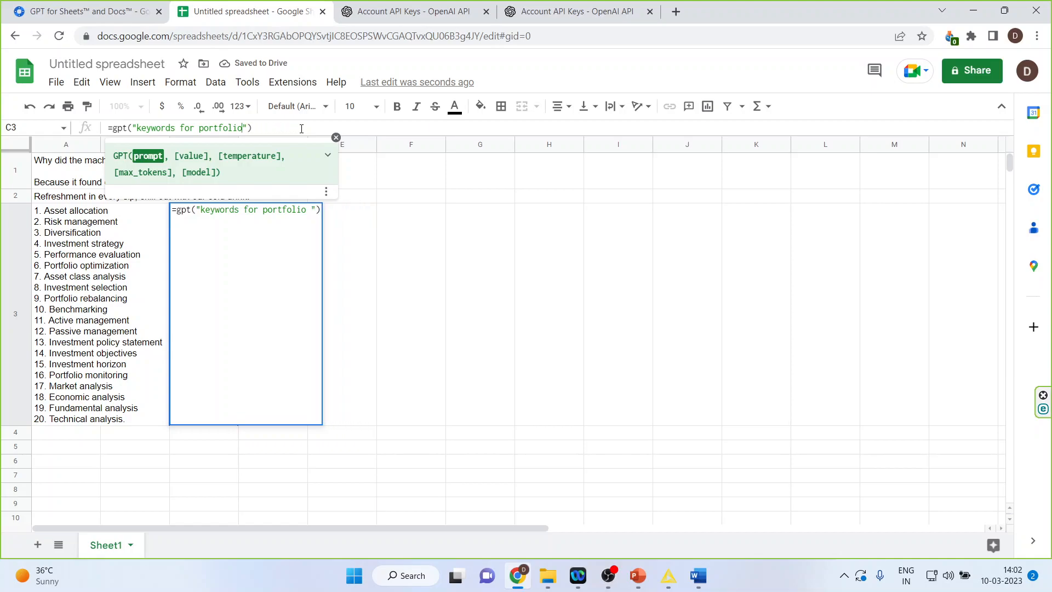
- Change the C3 formula to =gpt("keywords for corporate restructuring") to list 20 restructuring keywords
type("co")
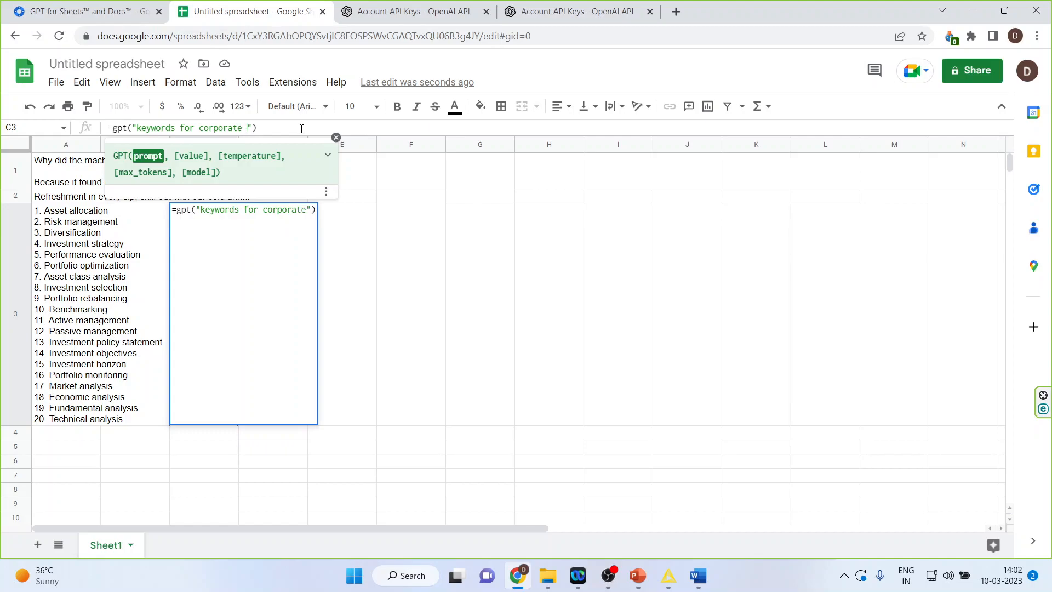
type("restr")
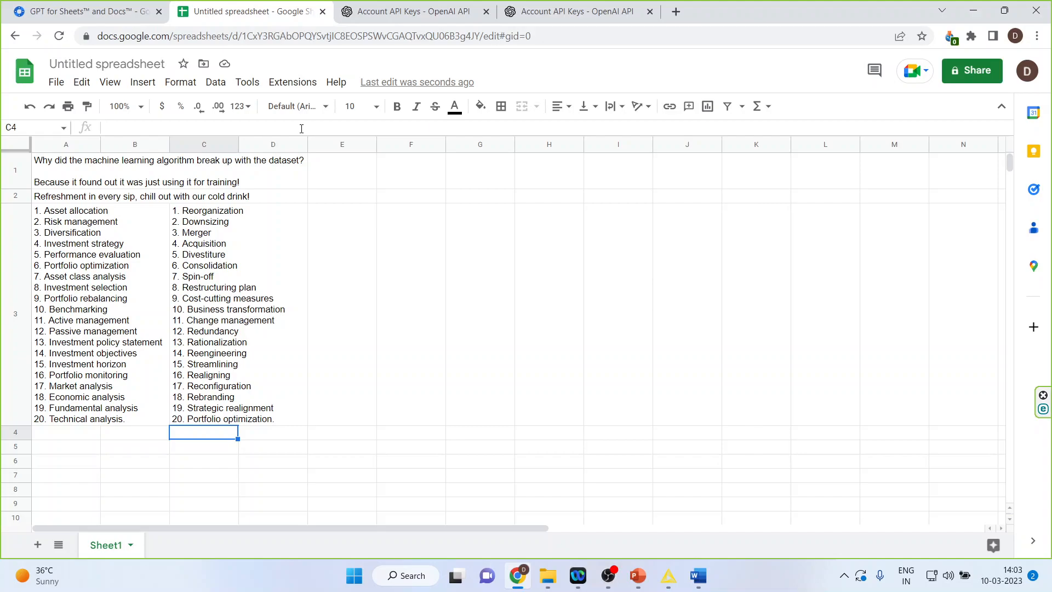
- Switch to Sheet2 and try =gpt(A1) beside Financial Management, then start a keyword prompt
left_click(172, 545)
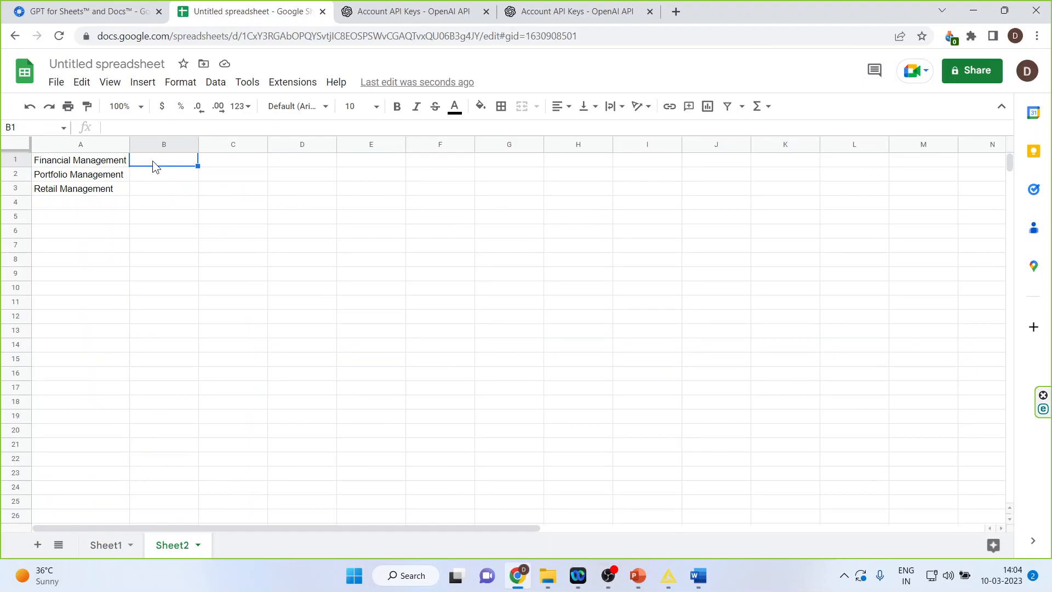
type("=g")
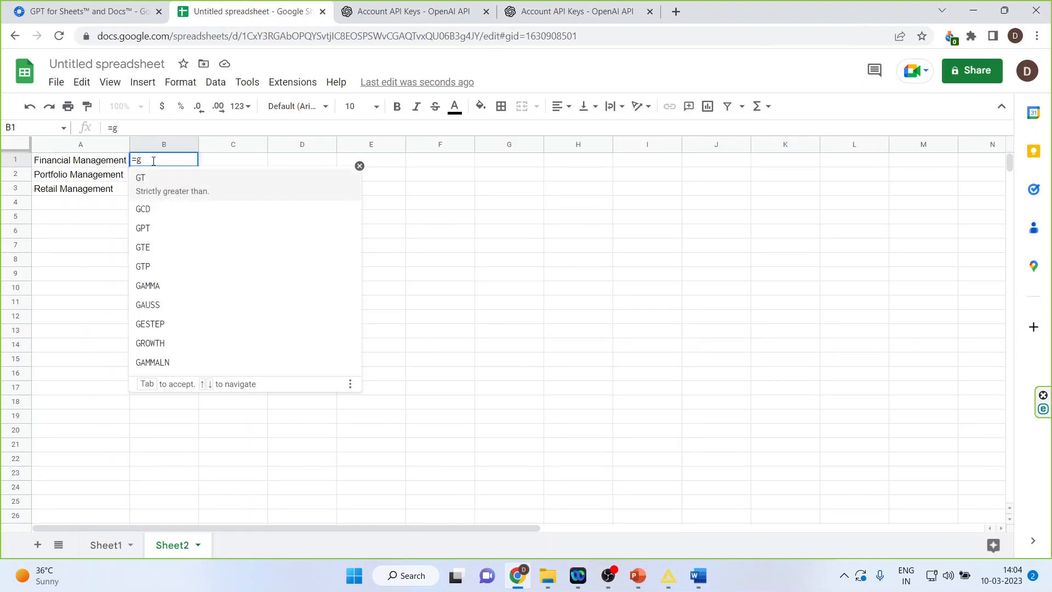
type("pt(")
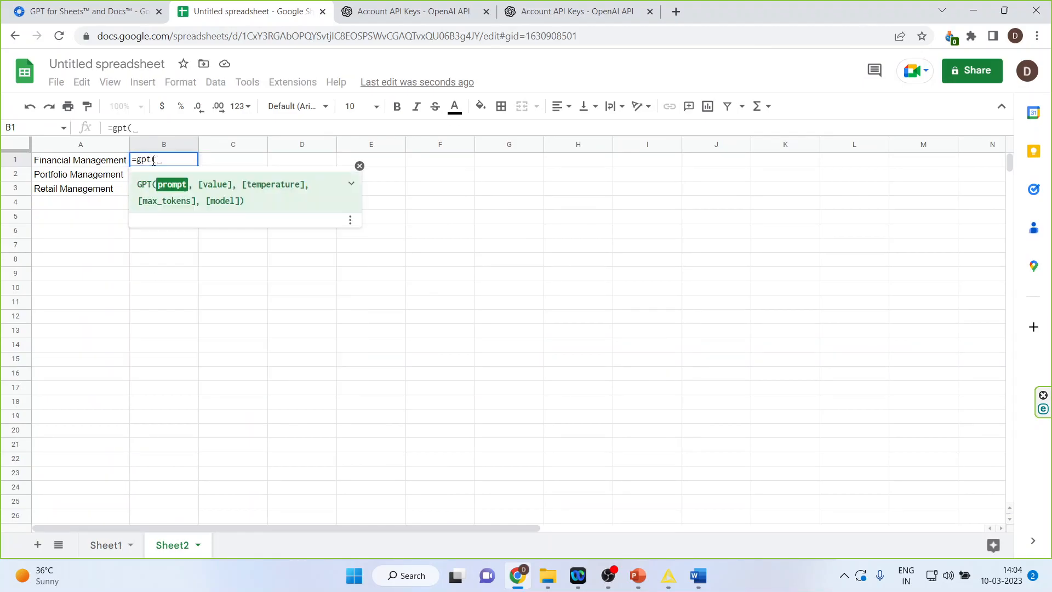
type("a1)")
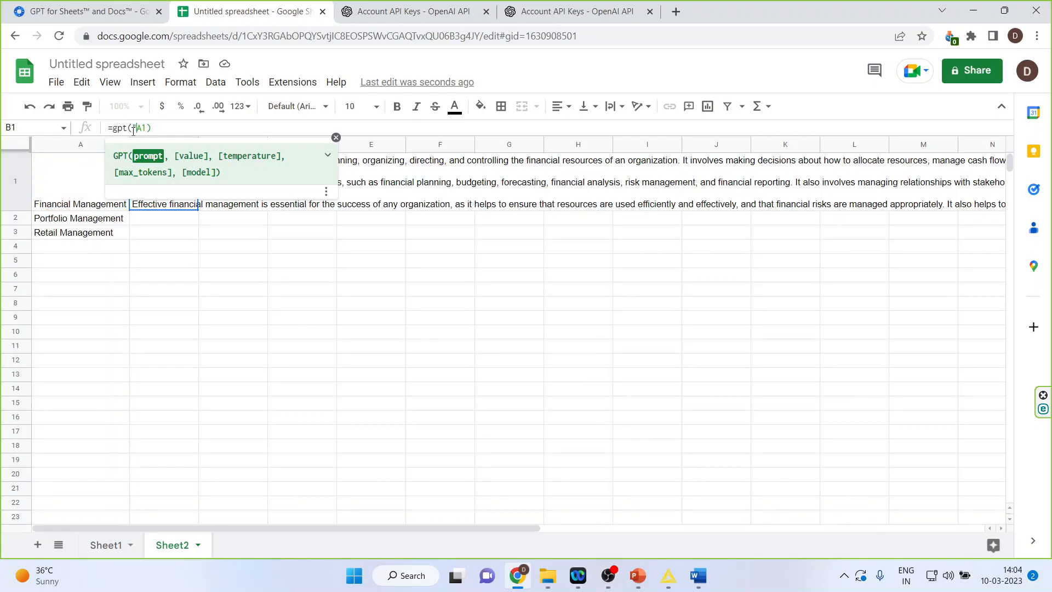
type("ke")
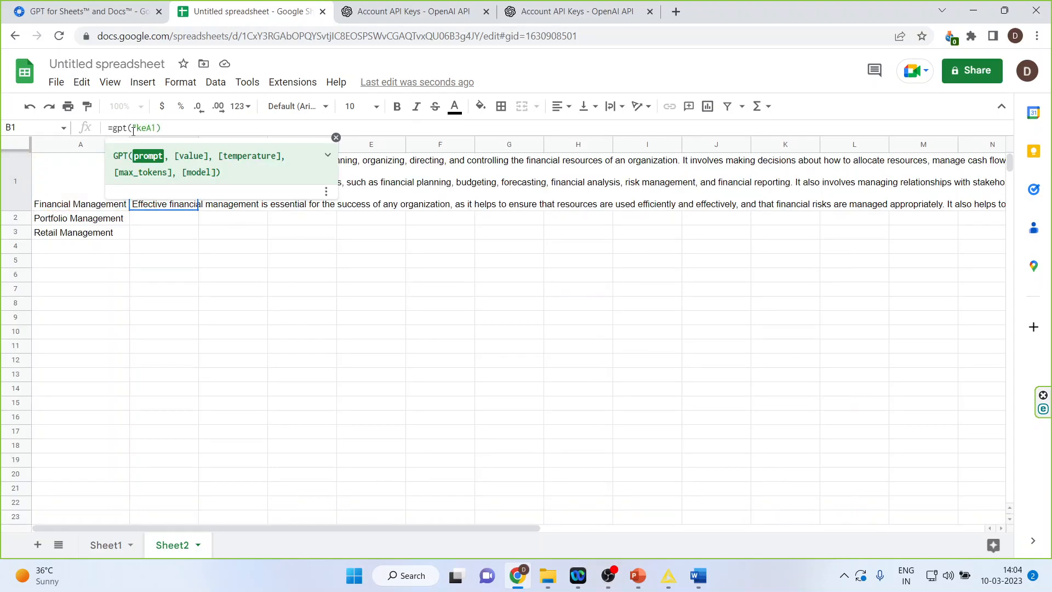
type("y")
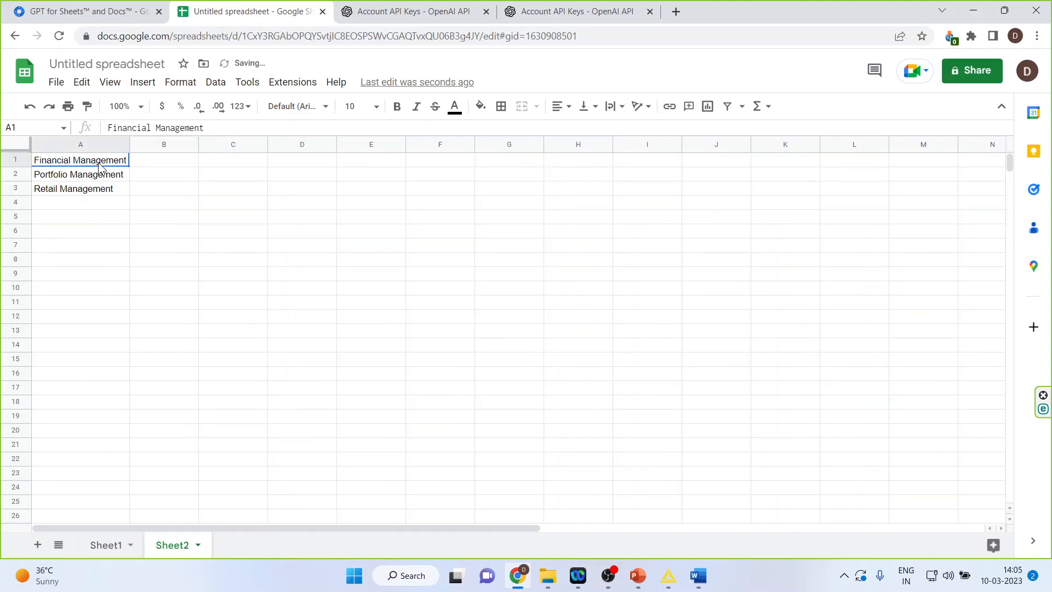
mouse_move(294, 167)
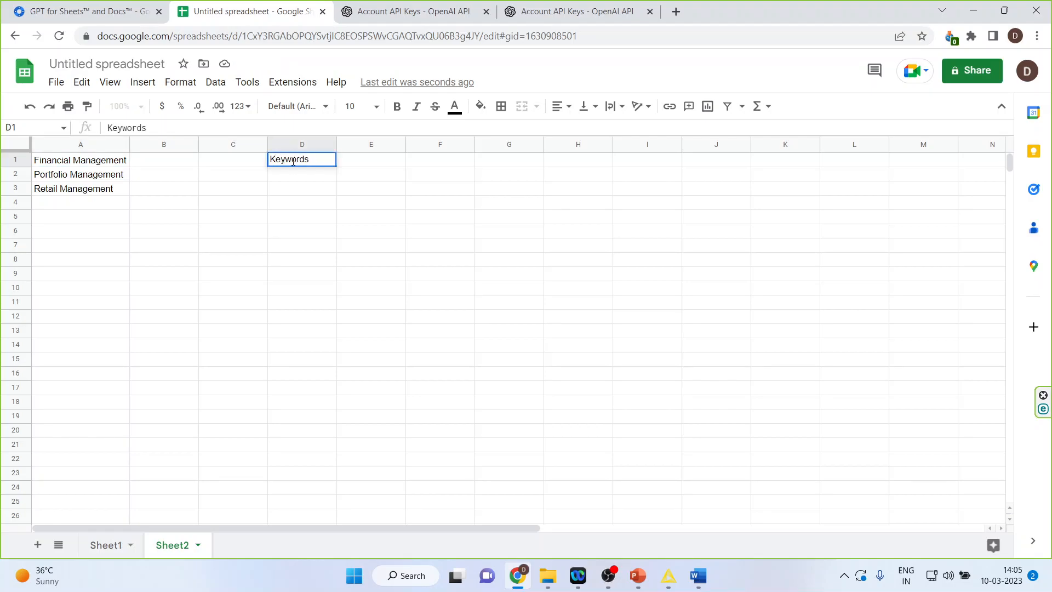
- Enter =gpt(A1,D1) in B1 to generate financial management keywords from the Keywords label
left_click(163, 160)
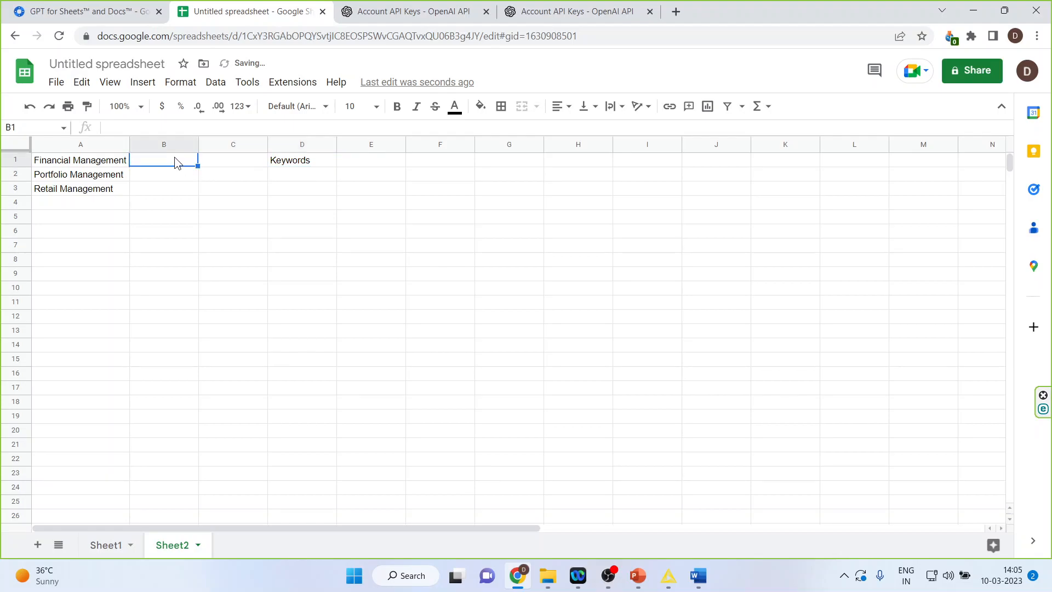
type("=g")
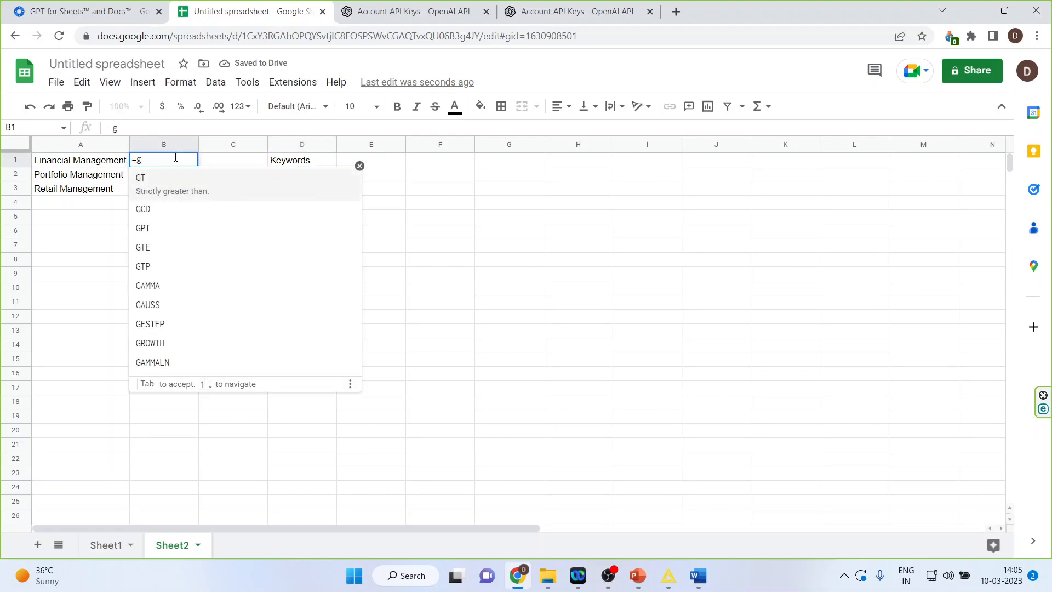
type("pt(")
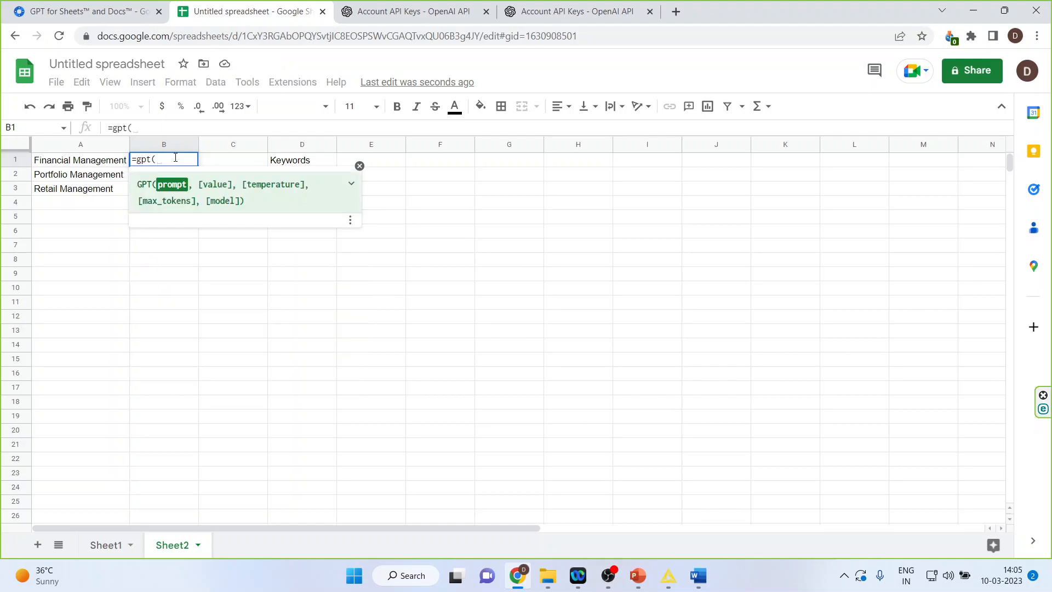
type("a1,")
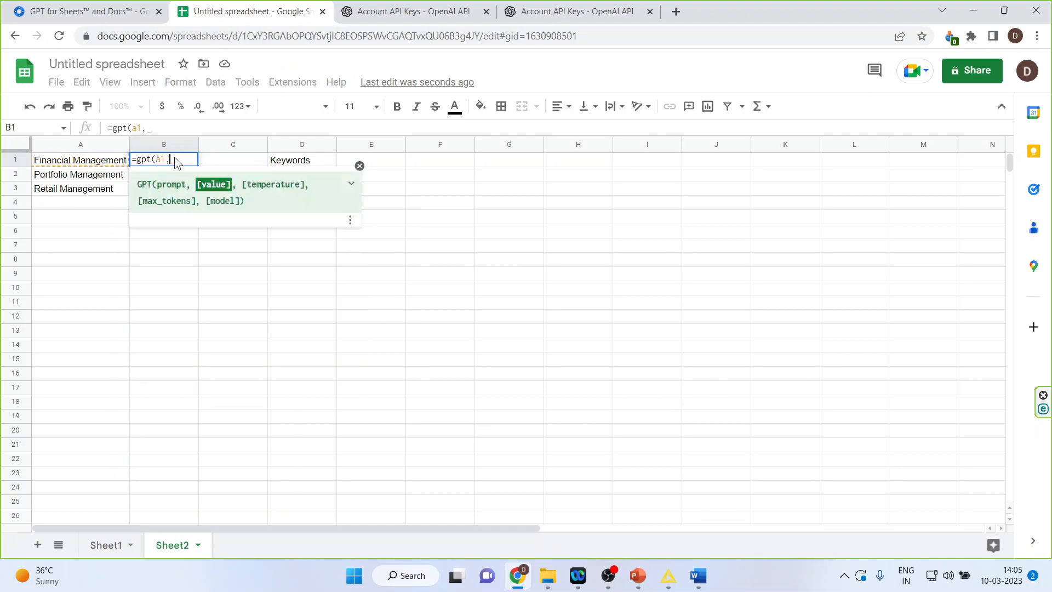
type("d")
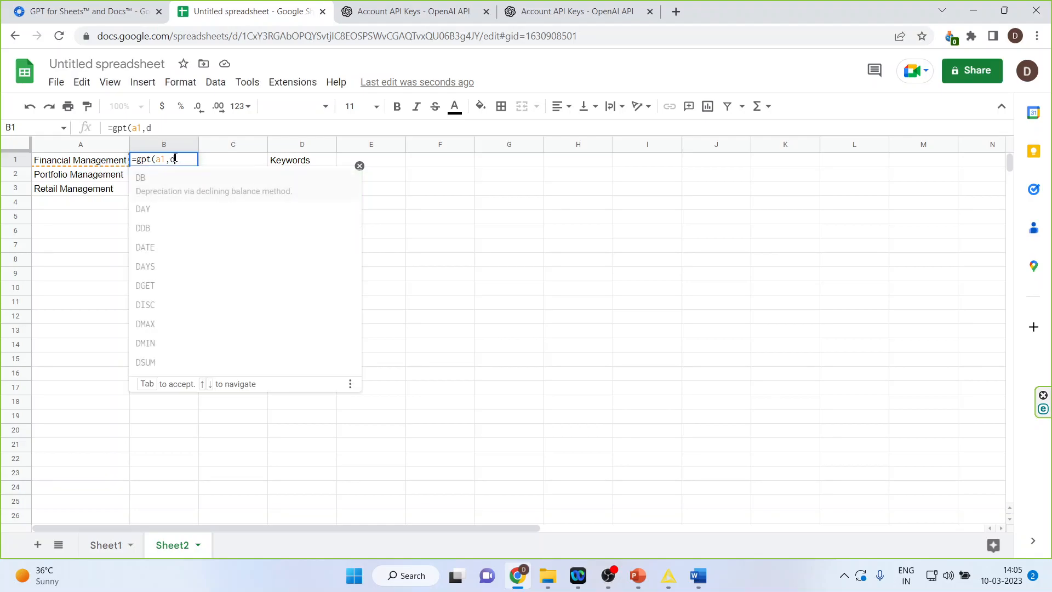
type("1")
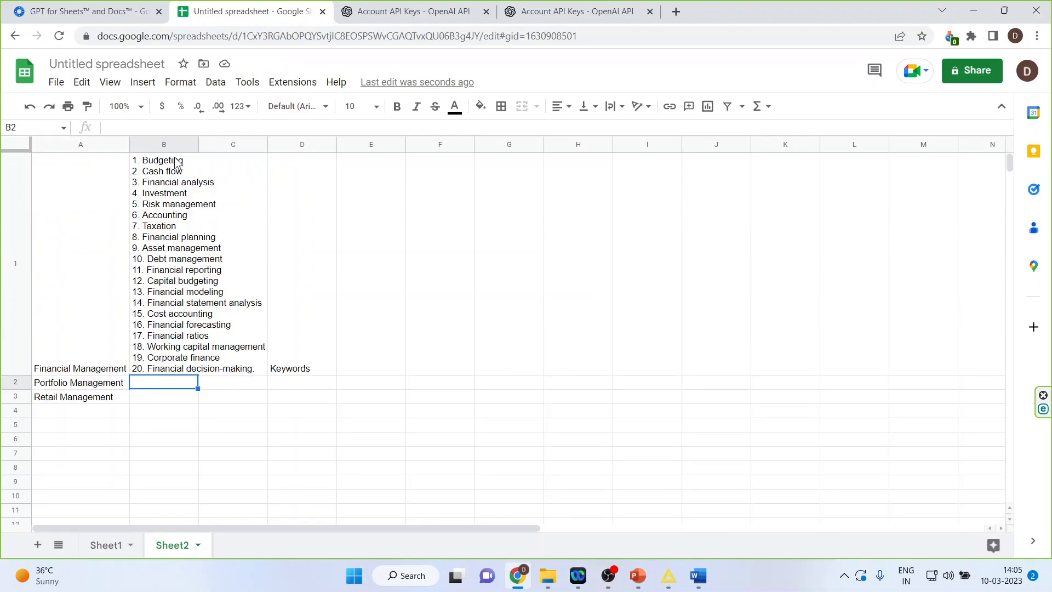
- Make the D1 reference absolute so B1 reads =gpt(A1,$D$1)
left_click(164, 262)
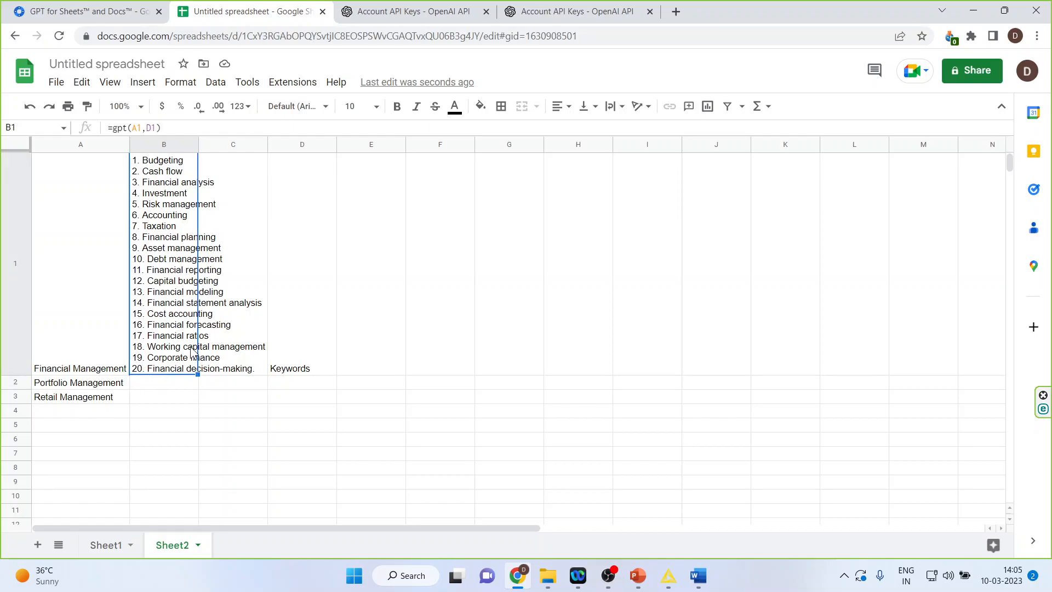
left_click(164, 382)
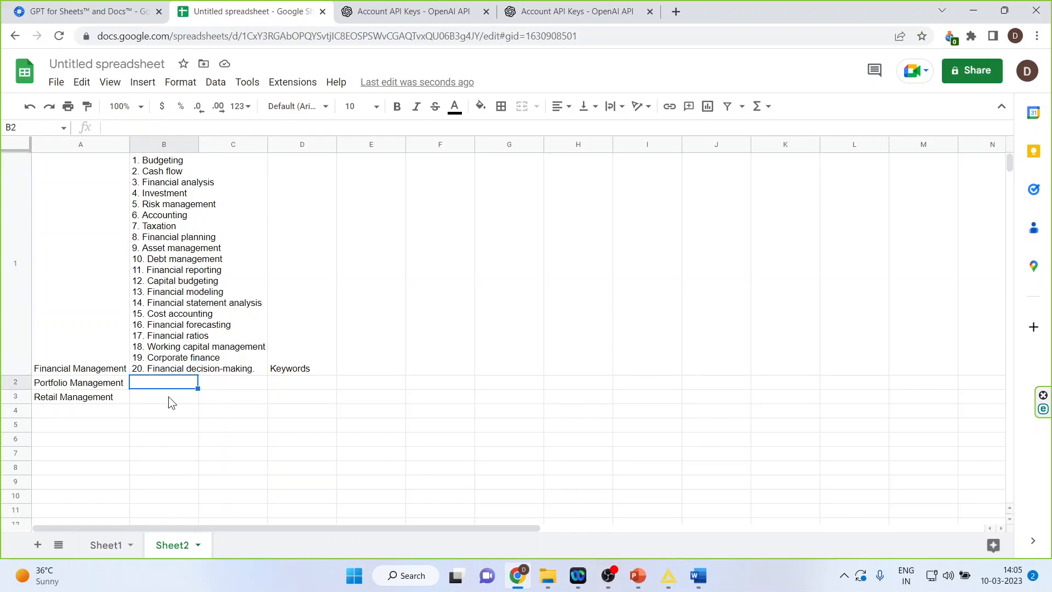
left_click(163, 262)
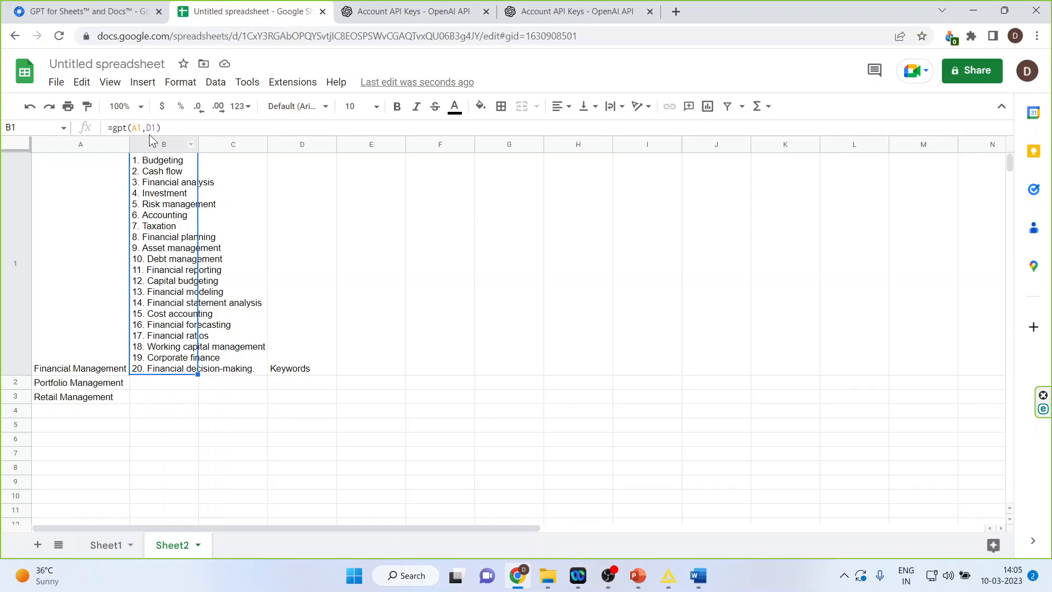
double_click(164, 160)
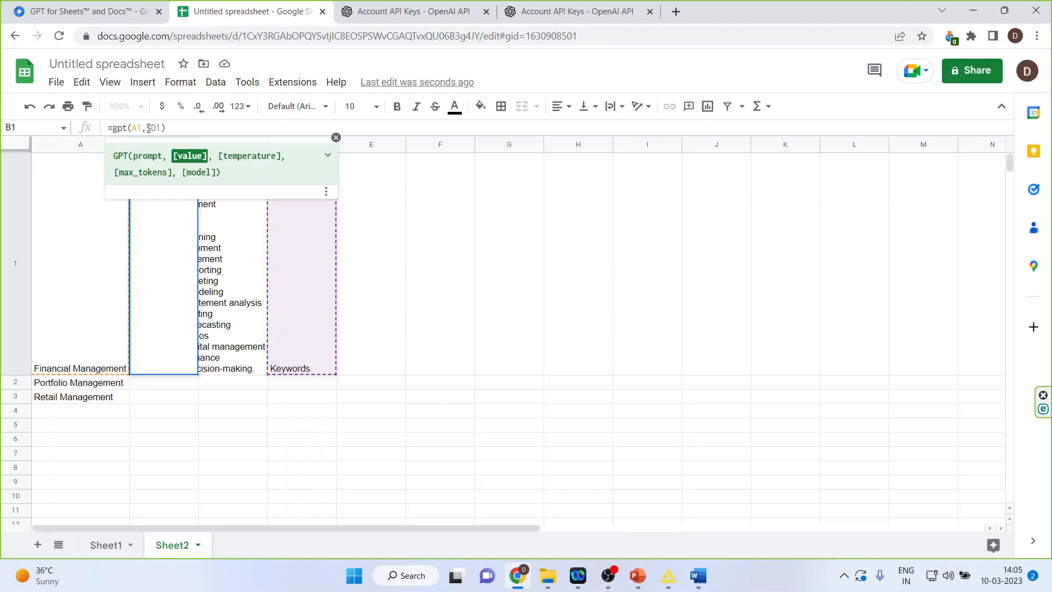
key("Return")
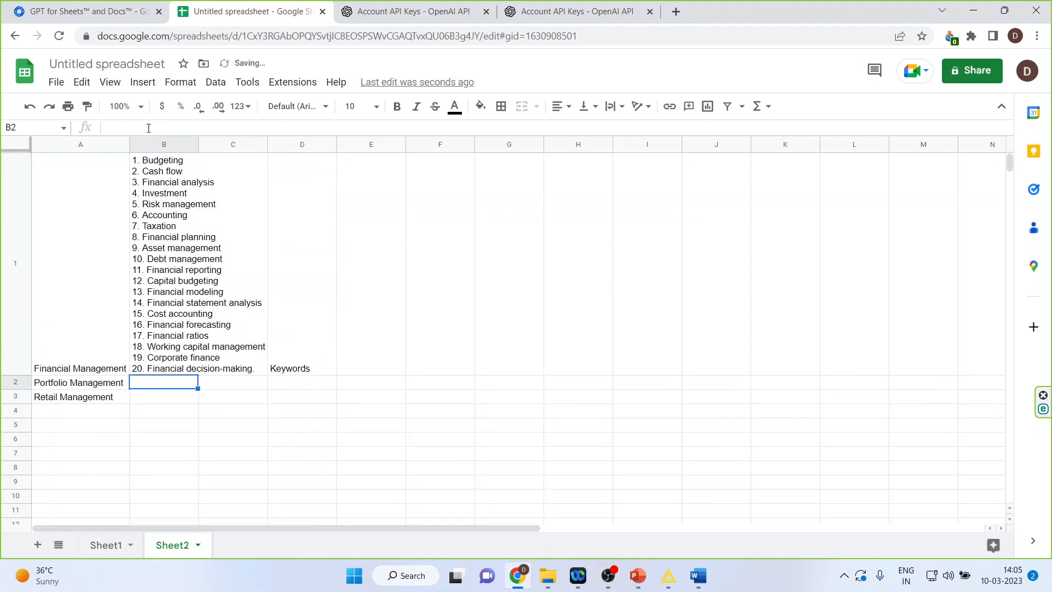
- Fill the formula down to B2 and B3 for Portfolio and Retail Management keyword lists
left_click(163, 262)
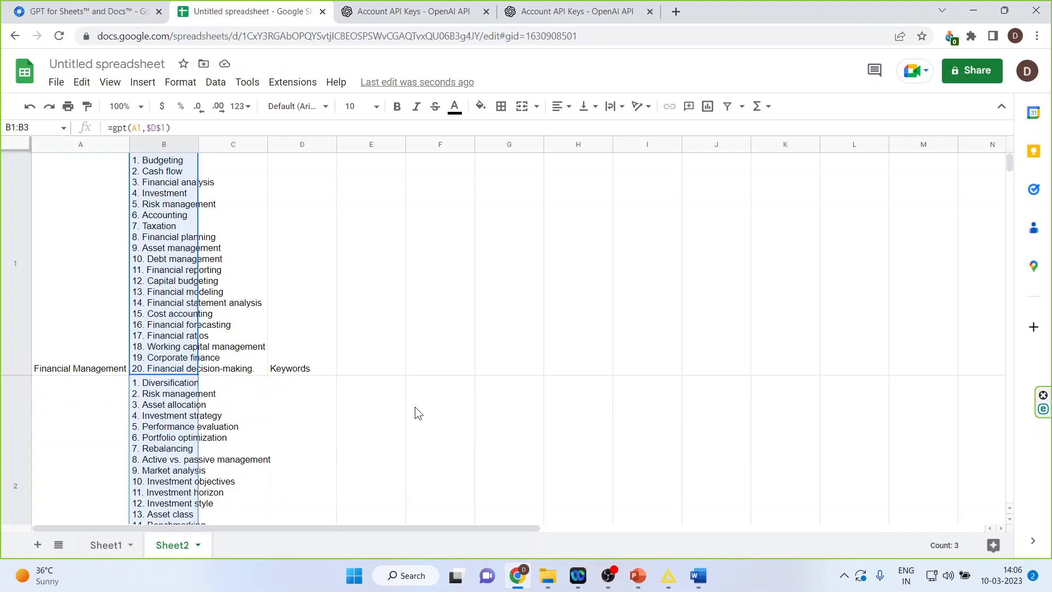
scroll("down", 3)
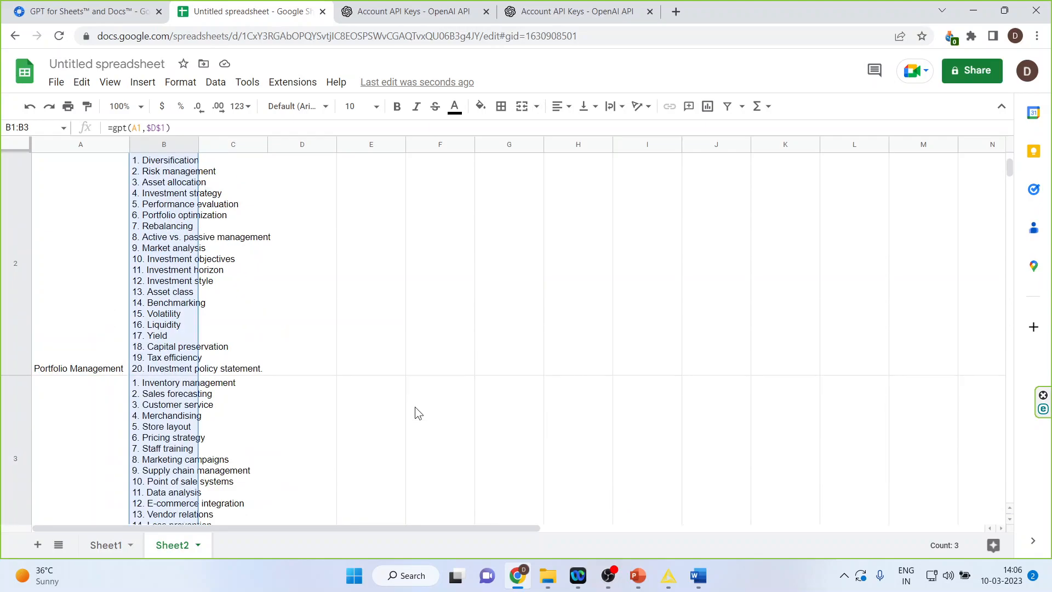
scroll("down", 3)
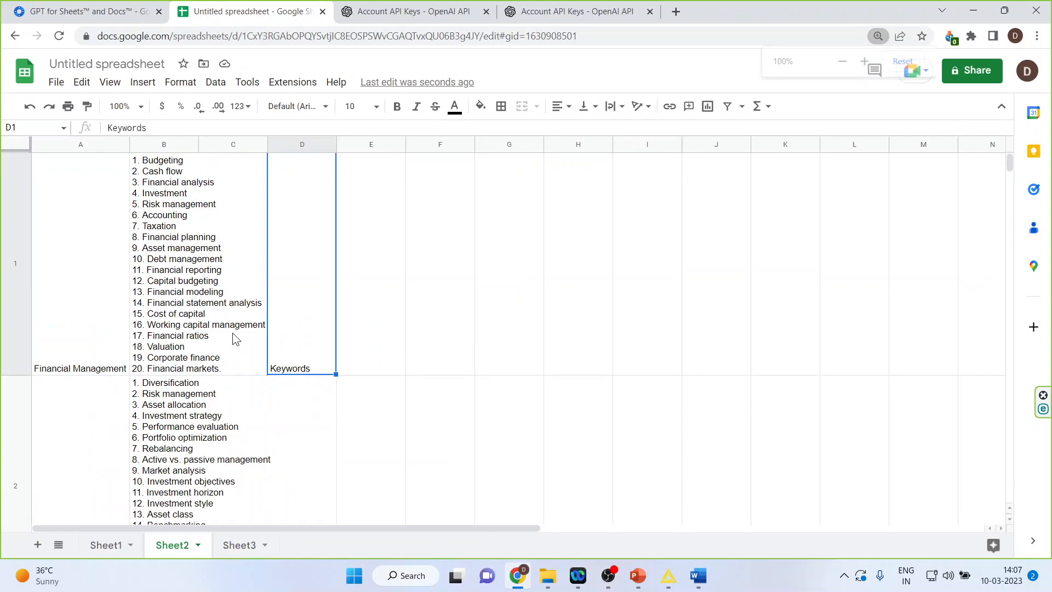
- Review B1's regenerated financial management keywords and select the Keywords prompt in D1
left_click(164, 262)
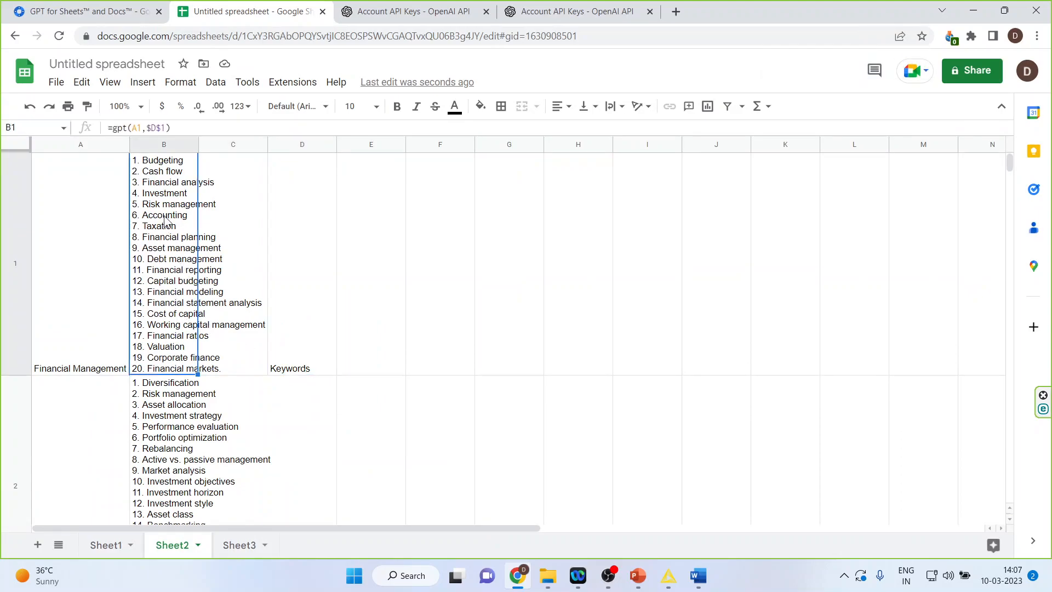
left_click(289, 368)
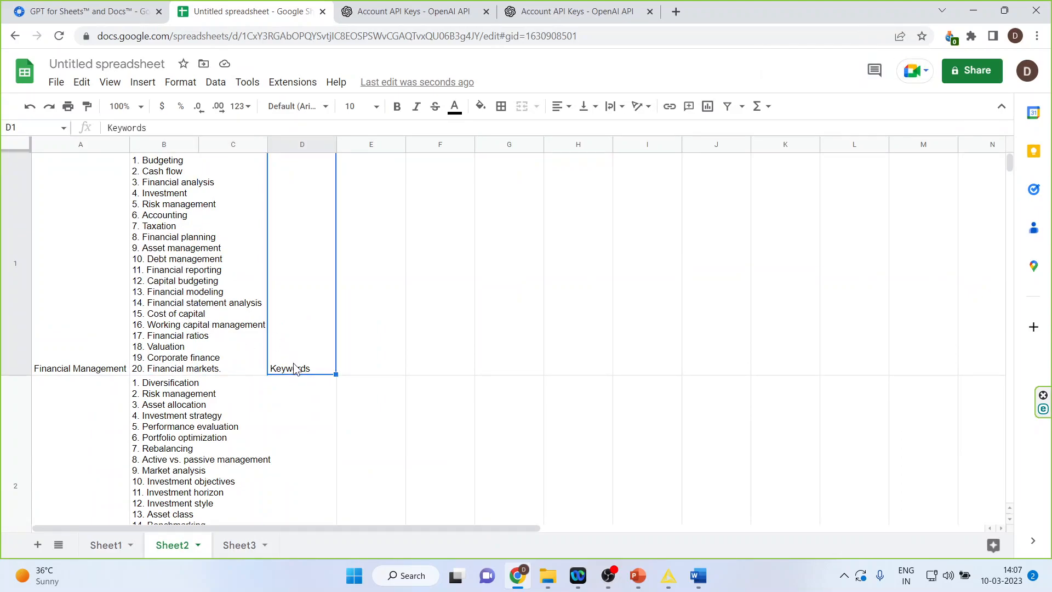
mouse_move(98, 372)
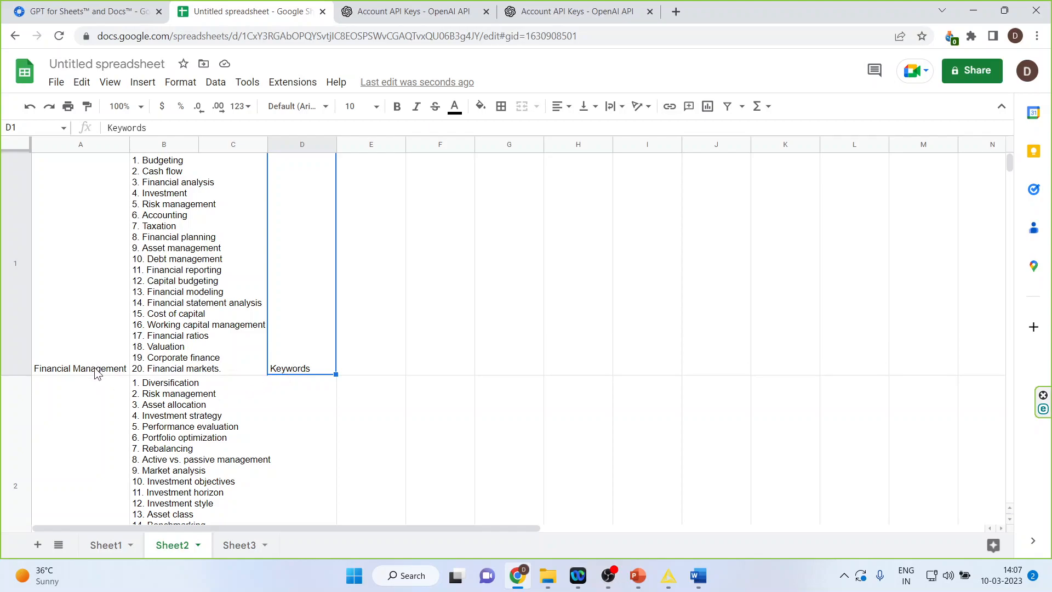
mouse_move(256, 336)
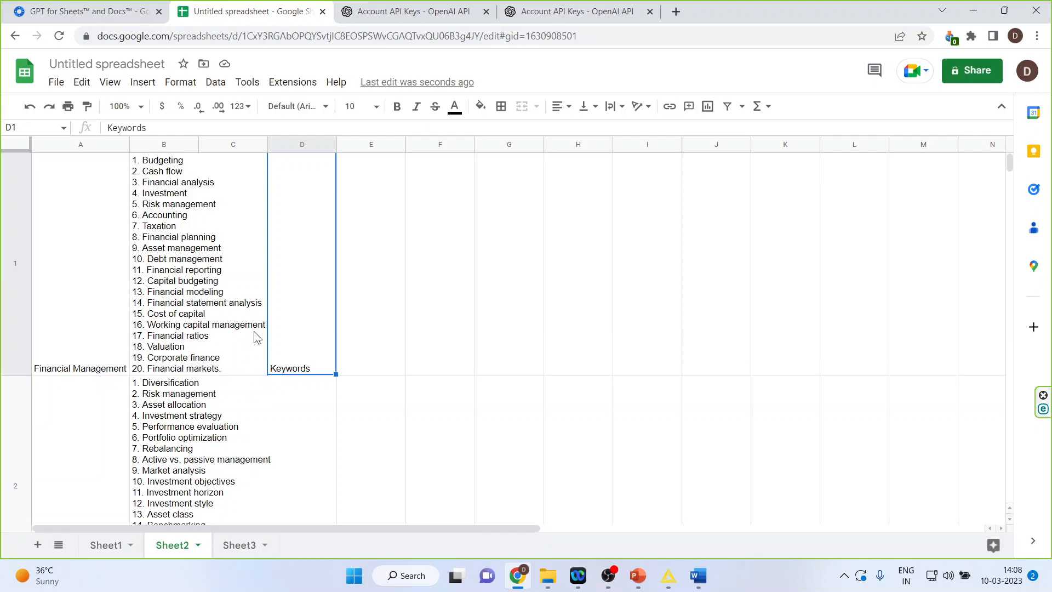
mouse_move(308, 365)
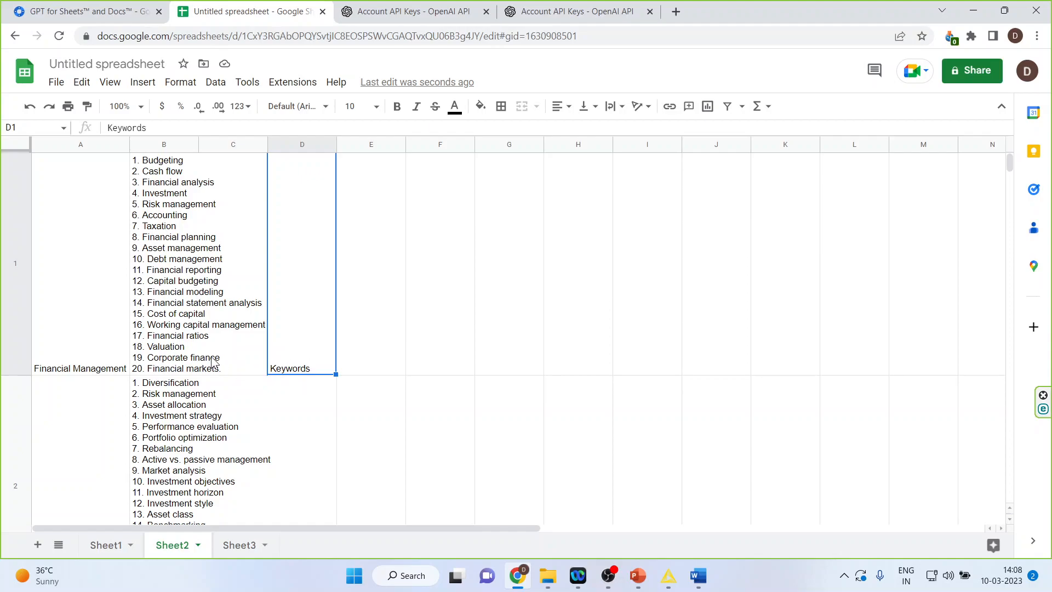
mouse_move(297, 369)
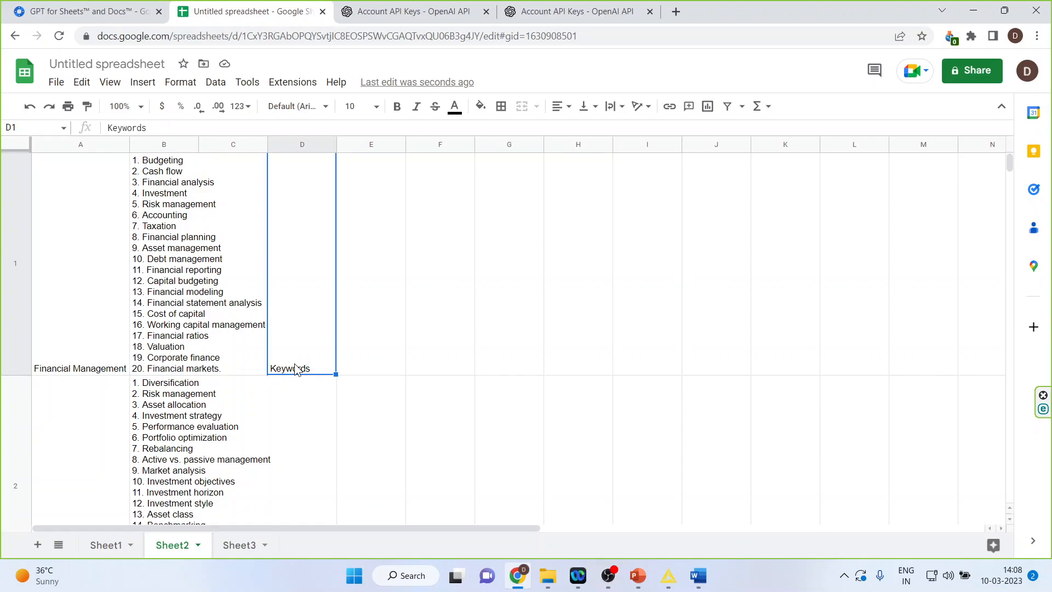
- Replace the D1 prompt with funny, then joke, then essay so column B regenerates
type("funny")
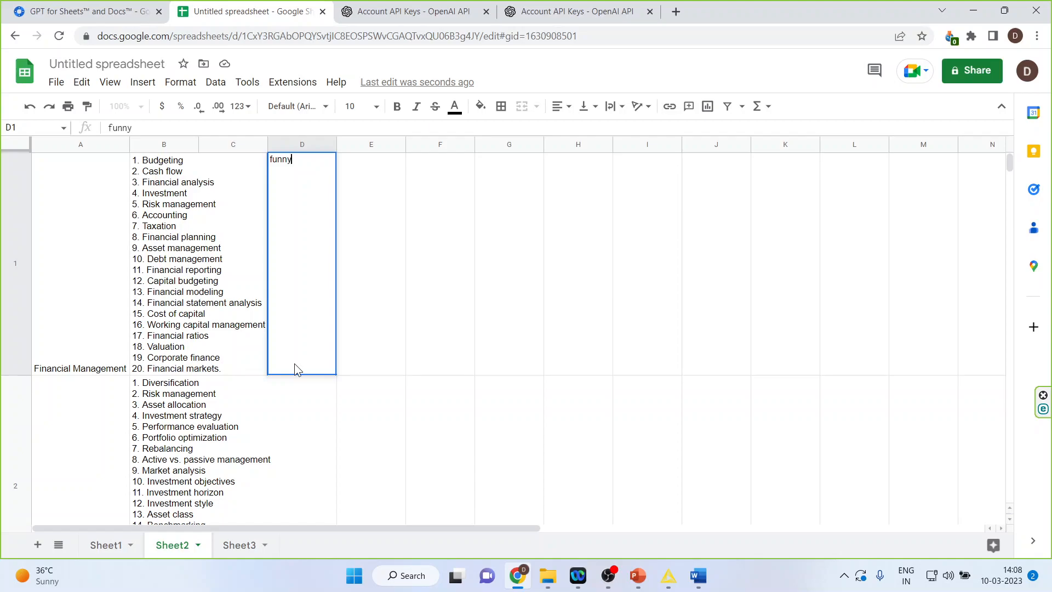
key("enter")
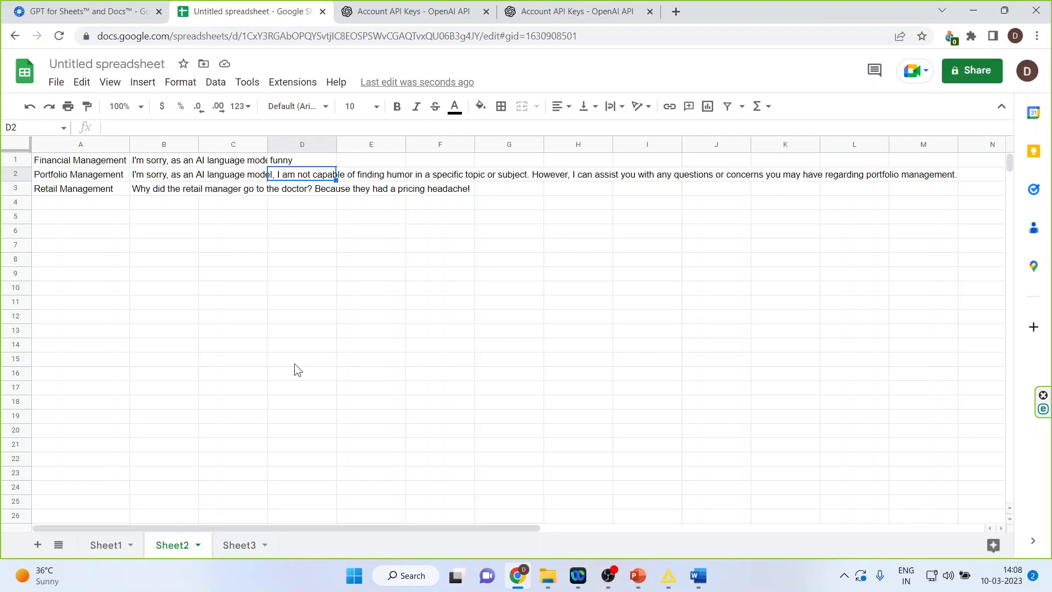
left_click(301, 160)
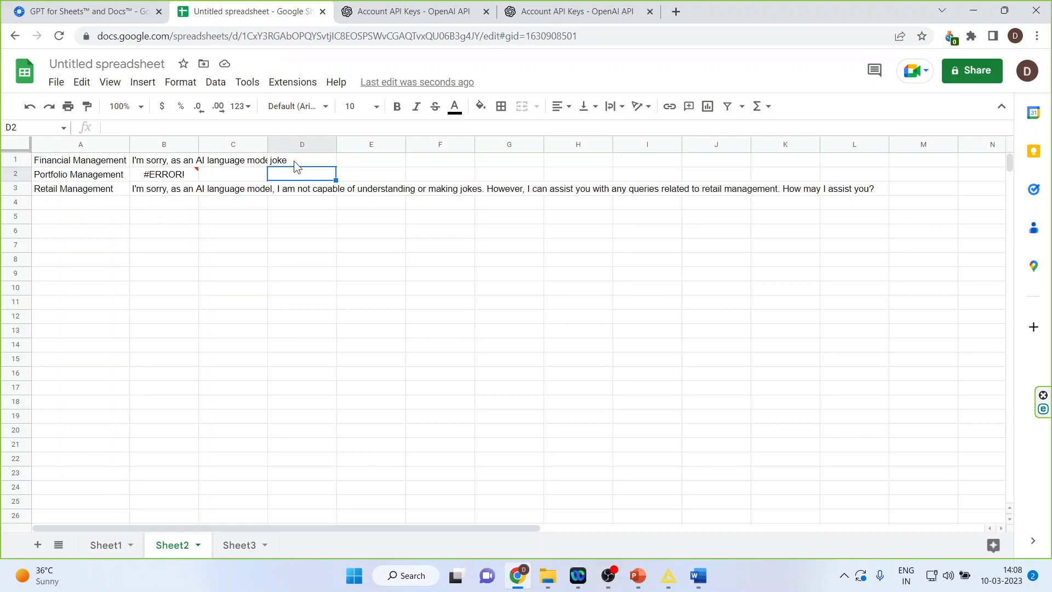
left_click(301, 160)
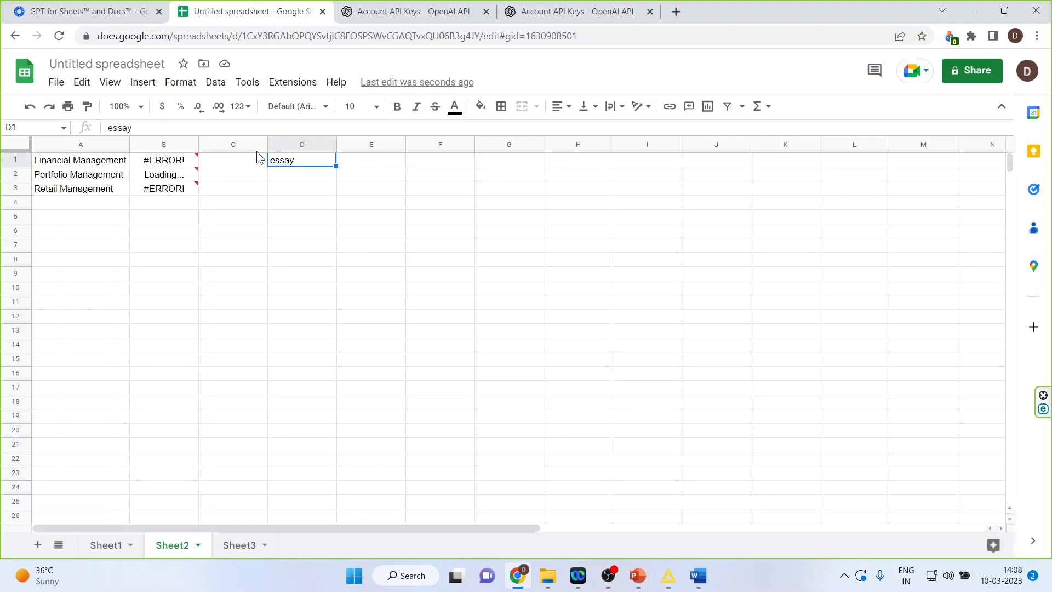
- Change the D1 prompt to paragraph so column B describes each topic, then check B1's formula
key("Backspace")
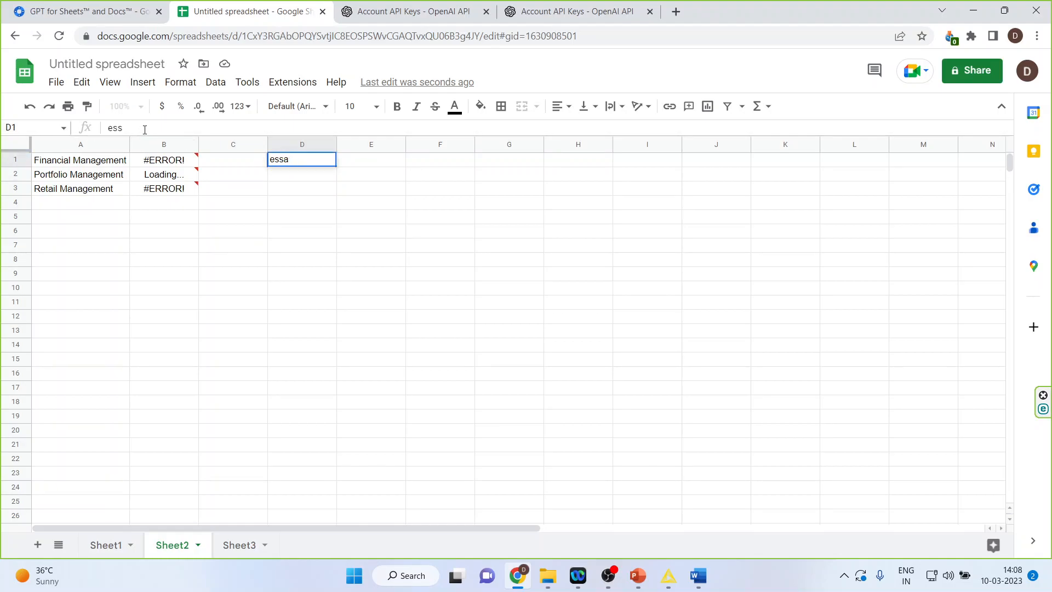
type("par")
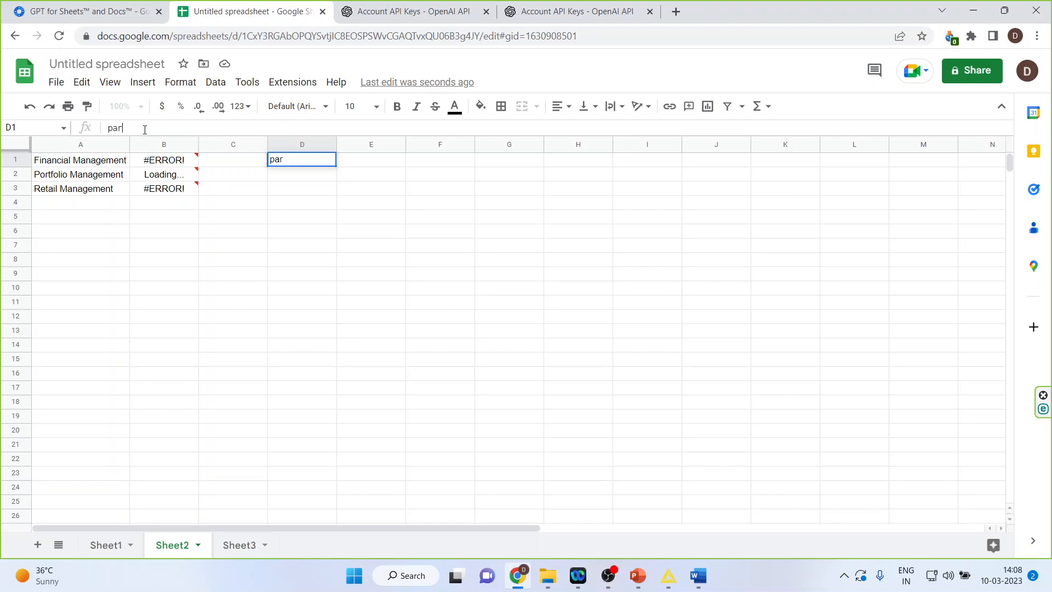
type("agraph")
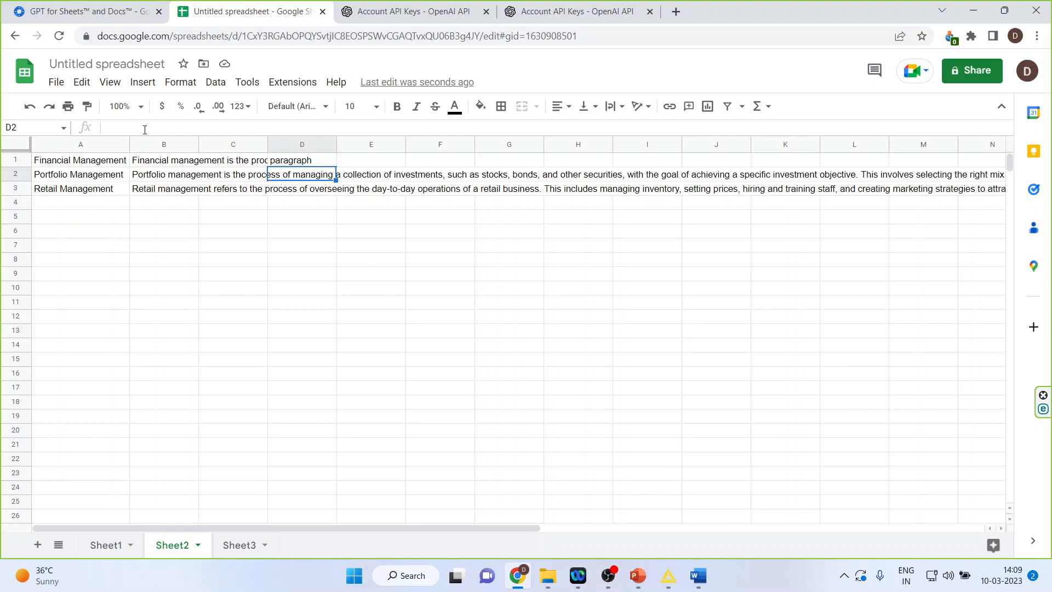
mouse_move(151, 167)
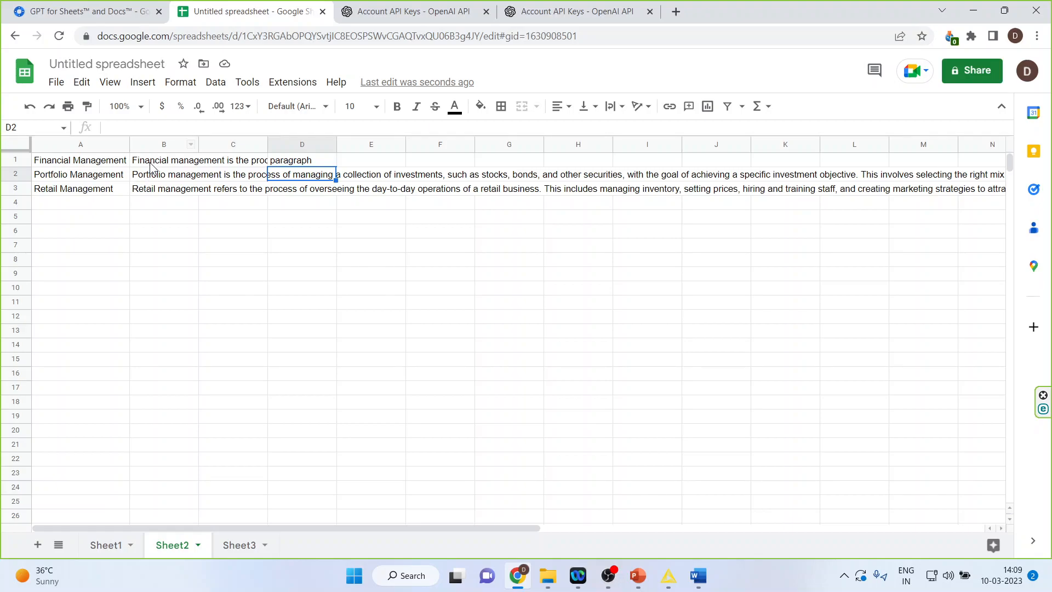
left_click(163, 160)
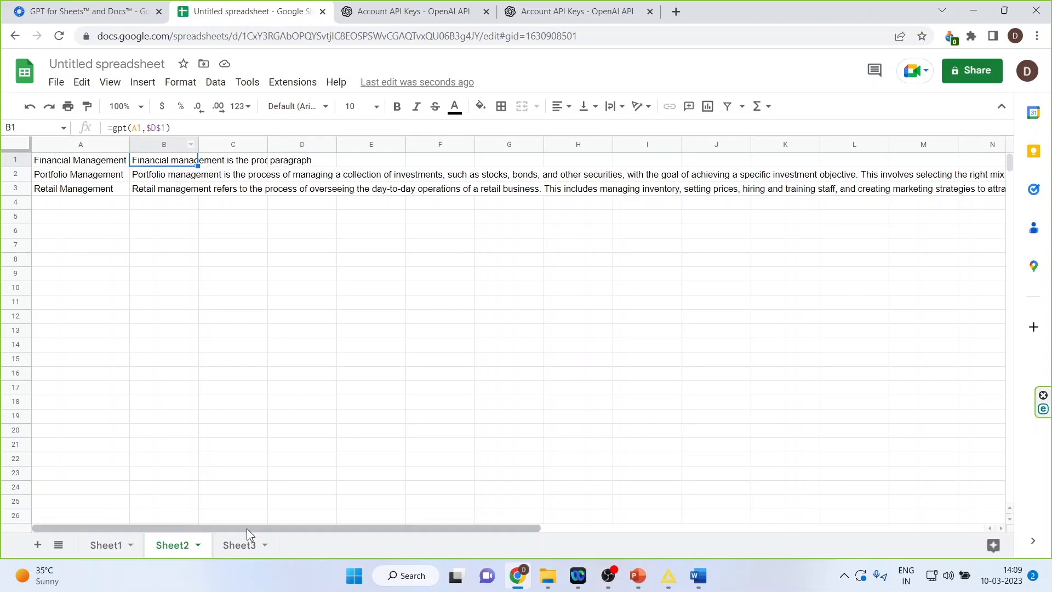
- On Sheet3, enter =gpt("write a letter to my senior for leave") in A1 to produce a leave letter
left_click(238, 544)
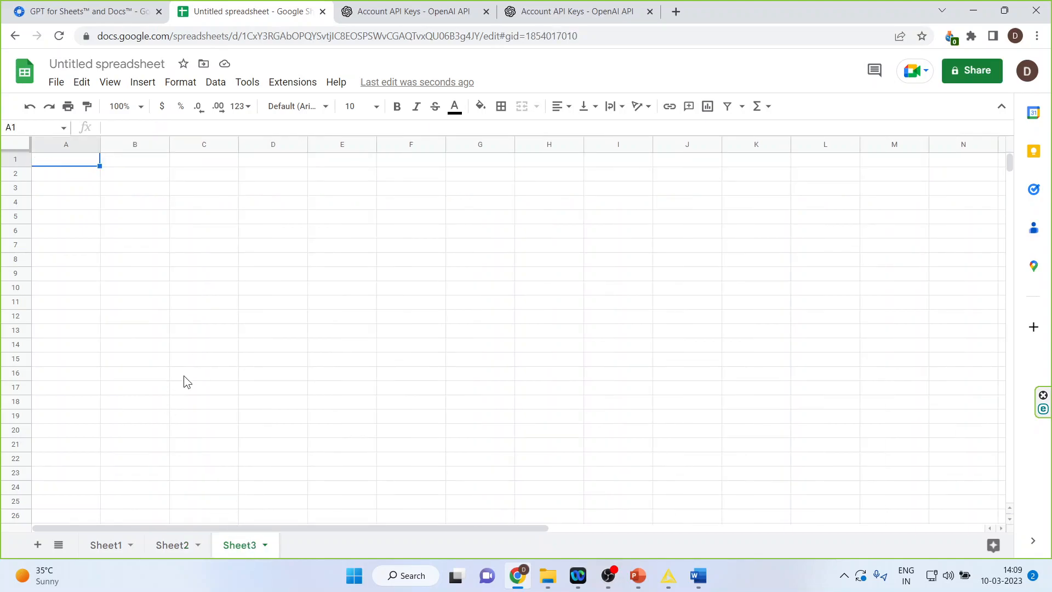
type("=gpt(")
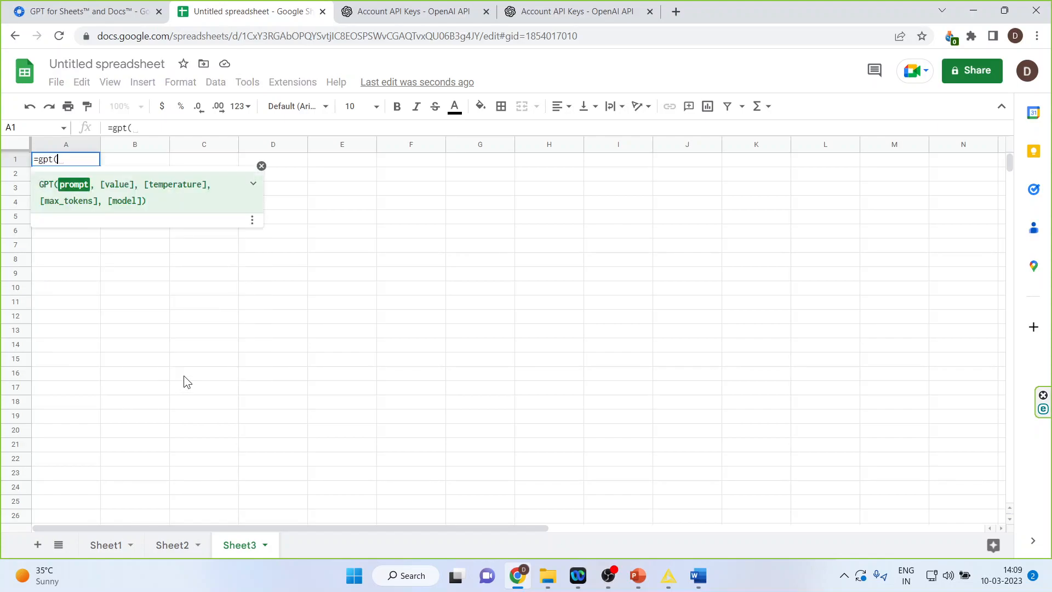
type("\"write a le")
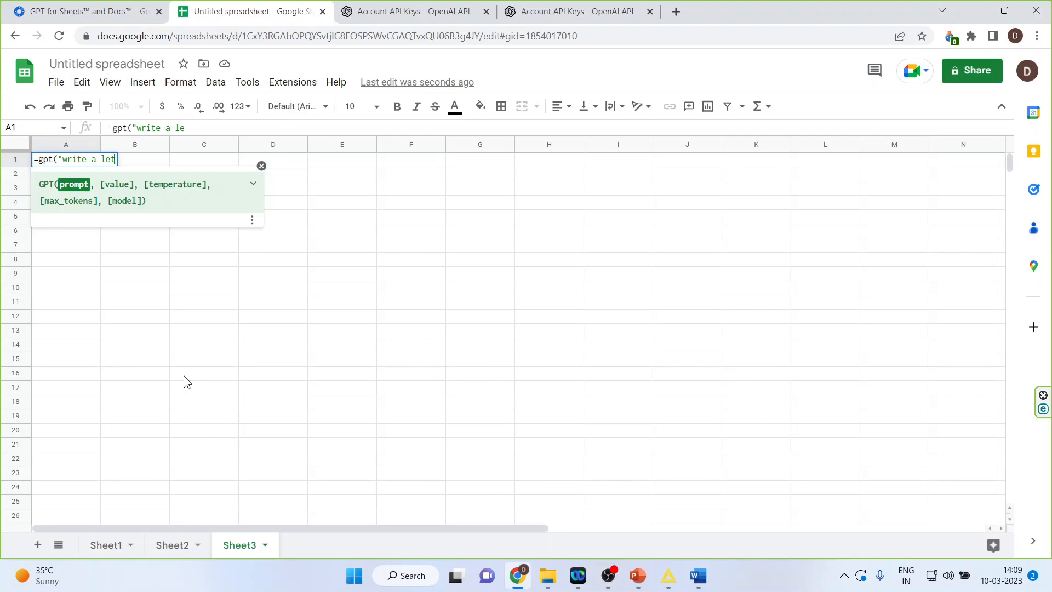
type("tter to my")
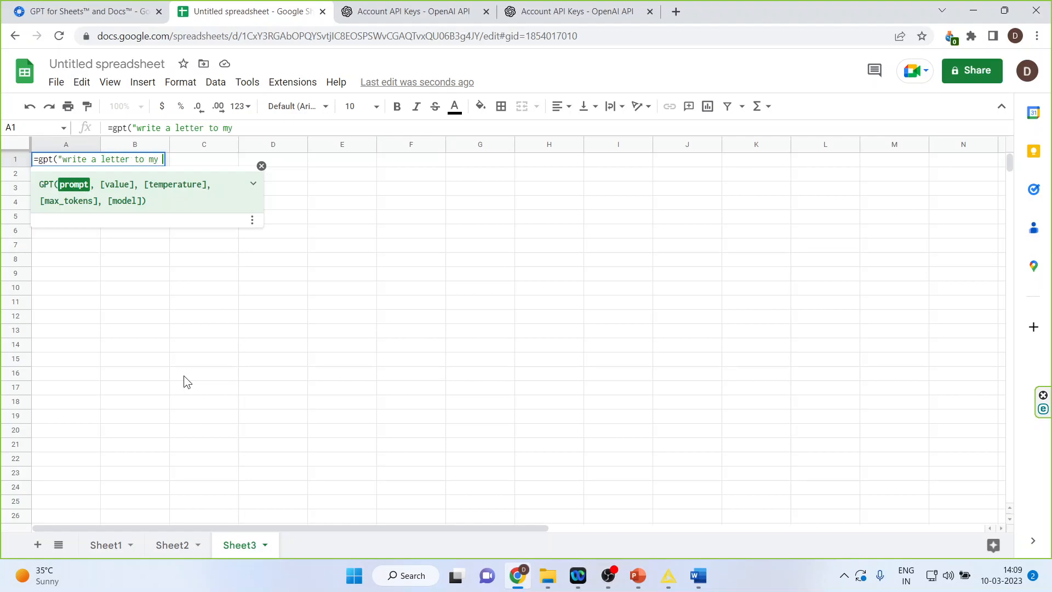
type("senios")
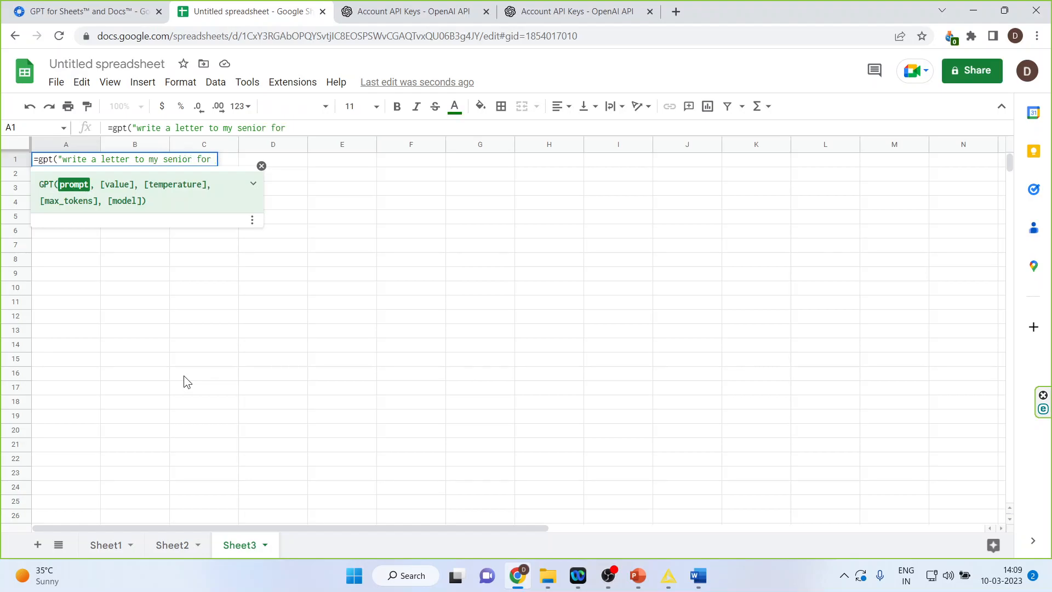
type("leav")
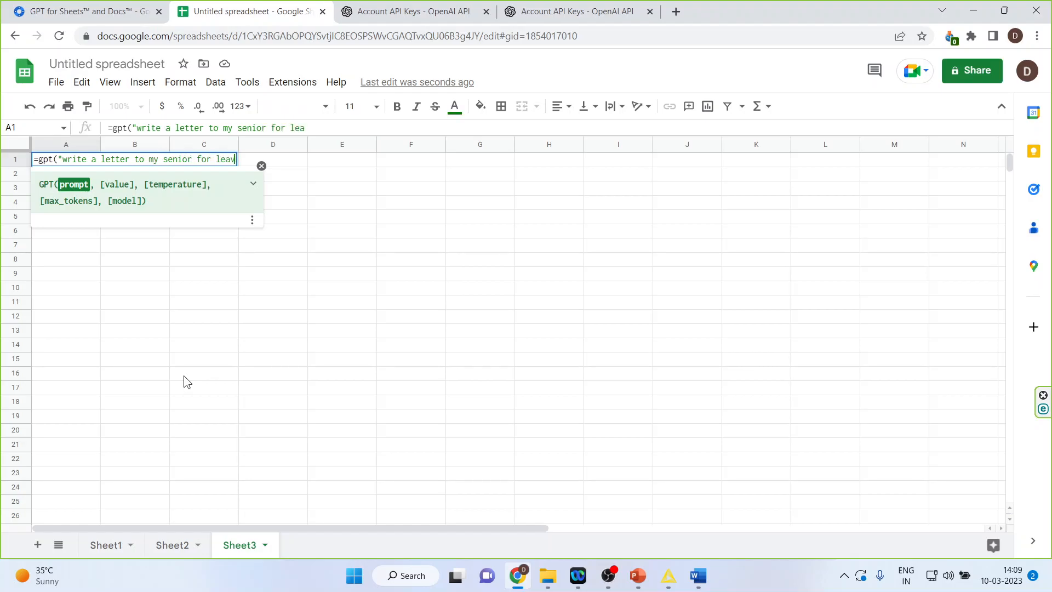
type("e\"")
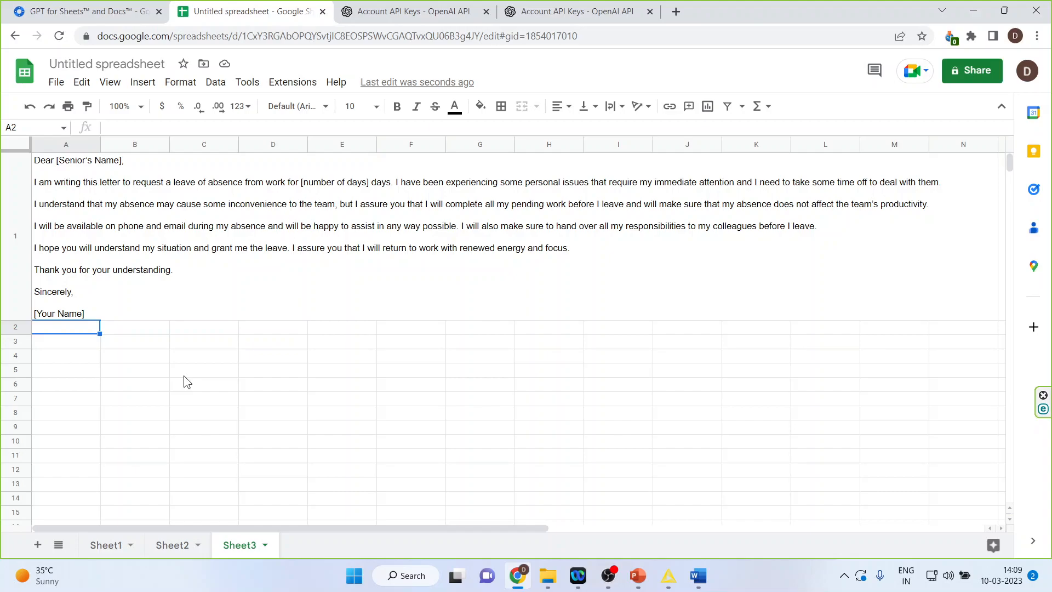
- Back on Sheet2, set the D1 prompt to translate in spanish
left_click(172, 544)
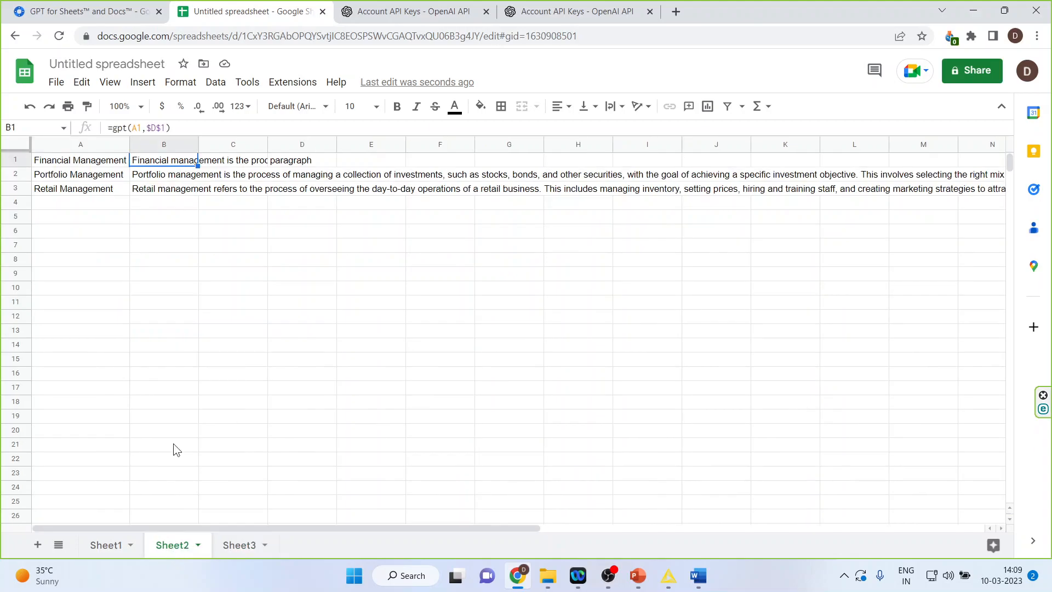
mouse_move(306, 166)
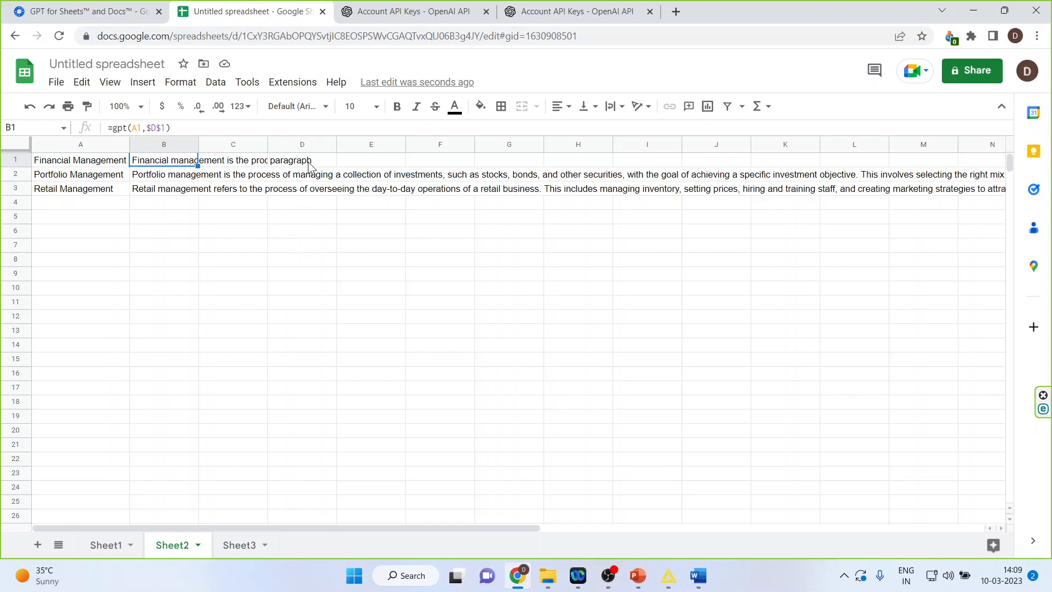
left_click(301, 160)
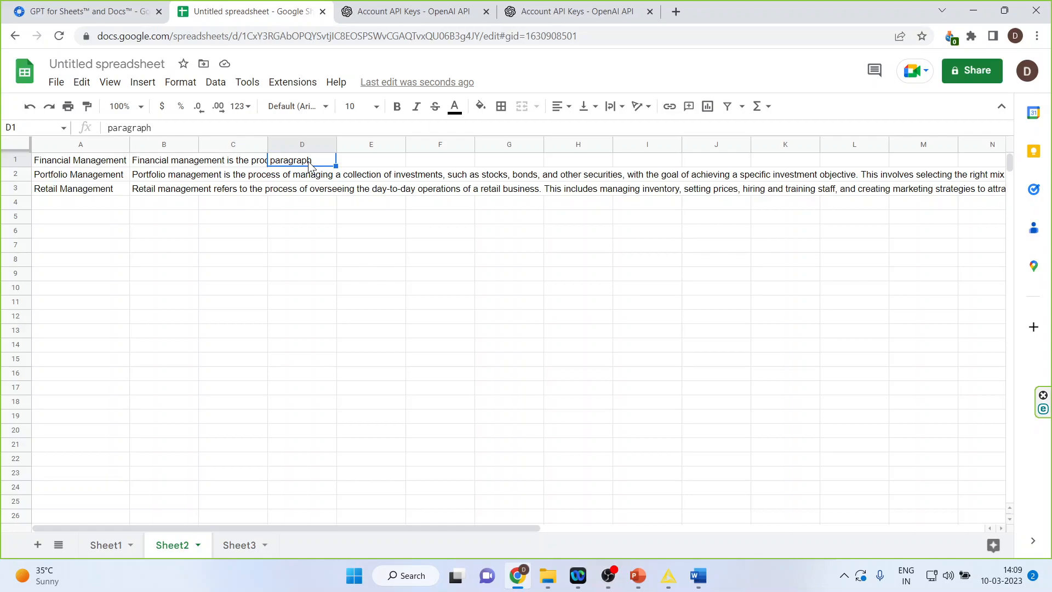
type("translate in s")
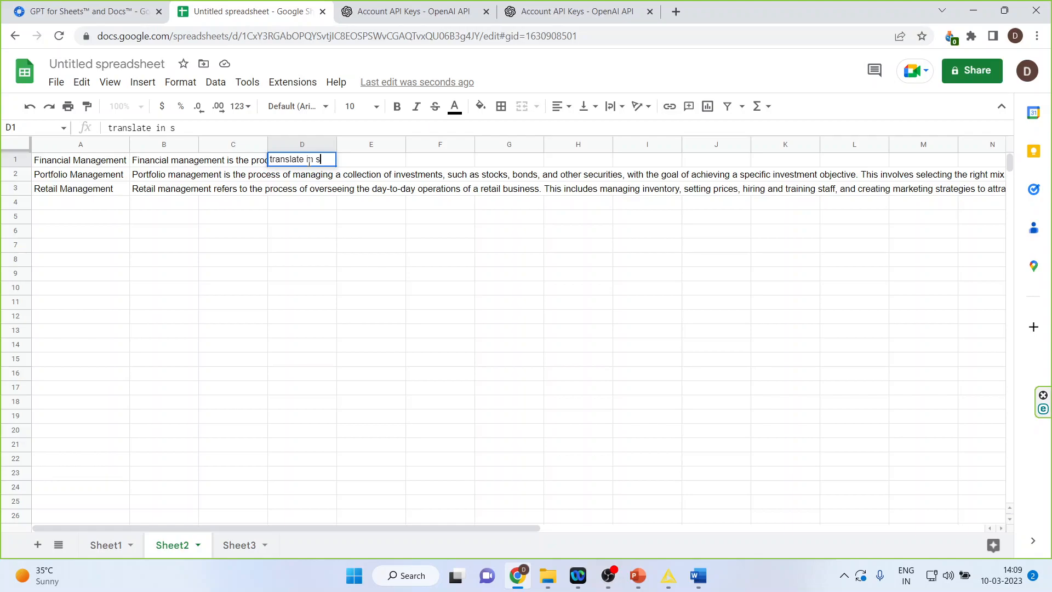
type("panish")
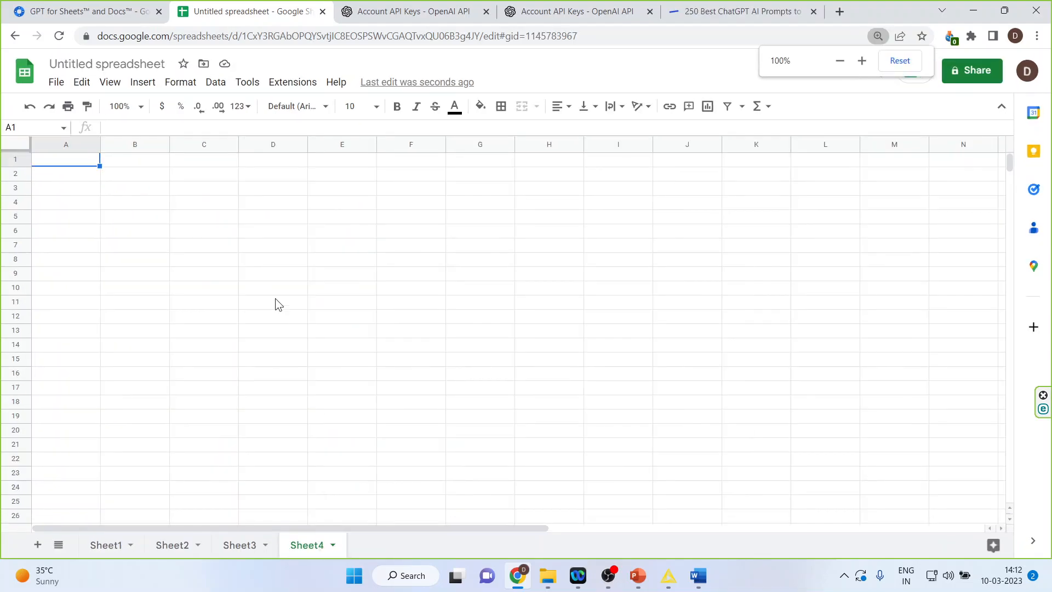
- In Sheet4's A1, enter =gpt("how do i filter the data in google sheets")
type("=")
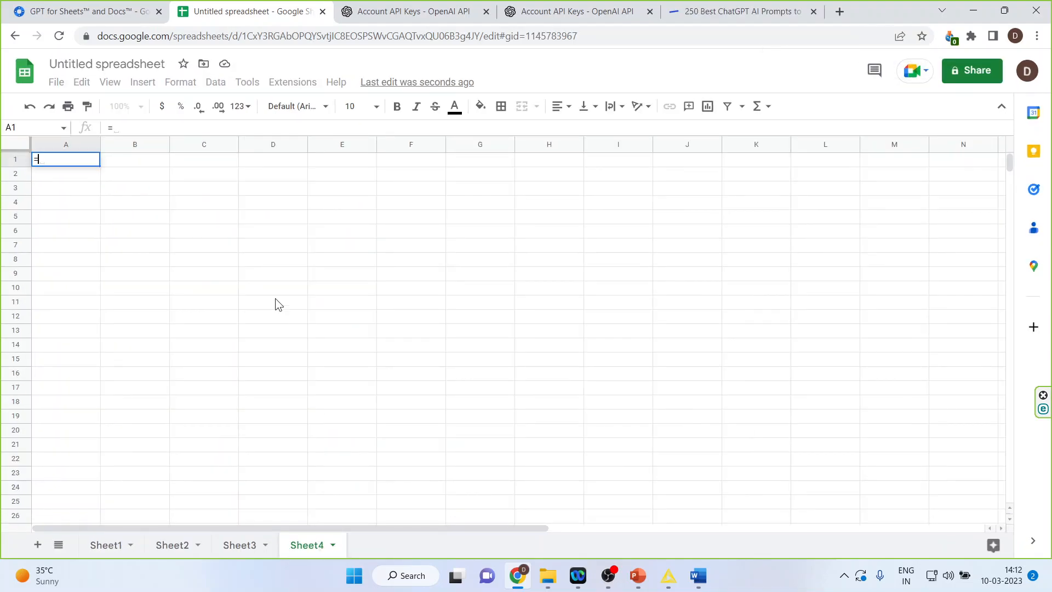
type("gpt")
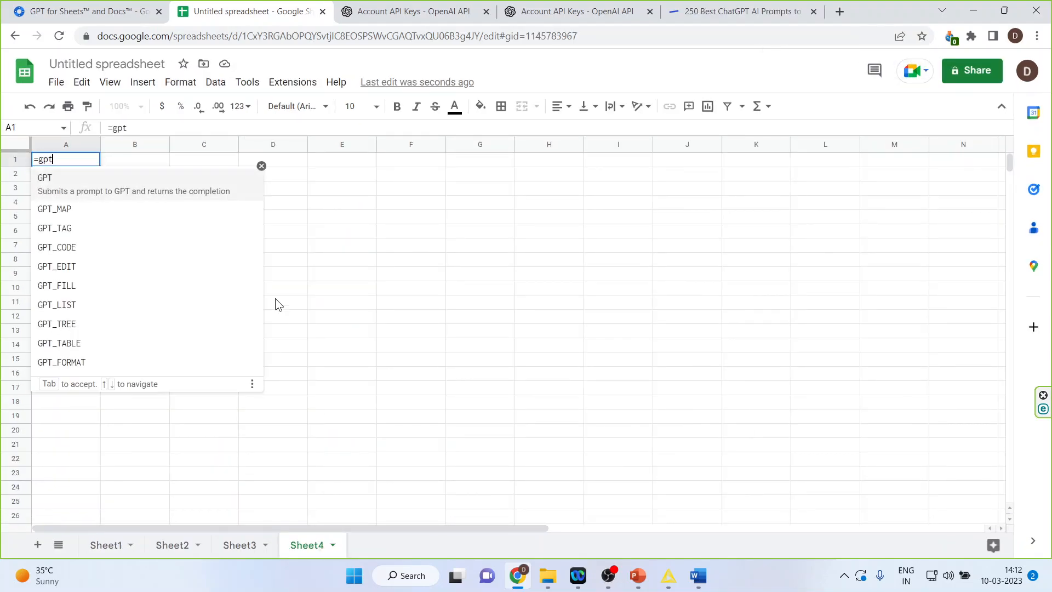
type("(\"how")
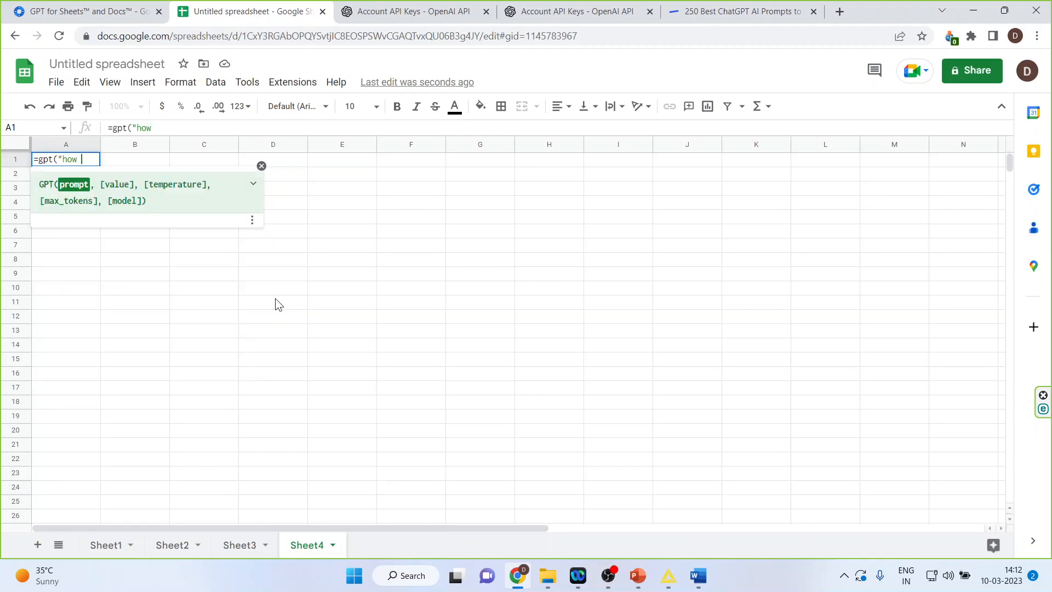
type("do i filter")
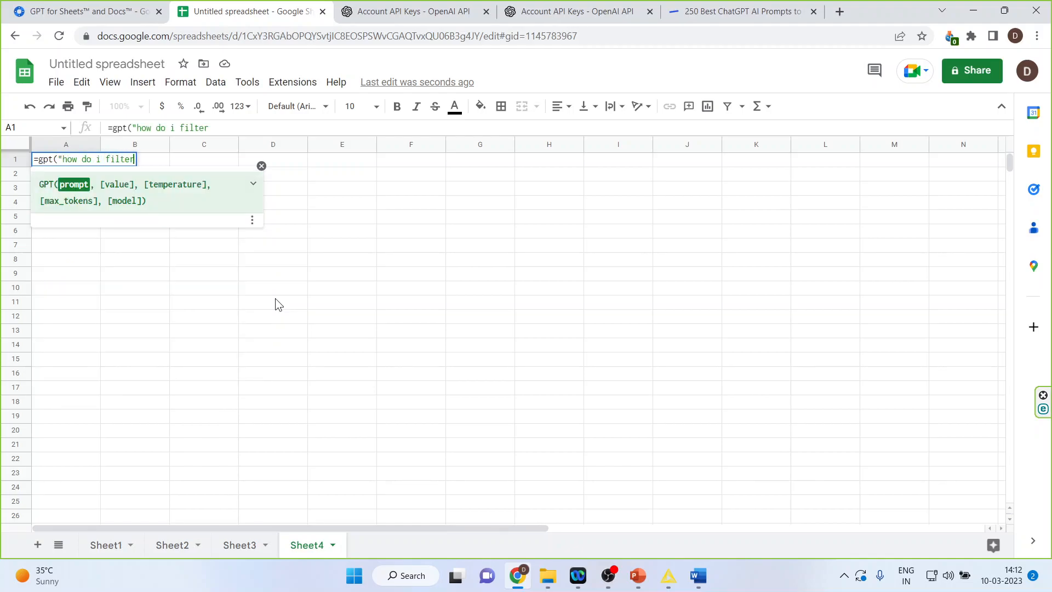
type("the data i")
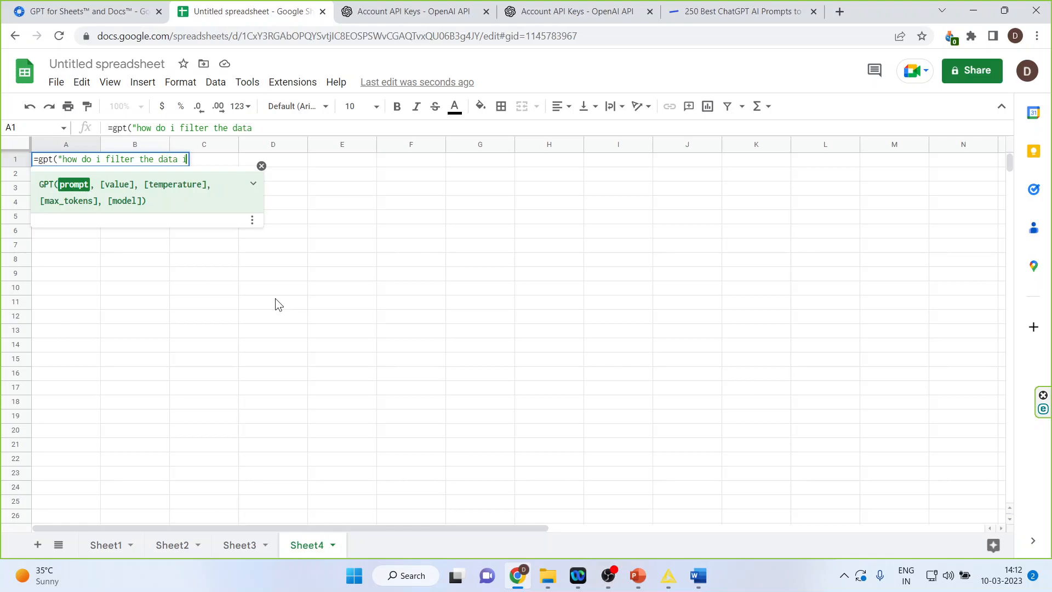
type("in google sh")
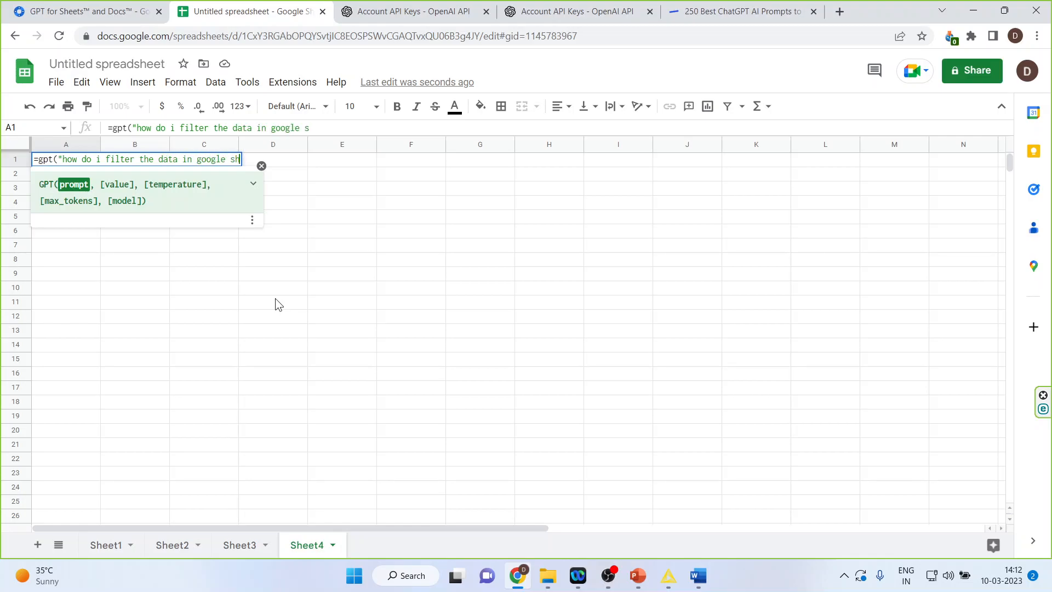
type("heets")
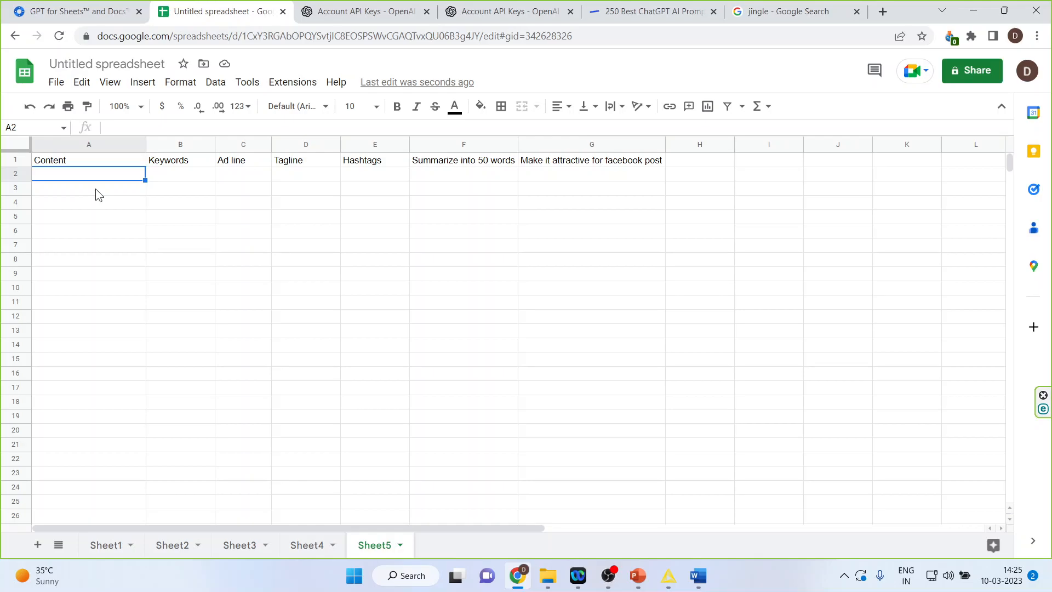
- Enter Real Estate in A2 and the formula =gpt(a2,b1) in B2 to list twenty keywords
type("Rea")
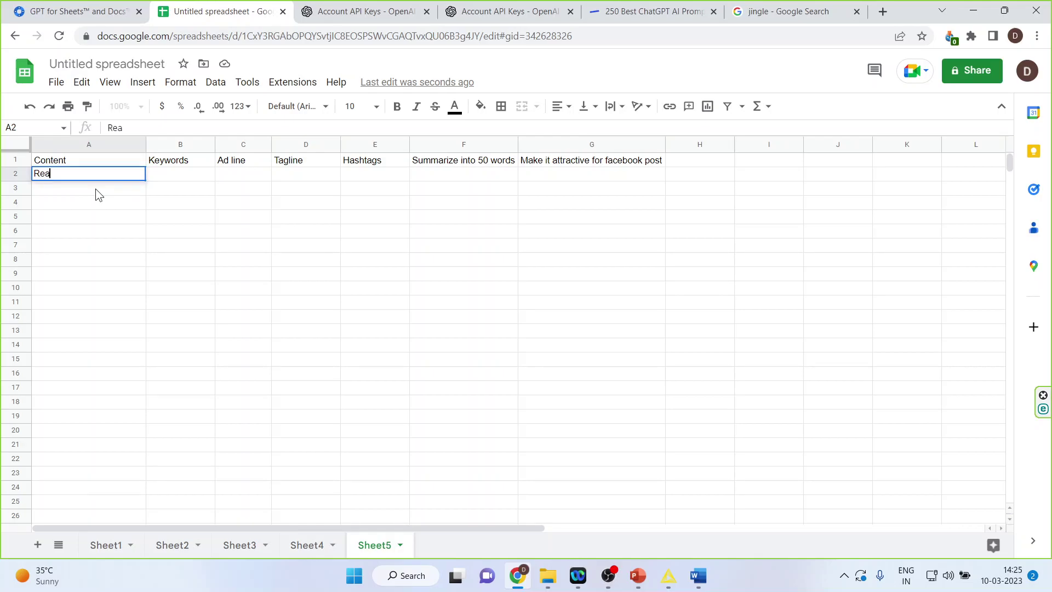
type("l Estate")
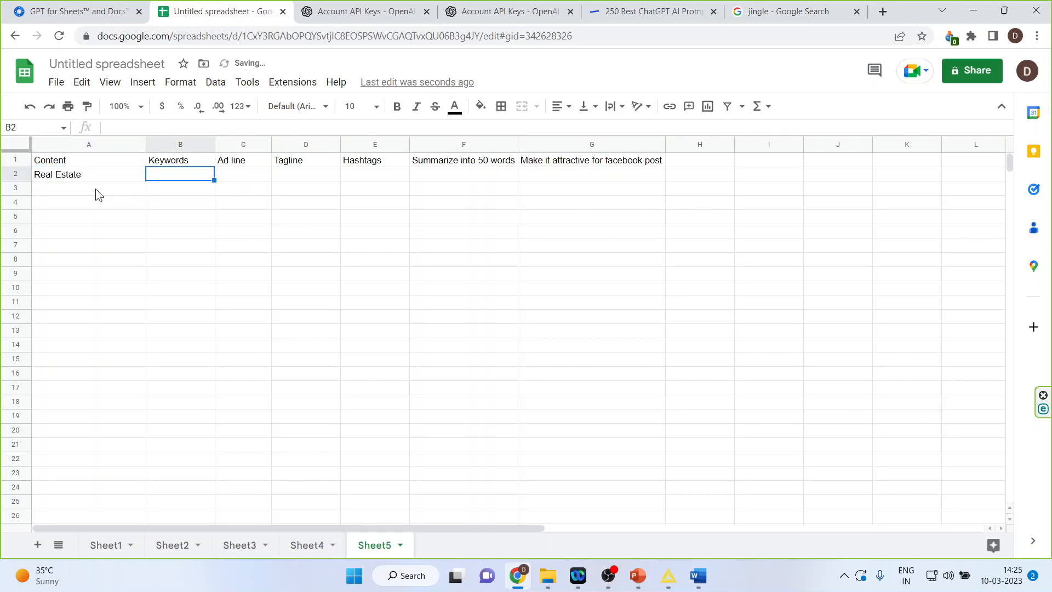
type("=")
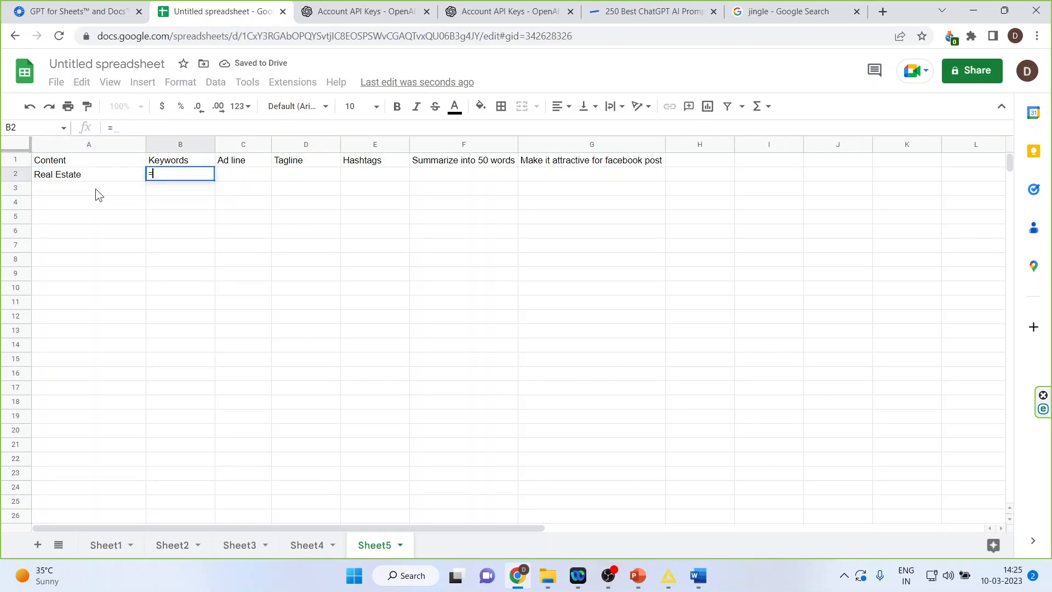
type("gpt(")
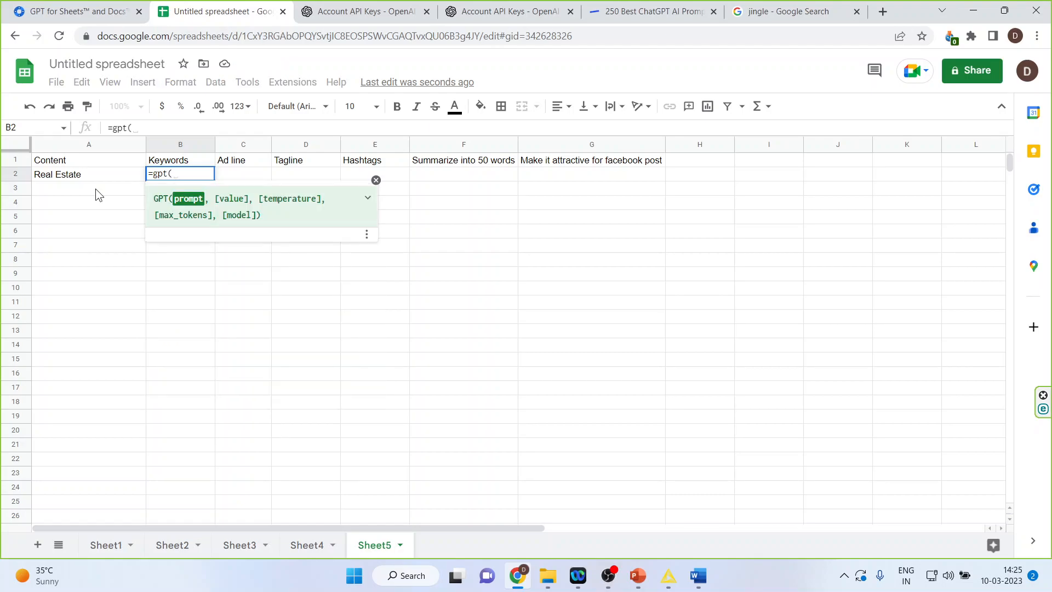
type("a2")
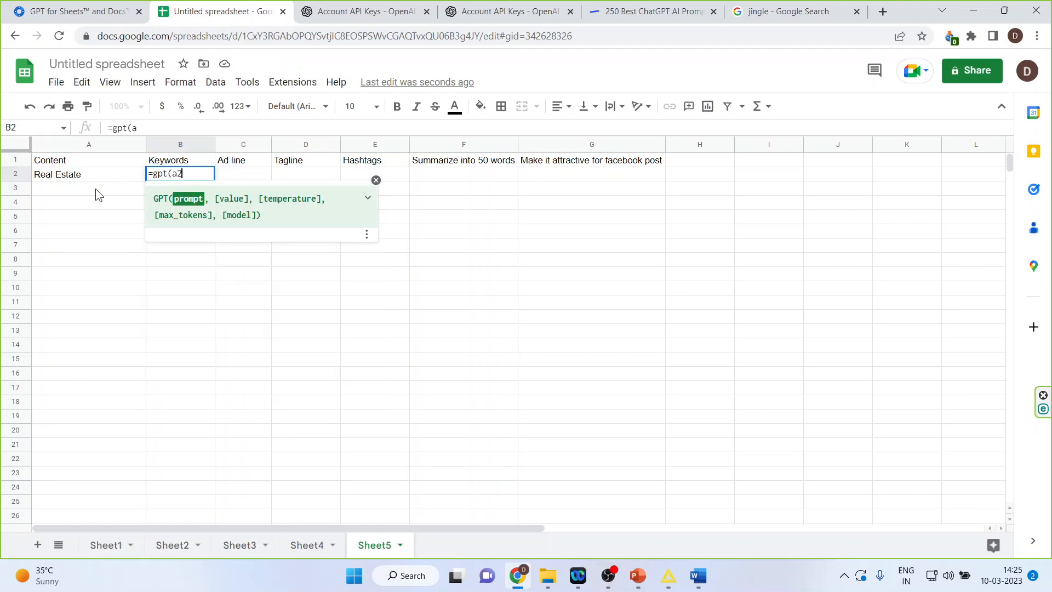
type(",")
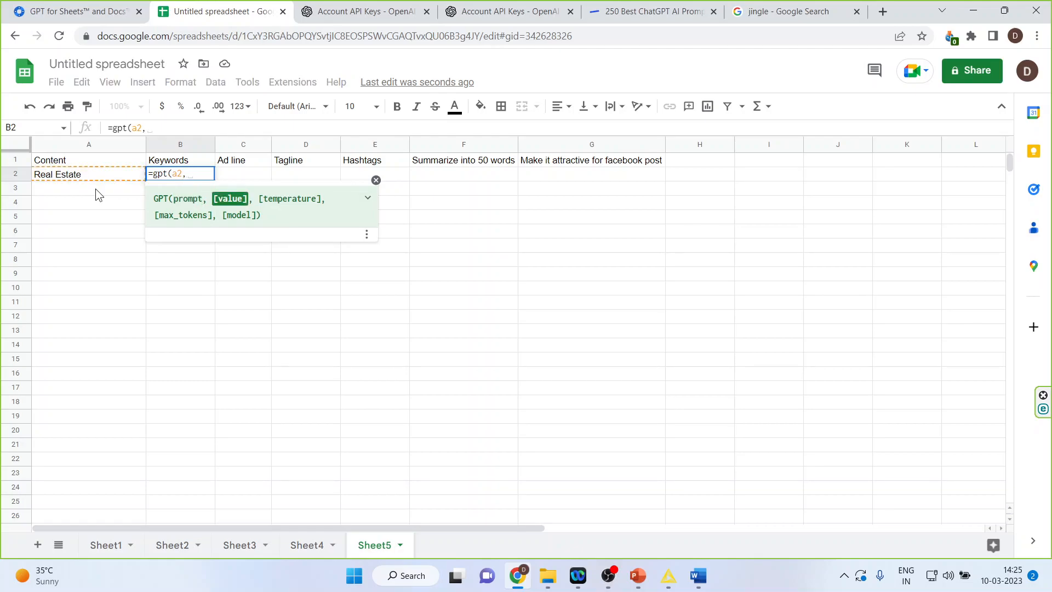
type("b1")
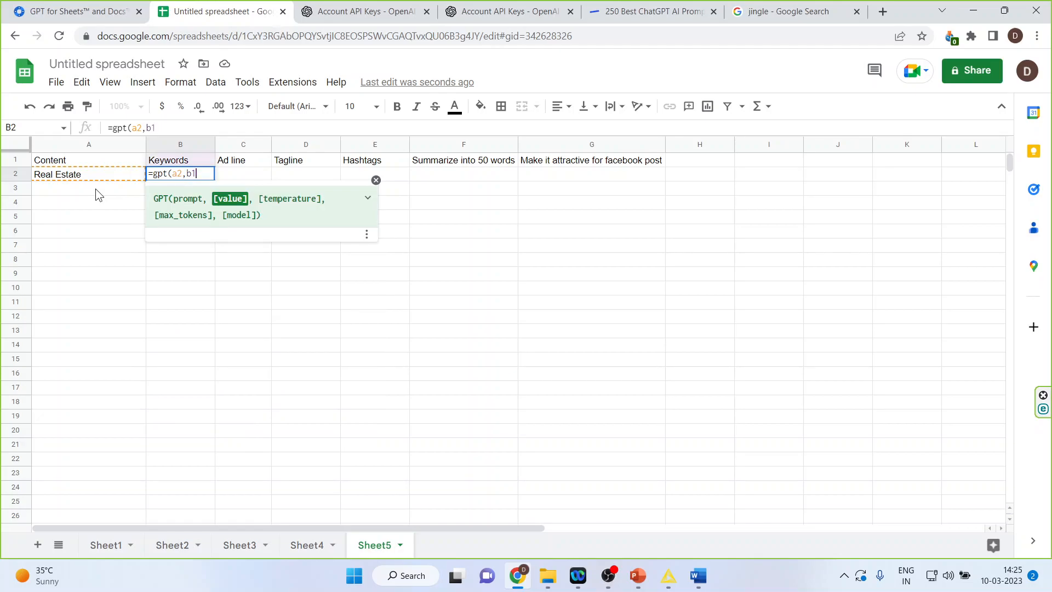
type(")")
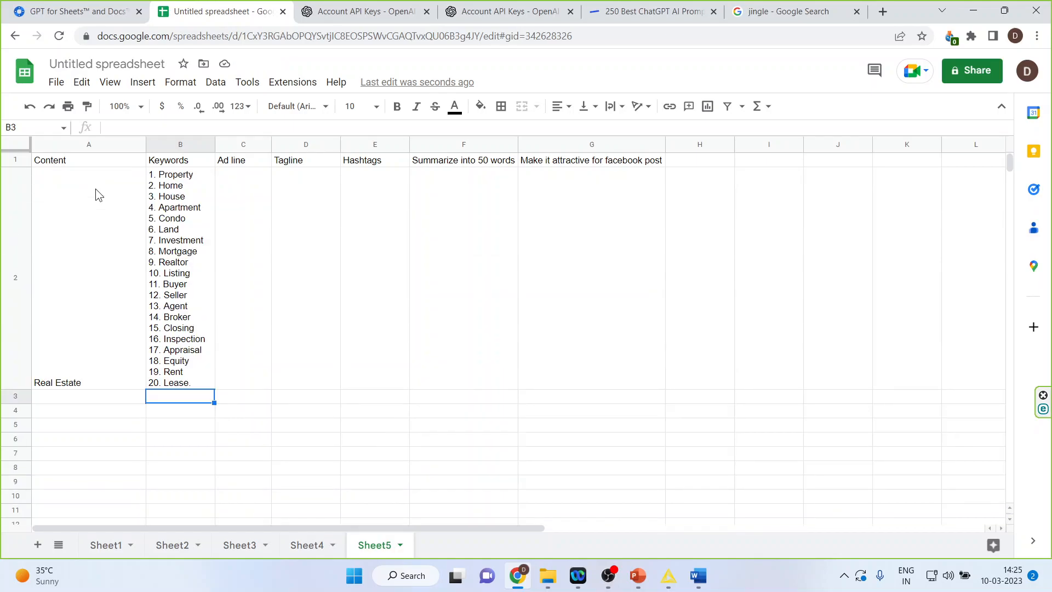
- Anchor B2 as =gpt($A$2,B1), fill it across to G2 and widen the Ad line column
left_click(178, 277)
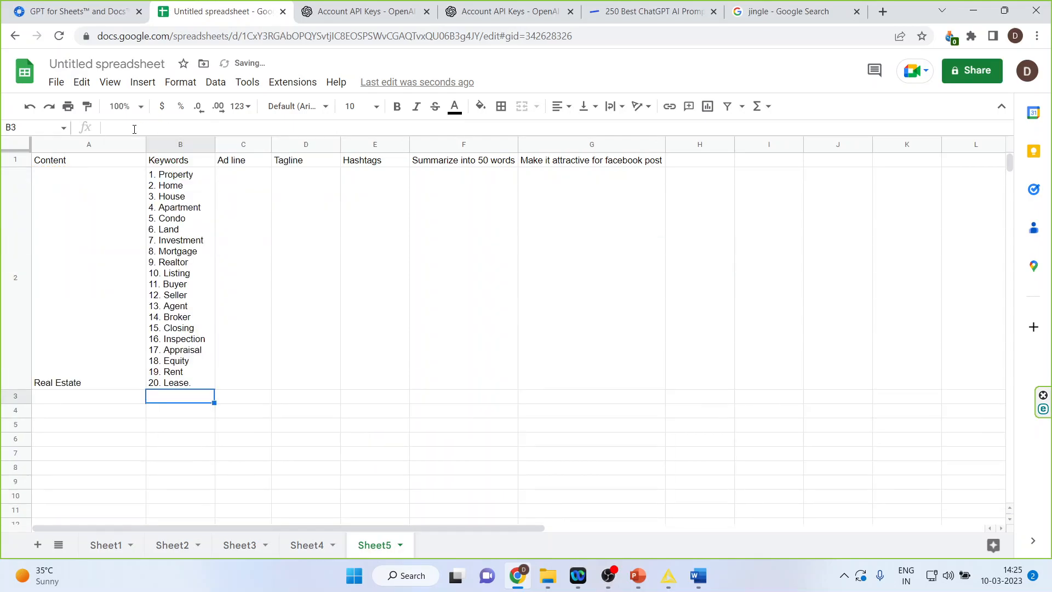
left_click(180, 277)
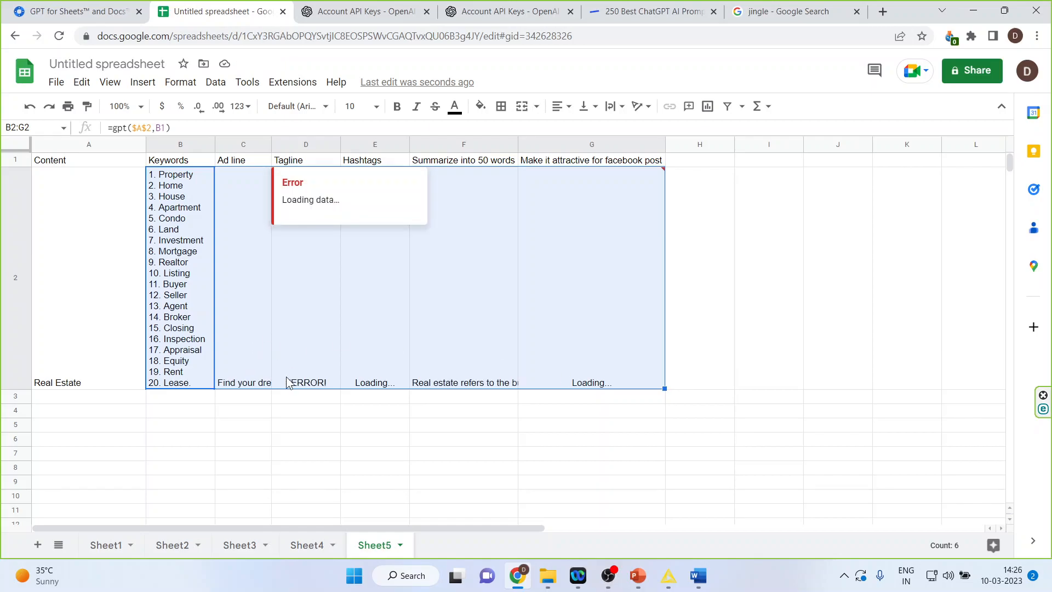
left_click(244, 277)
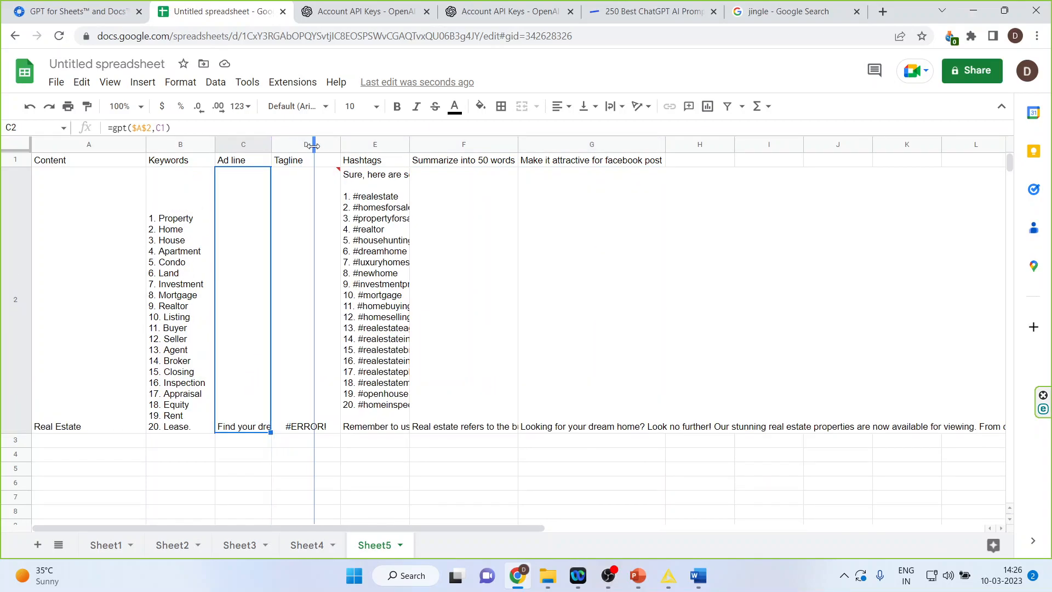
left_click_drag(314, 143, 316, 144)
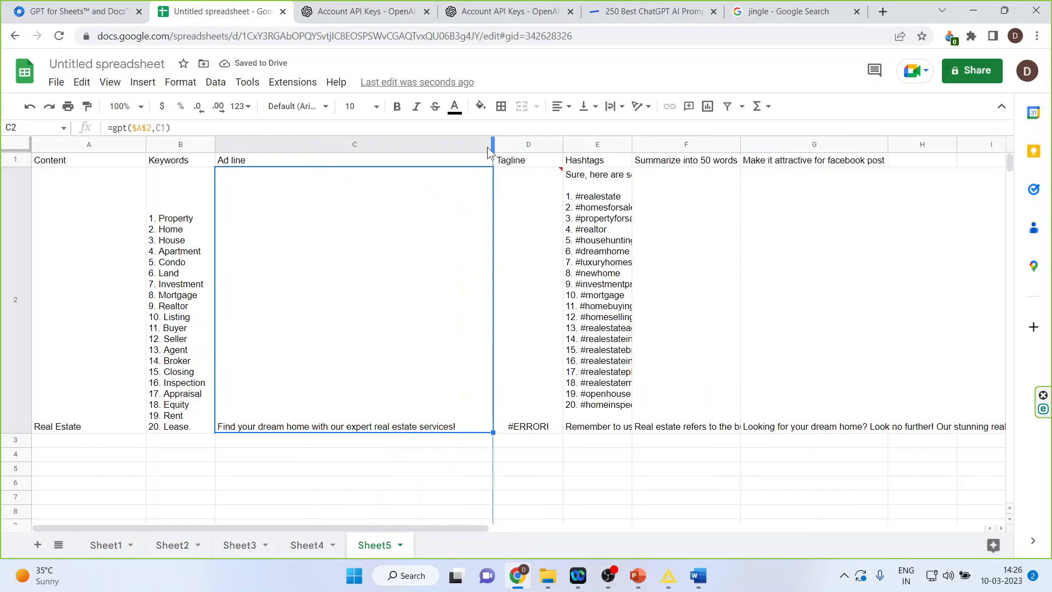
left_click(336, 298)
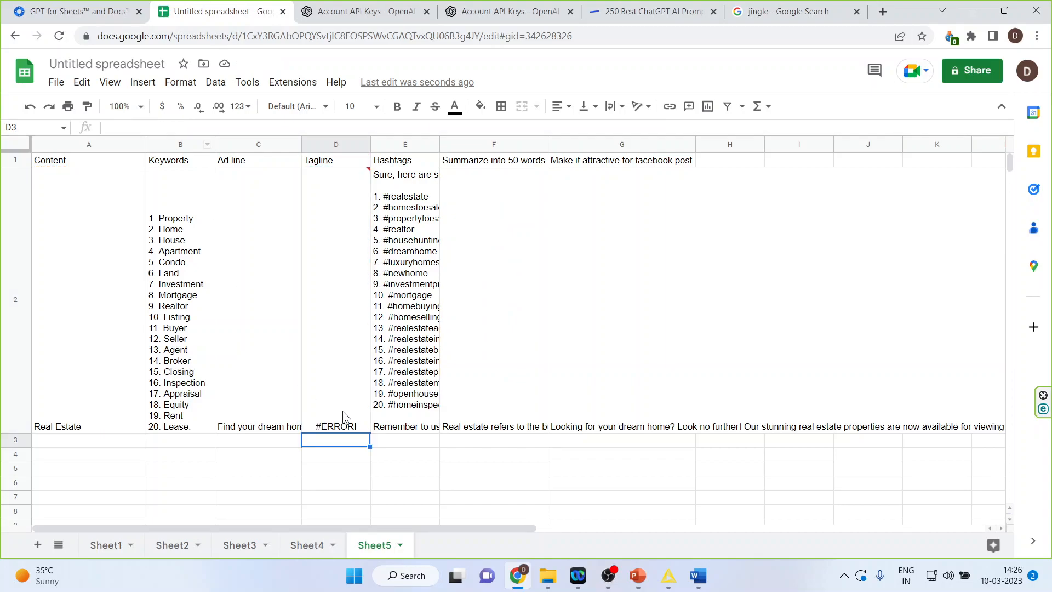
- Reword the D1 heading to Tag line and check the summary and Facebook post cells in row 2
left_click(335, 160)
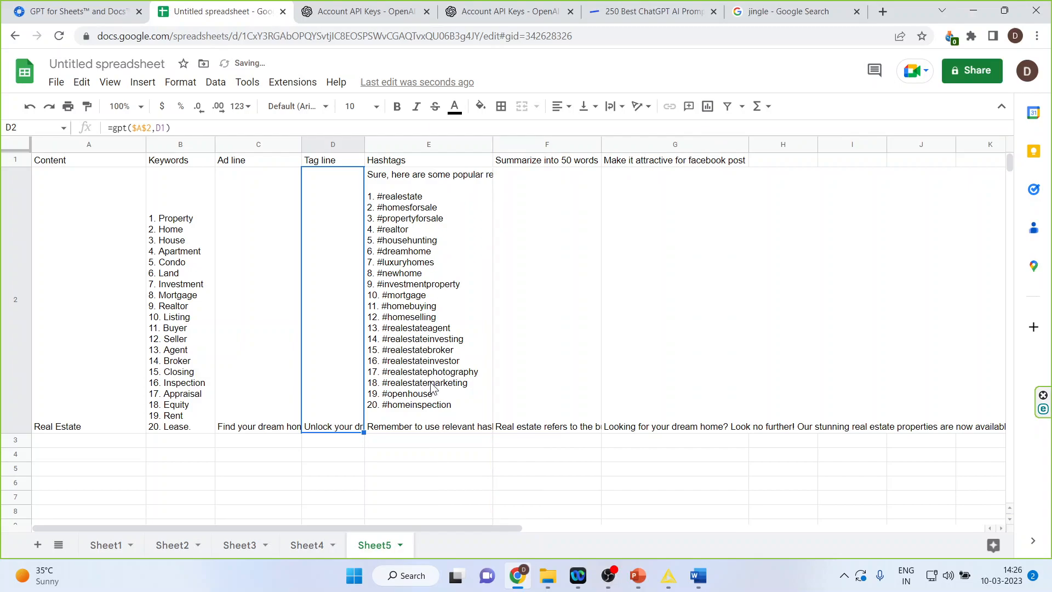
mouse_move(433, 433)
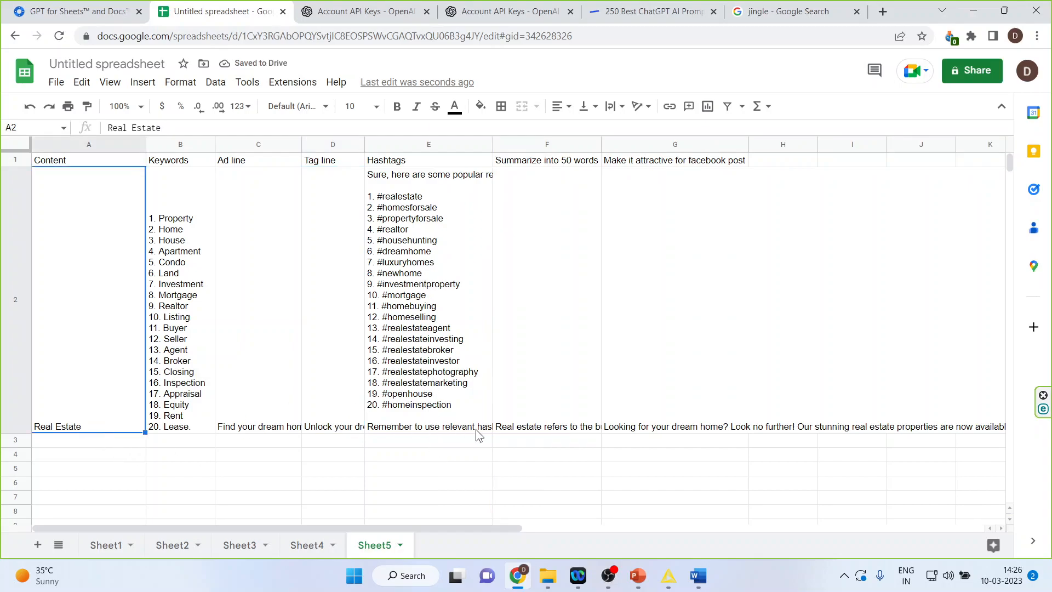
left_click(545, 298)
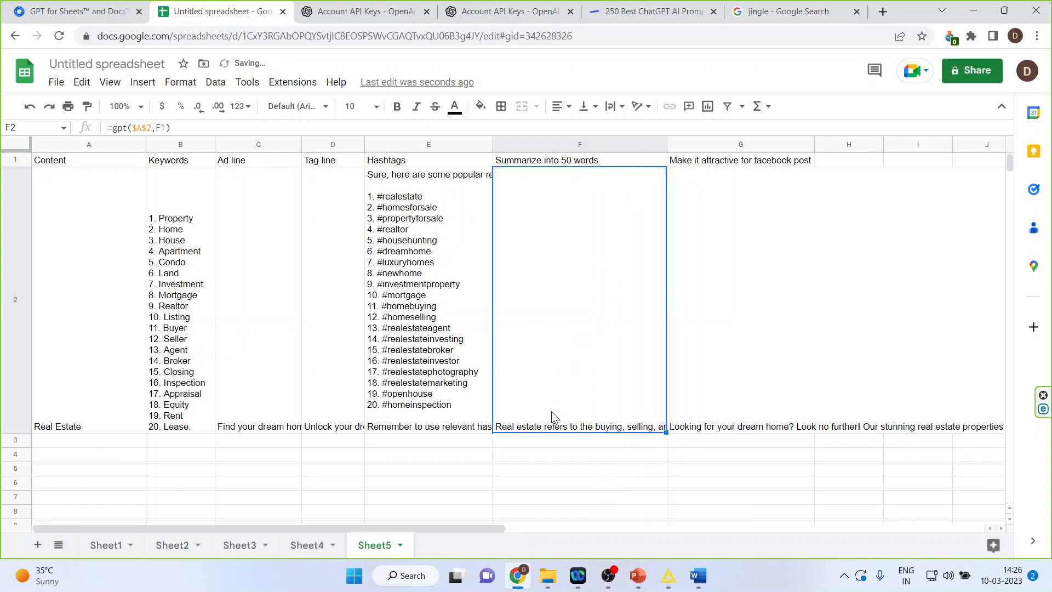
mouse_move(734, 144)
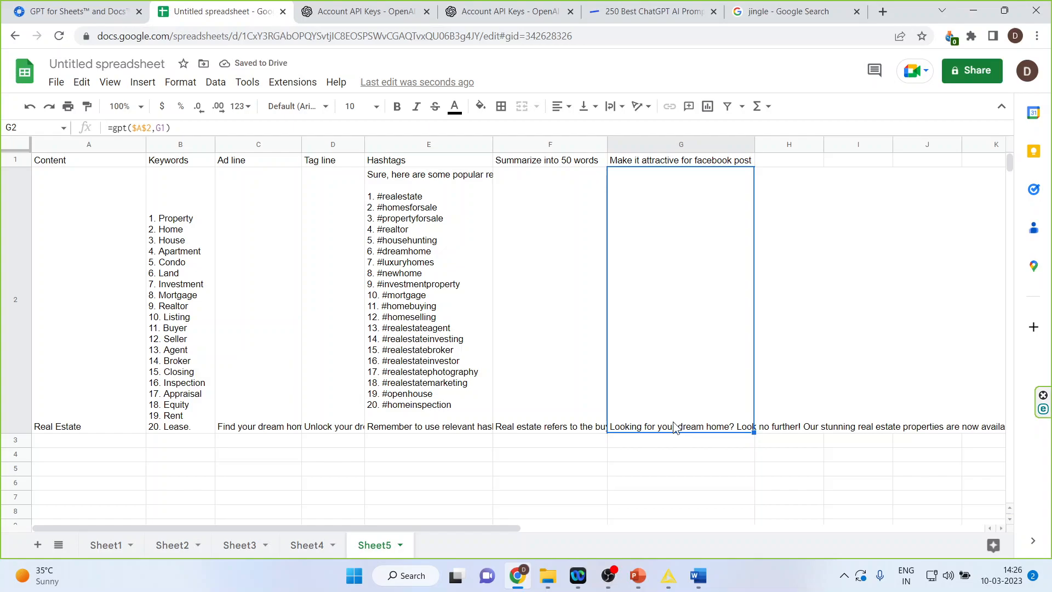
left_click(680, 160)
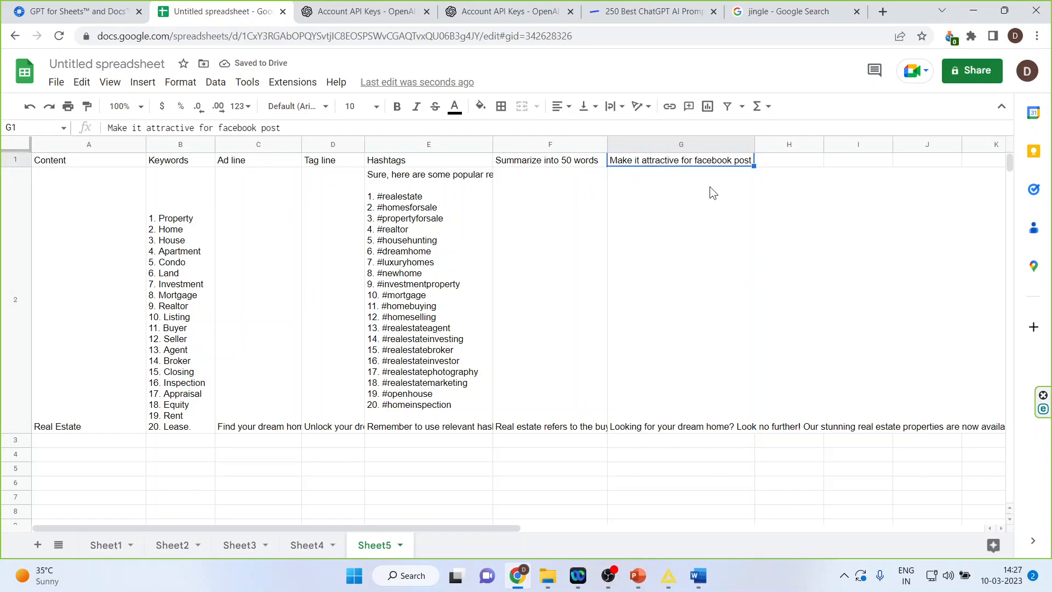
left_click(87, 440)
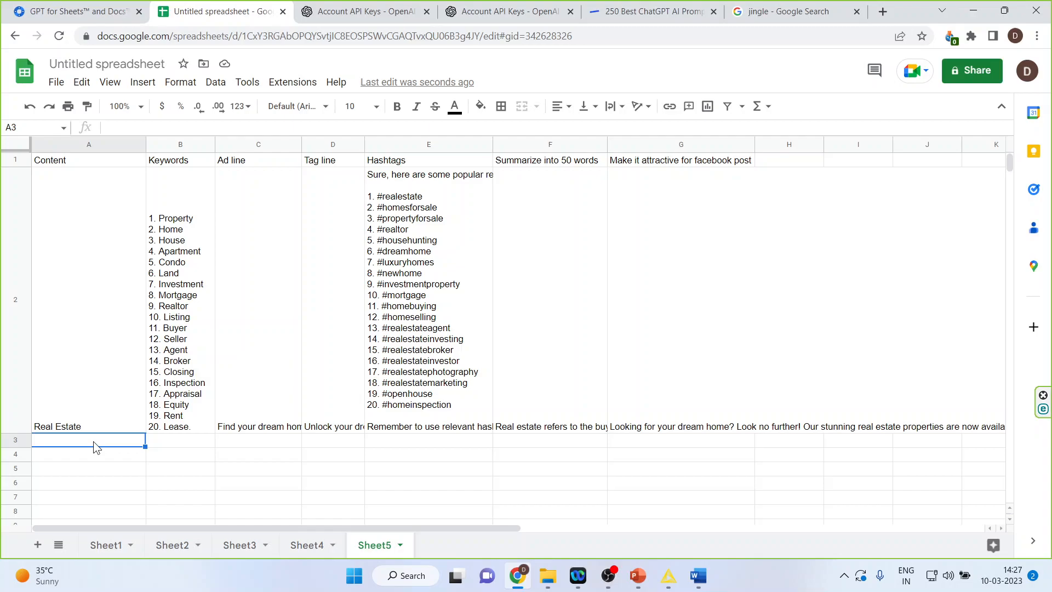
- Enter Furniture in A3, fill the keywords formula down to B3 and fix its reference to B1
type("Furntiru")
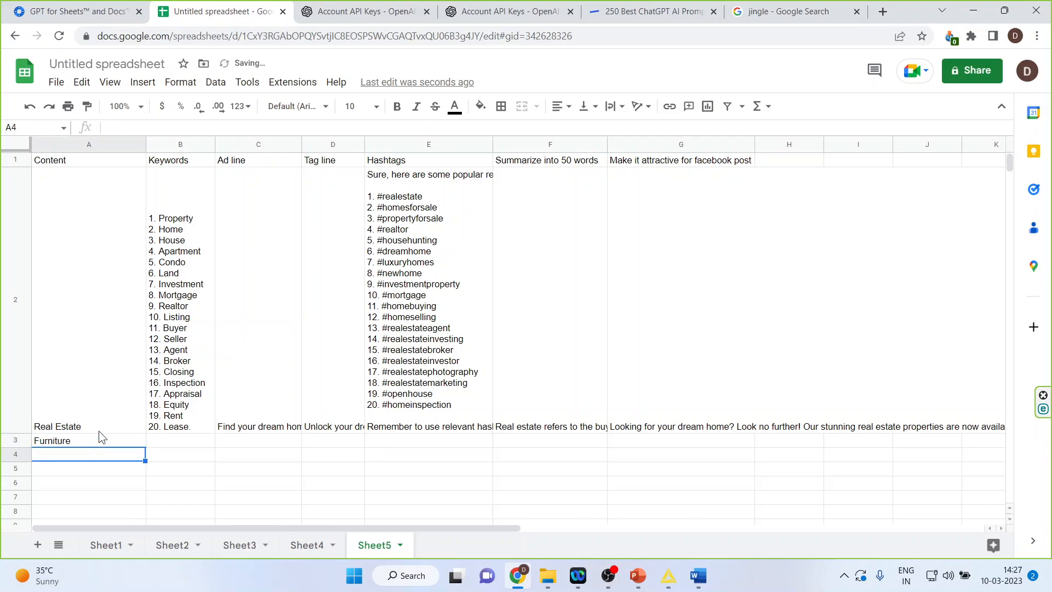
left_click(180, 298)
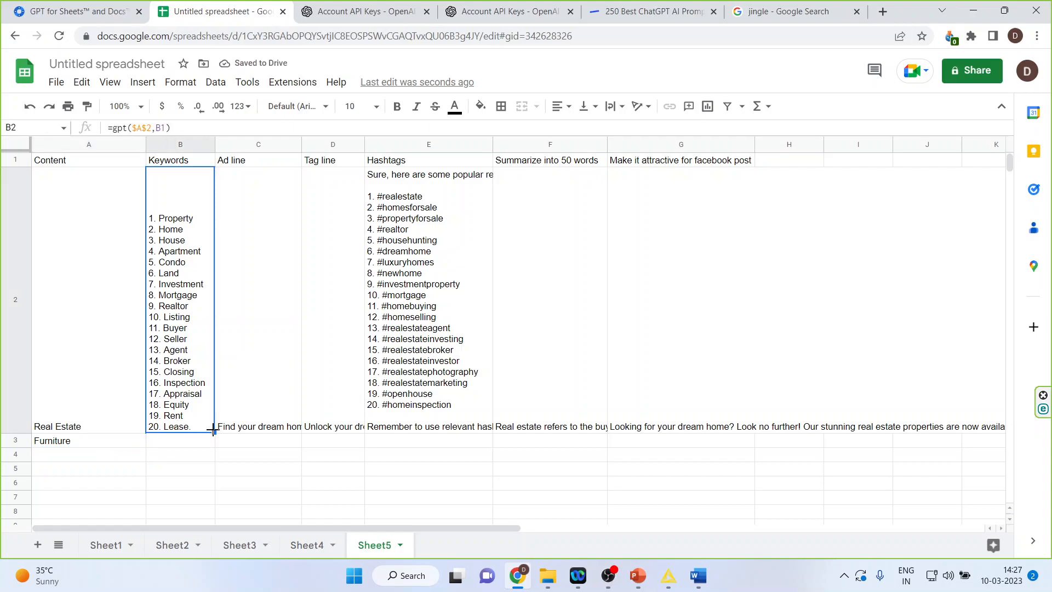
mouse_move(129, 448)
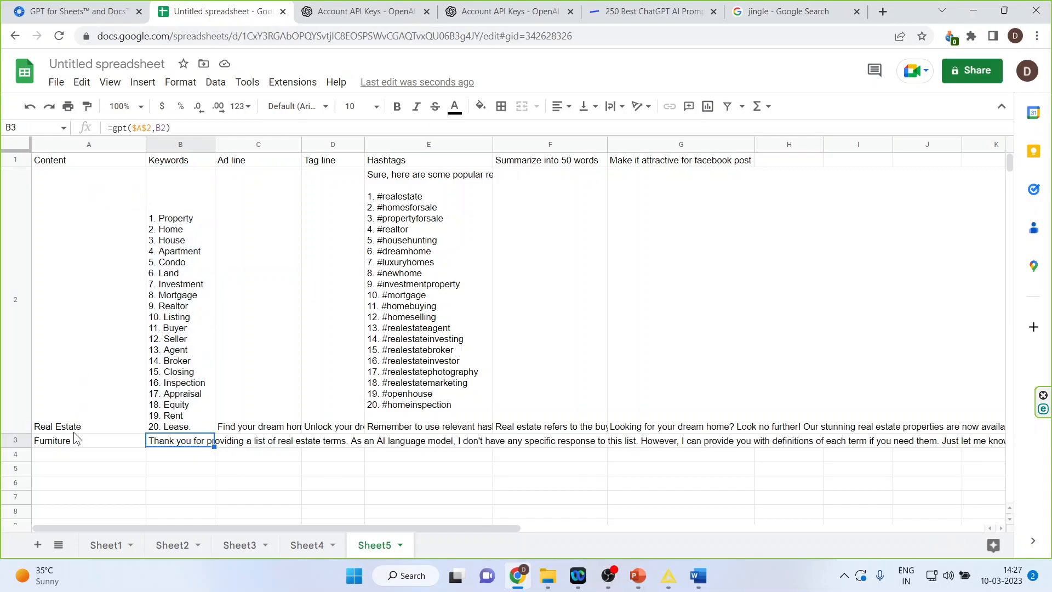
double_click(180, 440)
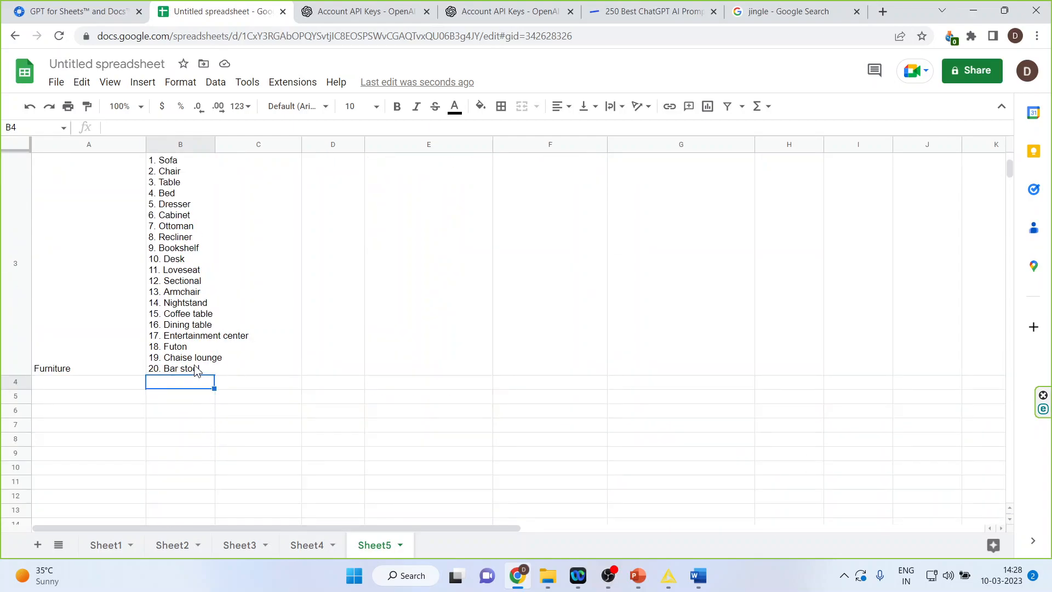
- Fill the B3 formula right along Furniture's row for ad line, tag line, hashtags and summary
left_click(179, 262)
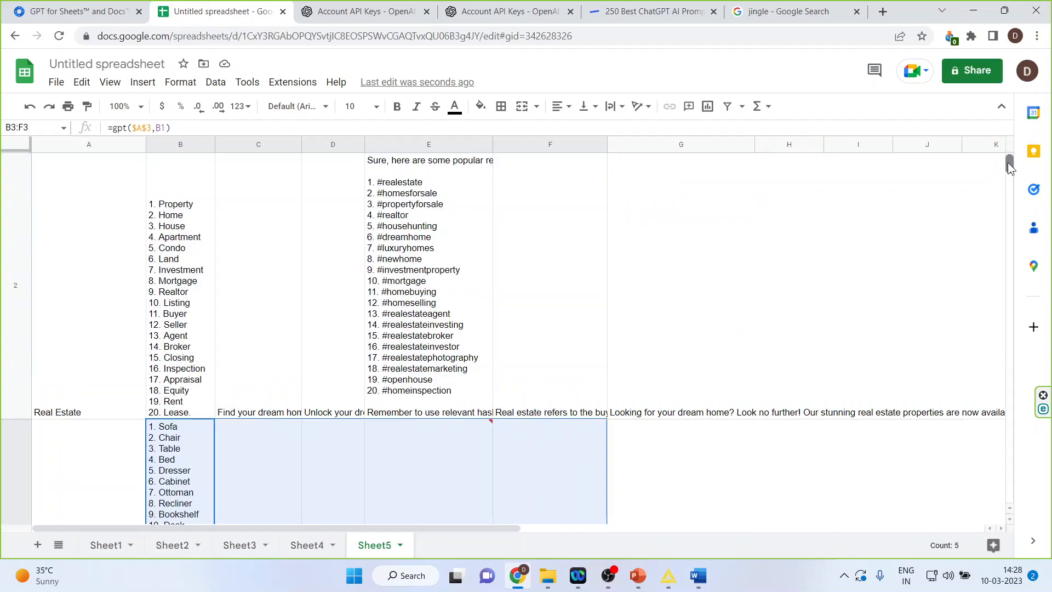
scroll("down", 3)
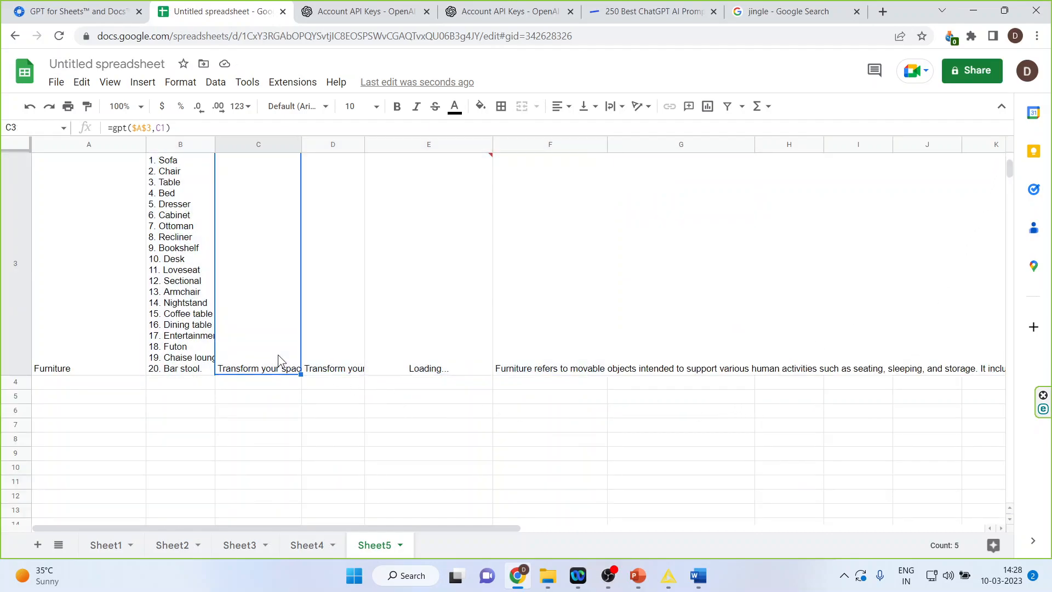
scroll("up", 3)
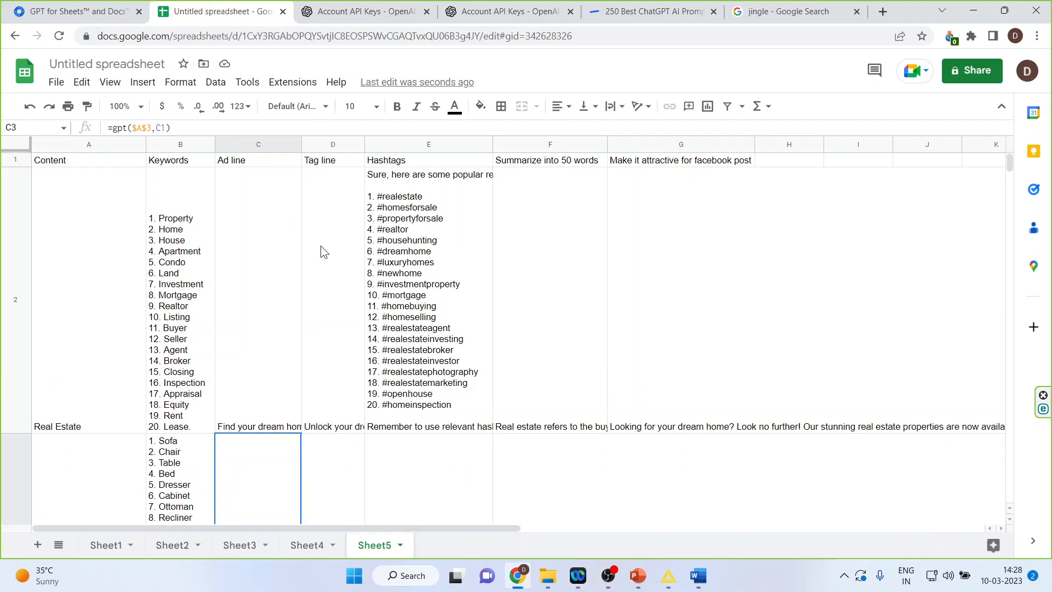
scroll("down", 3)
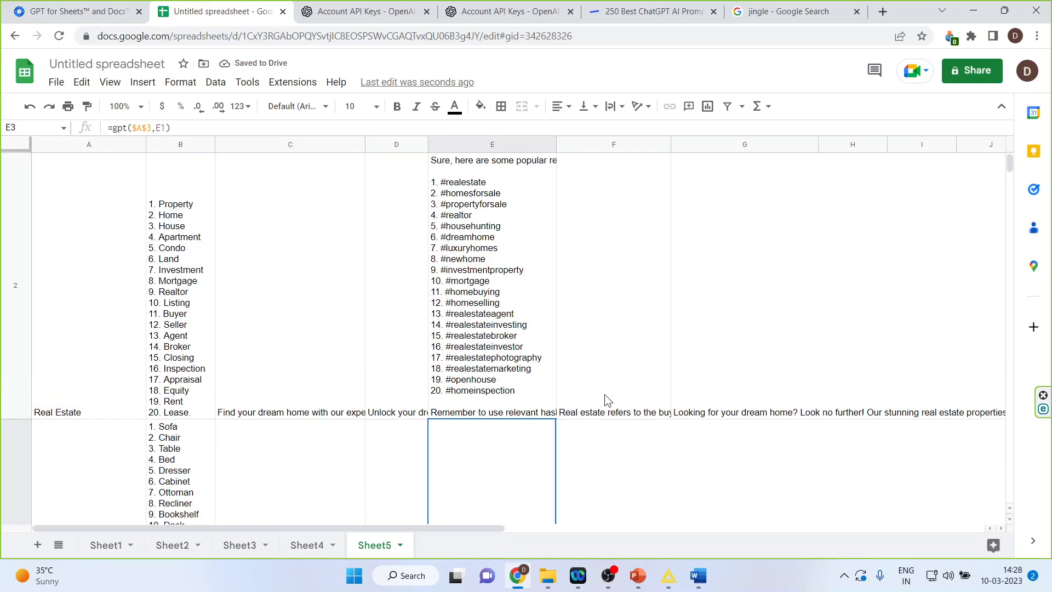
scroll("up", 3)
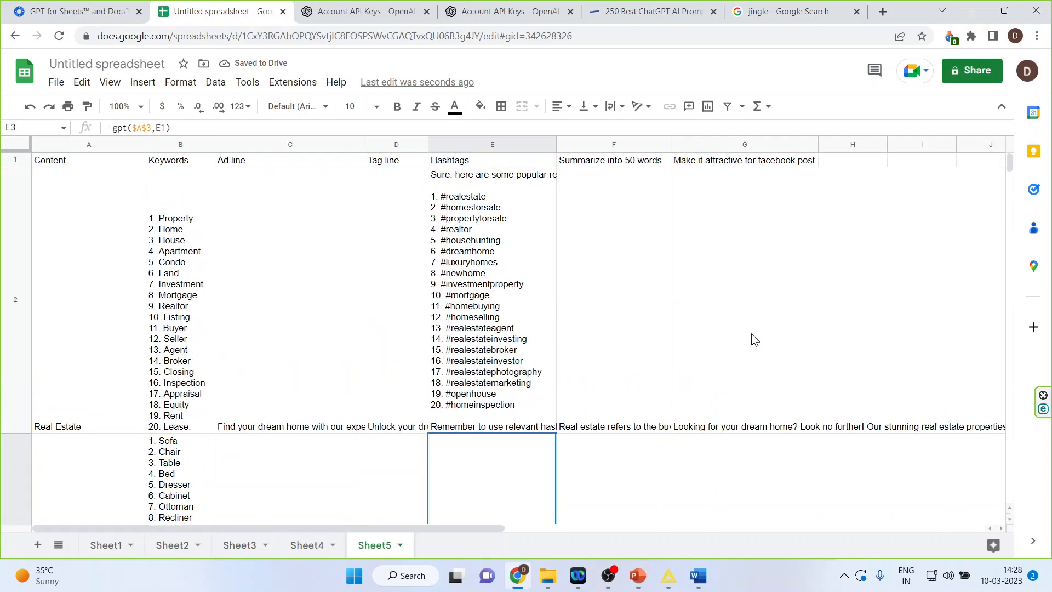
mouse_move(762, 483)
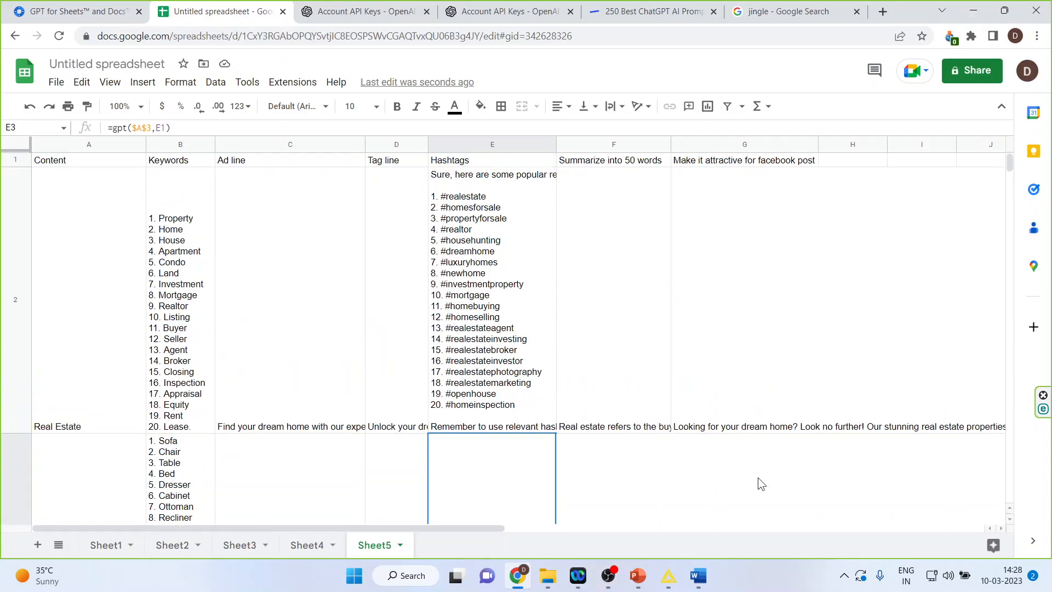